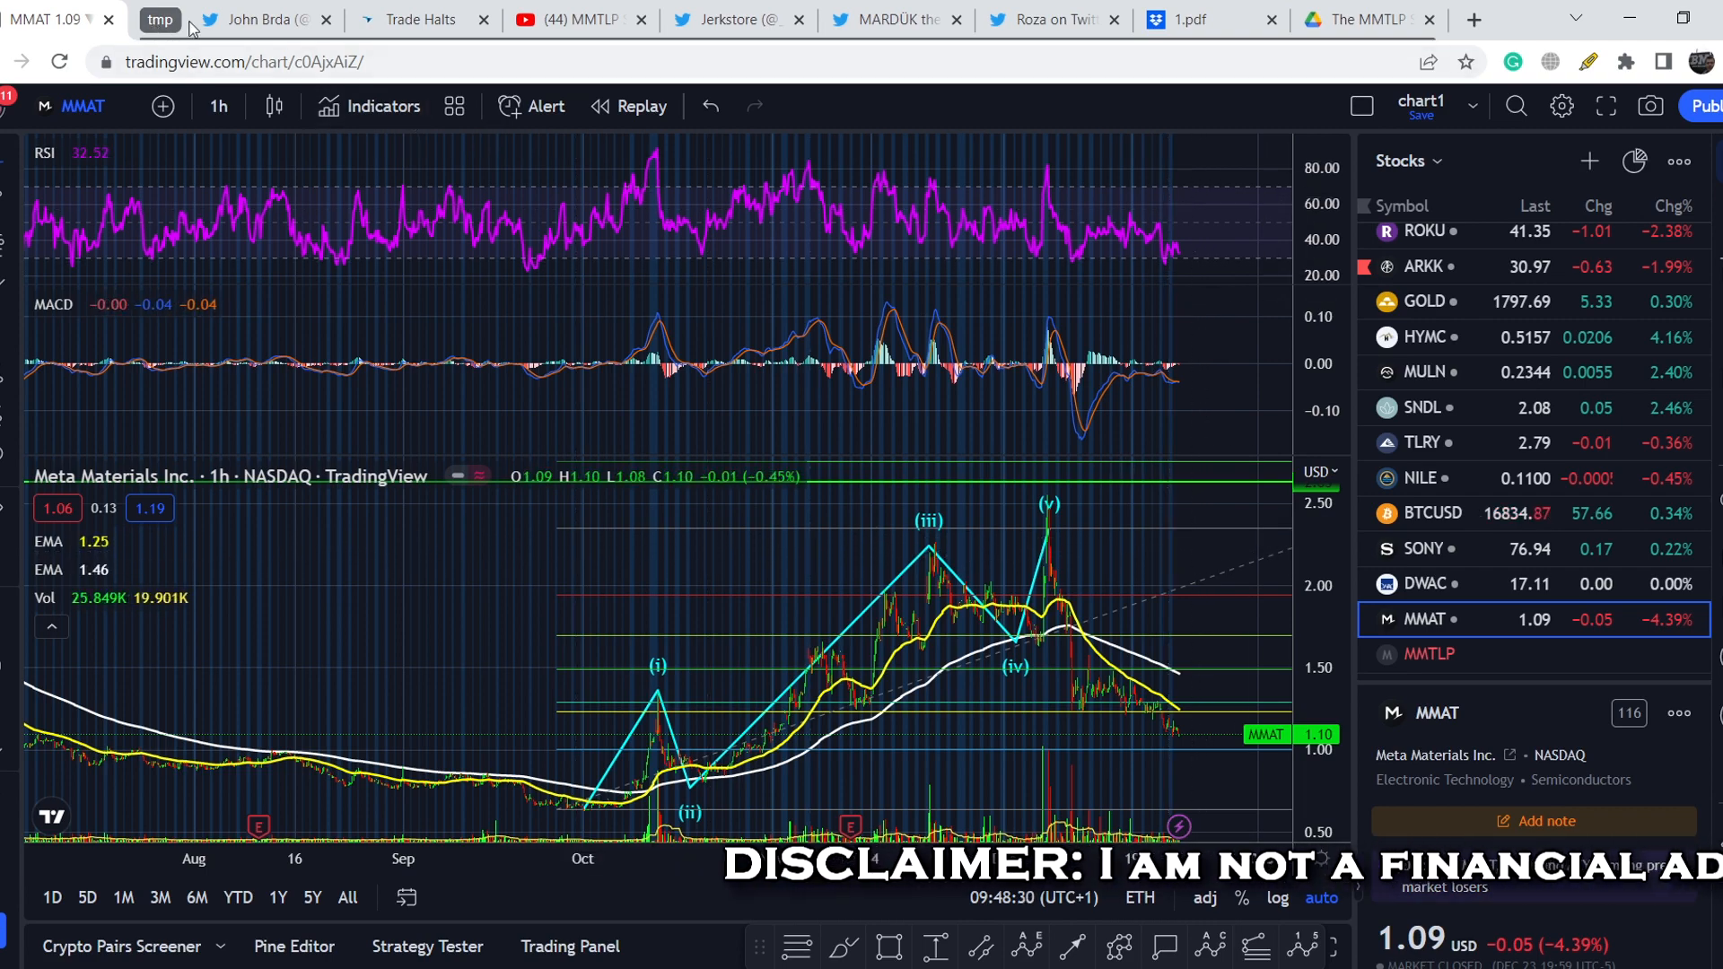
Step: Scroll John Brda's feed past the #FinraFraud retweet to his reply about TD not lending shares
left_click(258, 20)
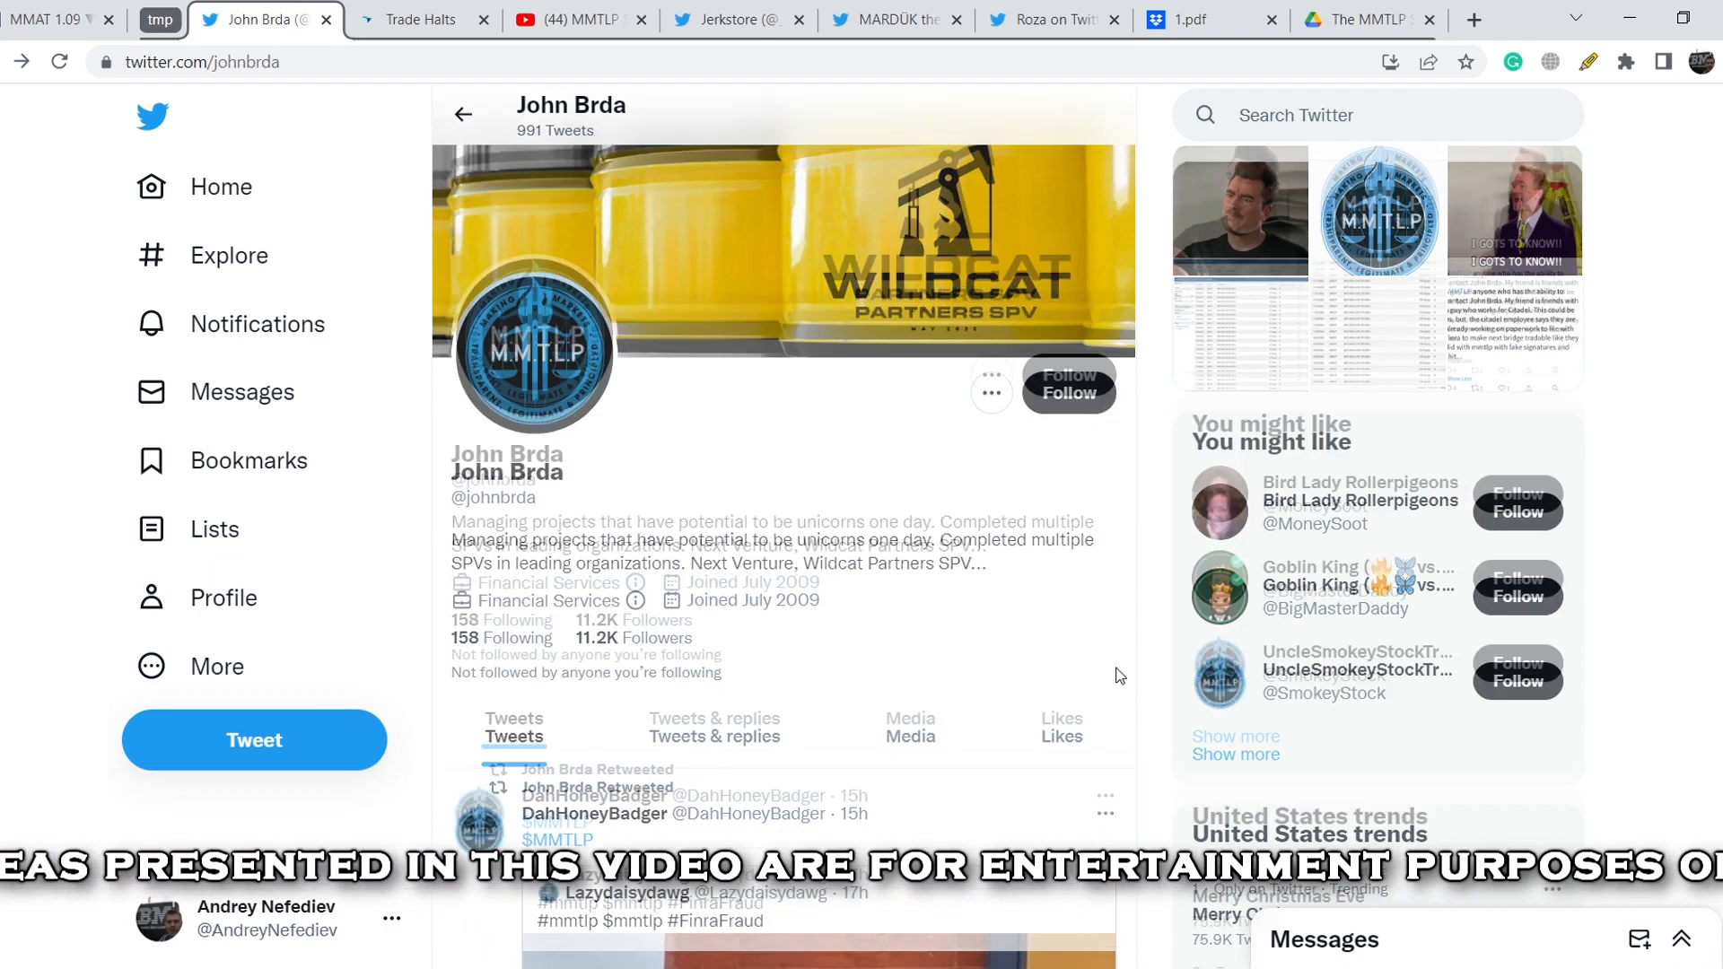
scroll("down", 3)
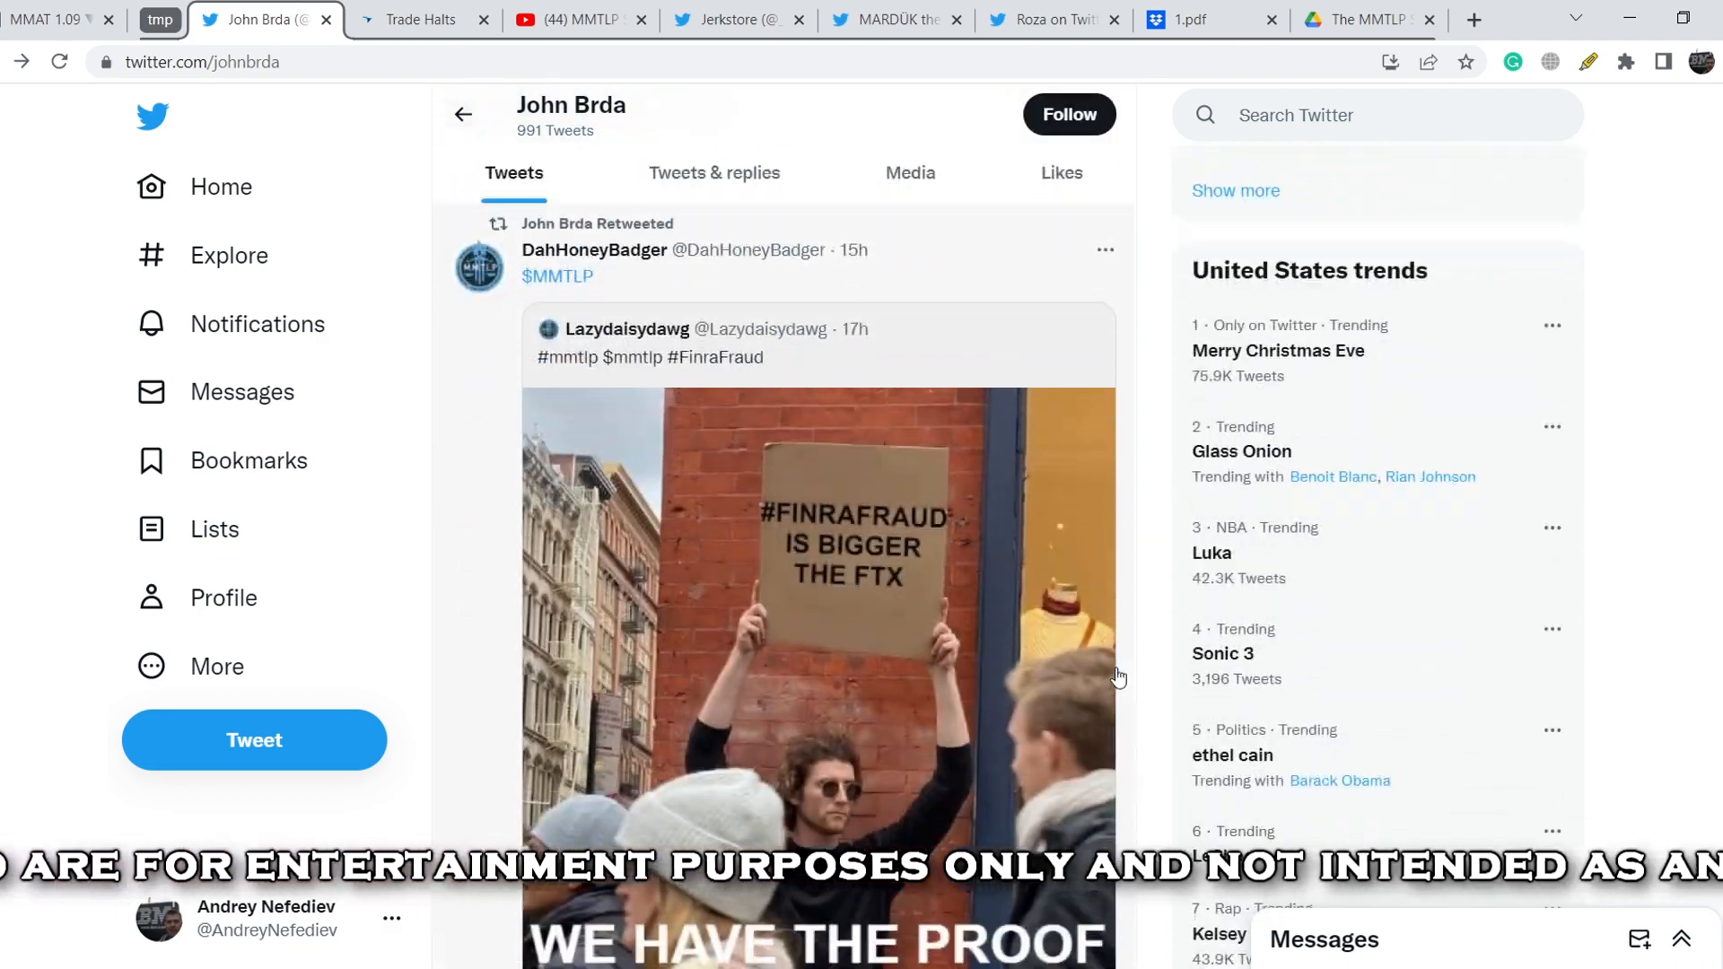
scroll("down", 3)
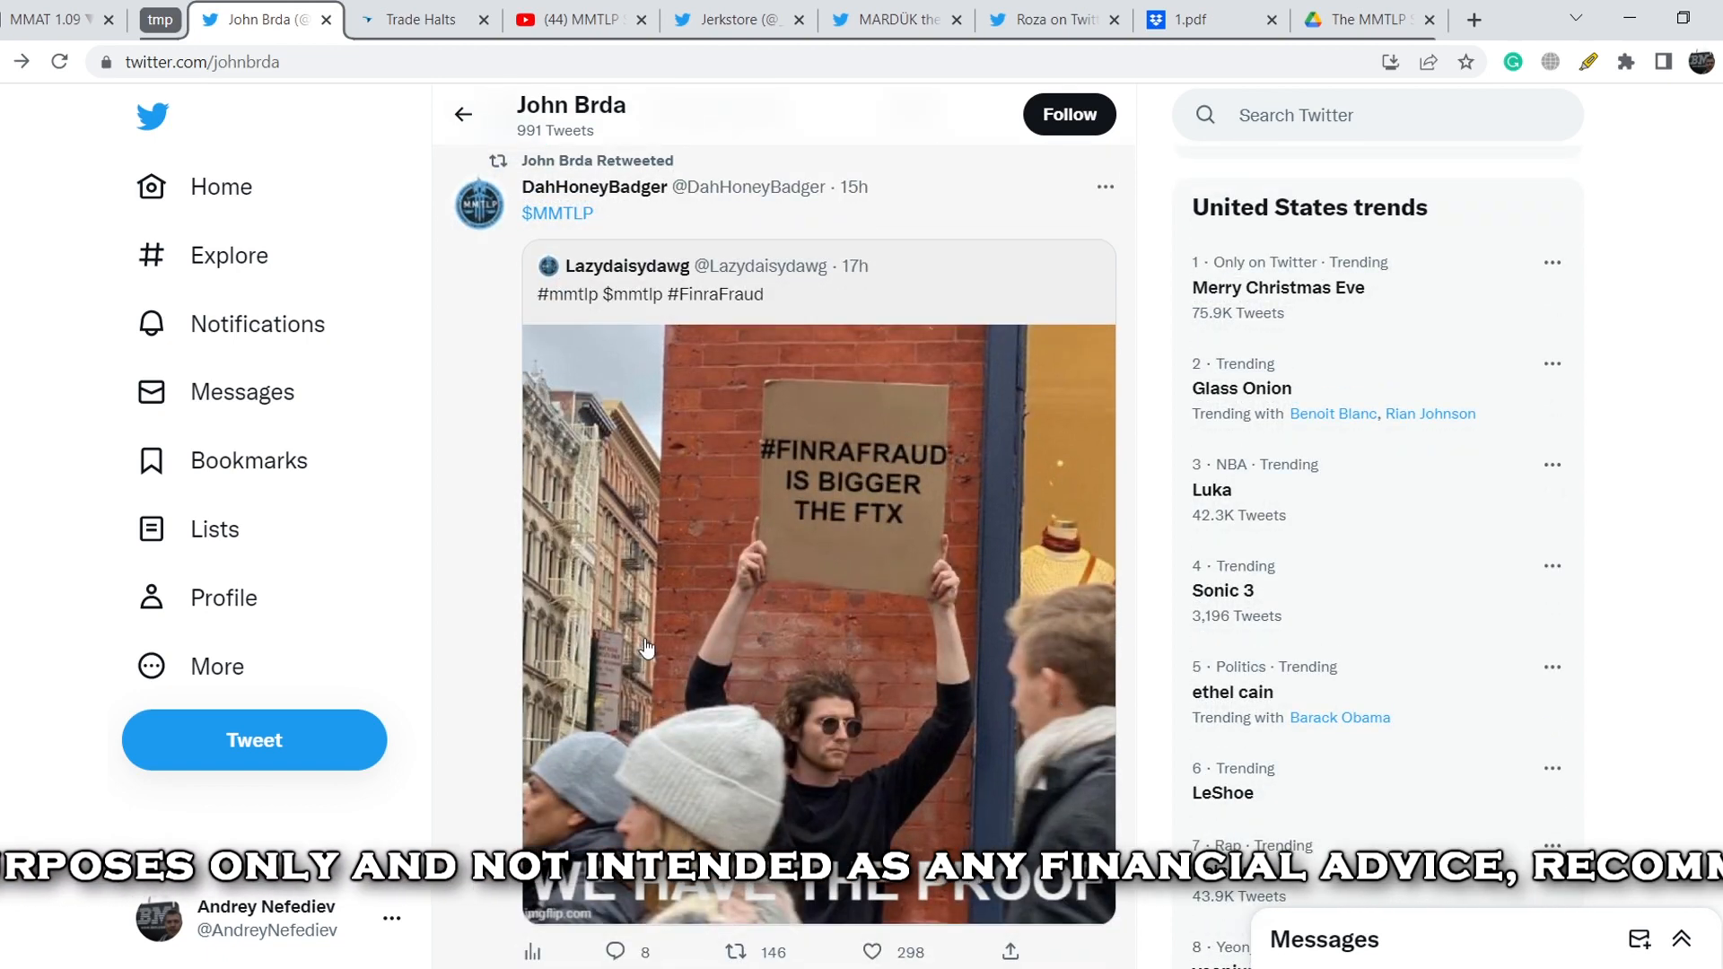
mouse_move(867, 626)
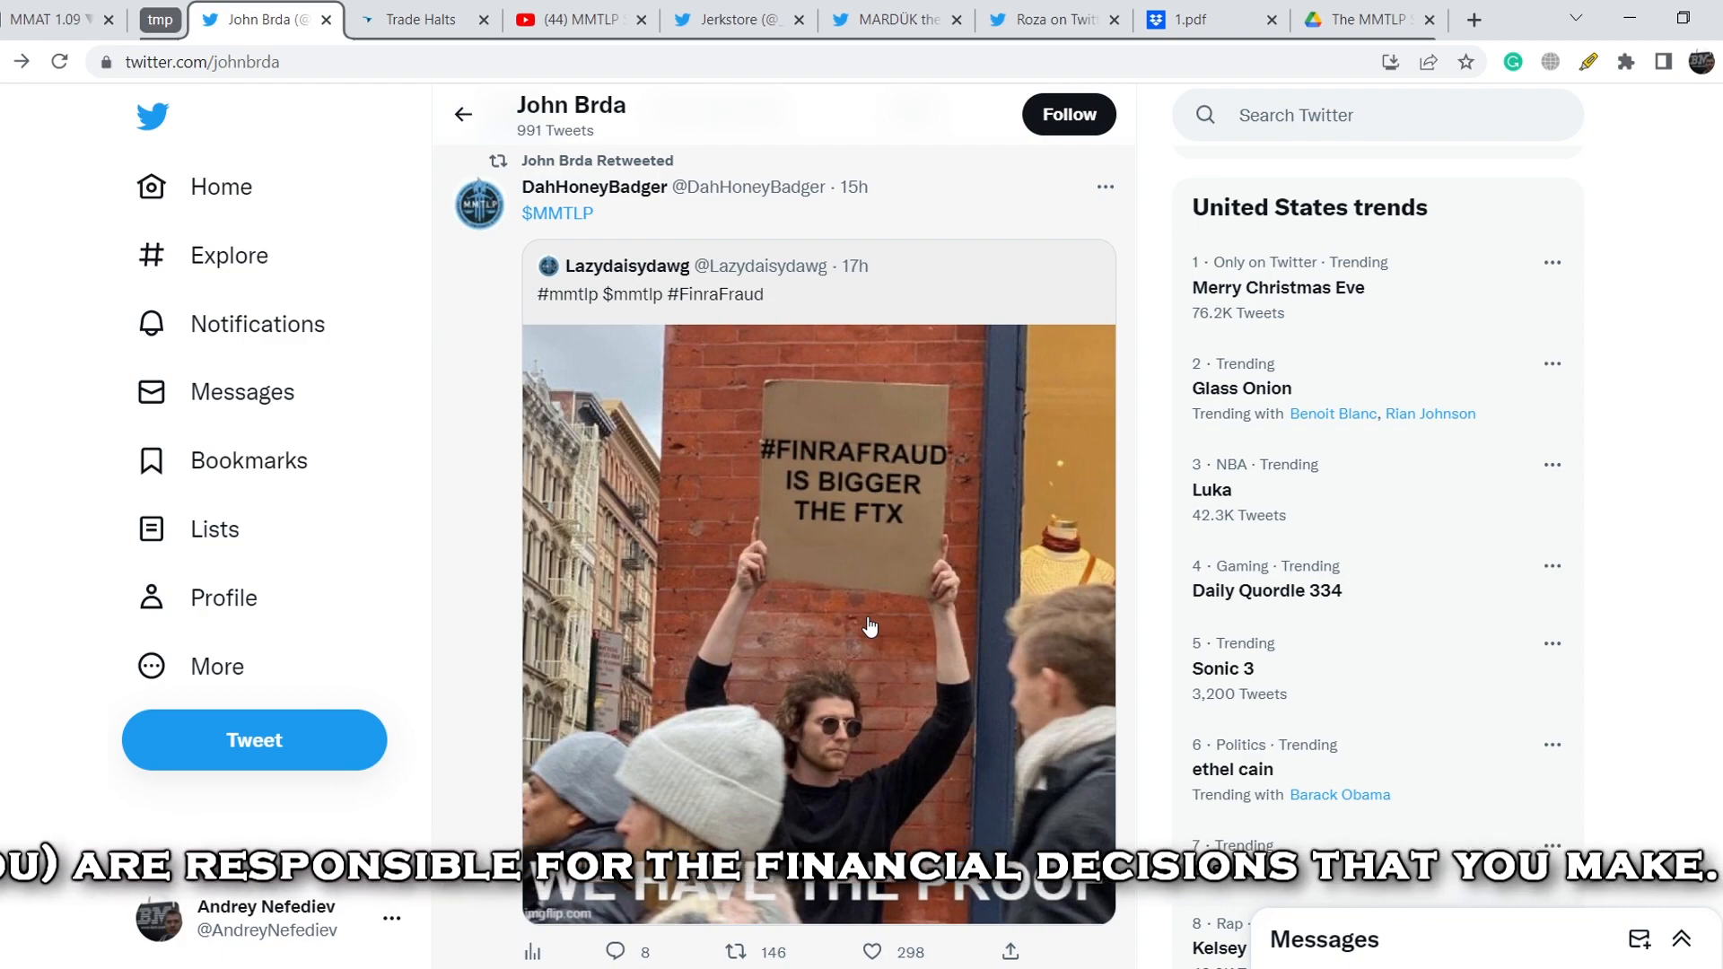
scroll("down", 3)
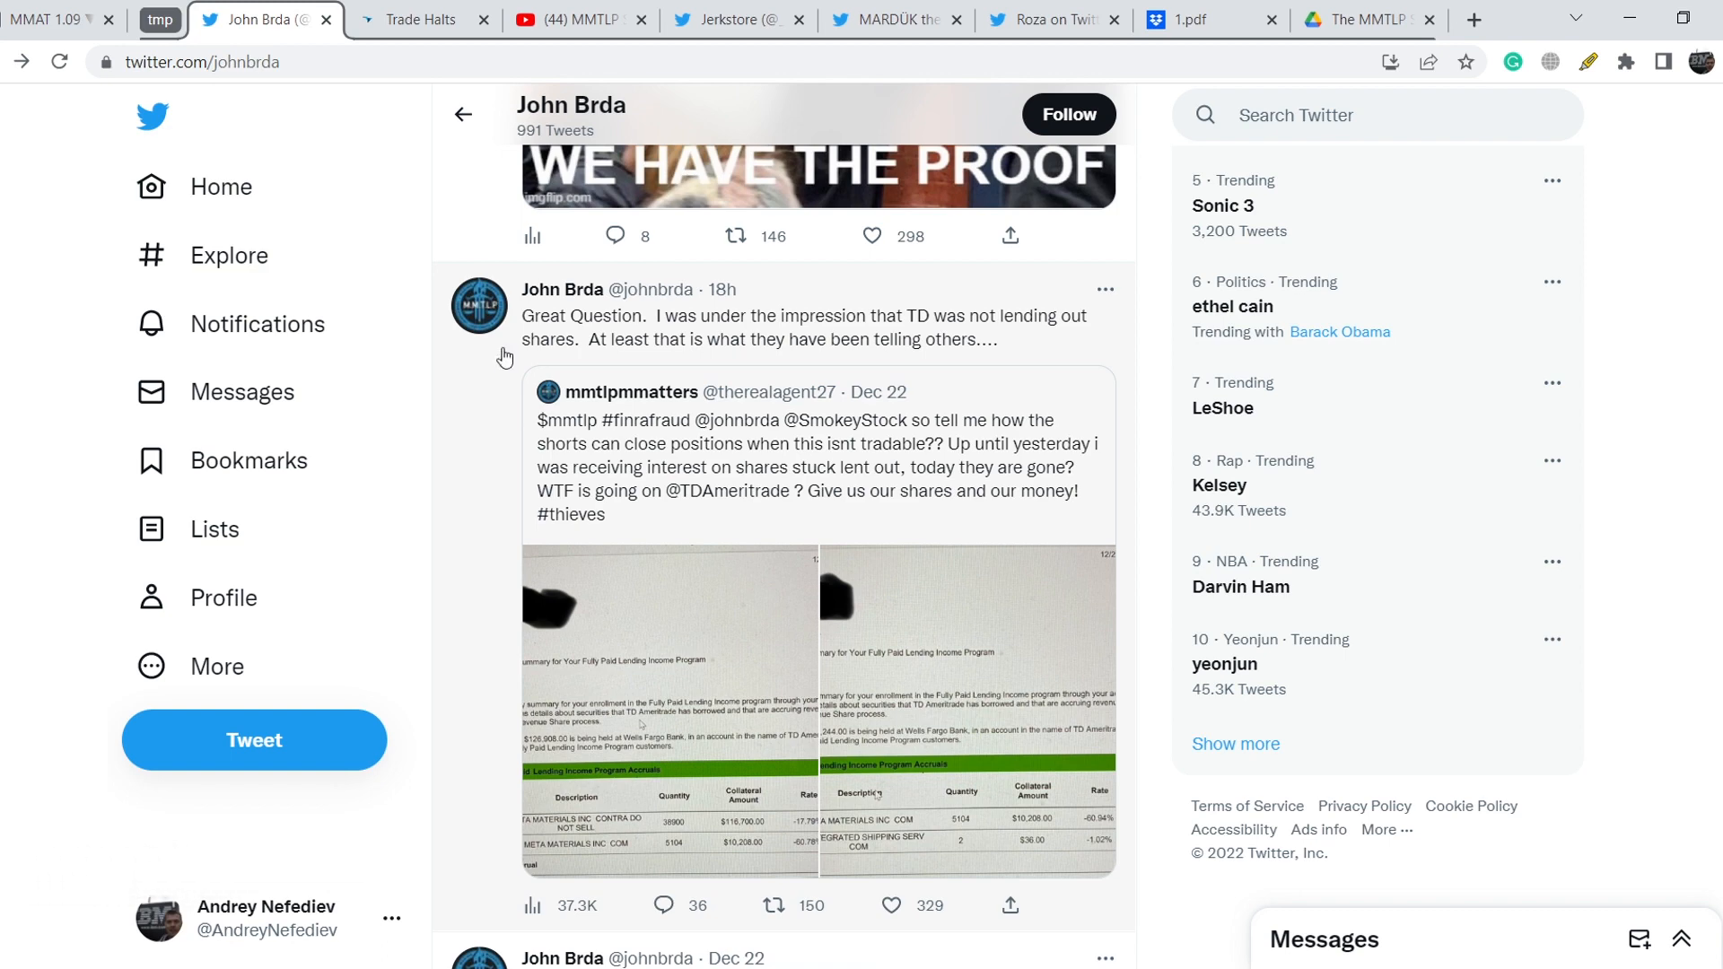
mouse_move(669, 333)
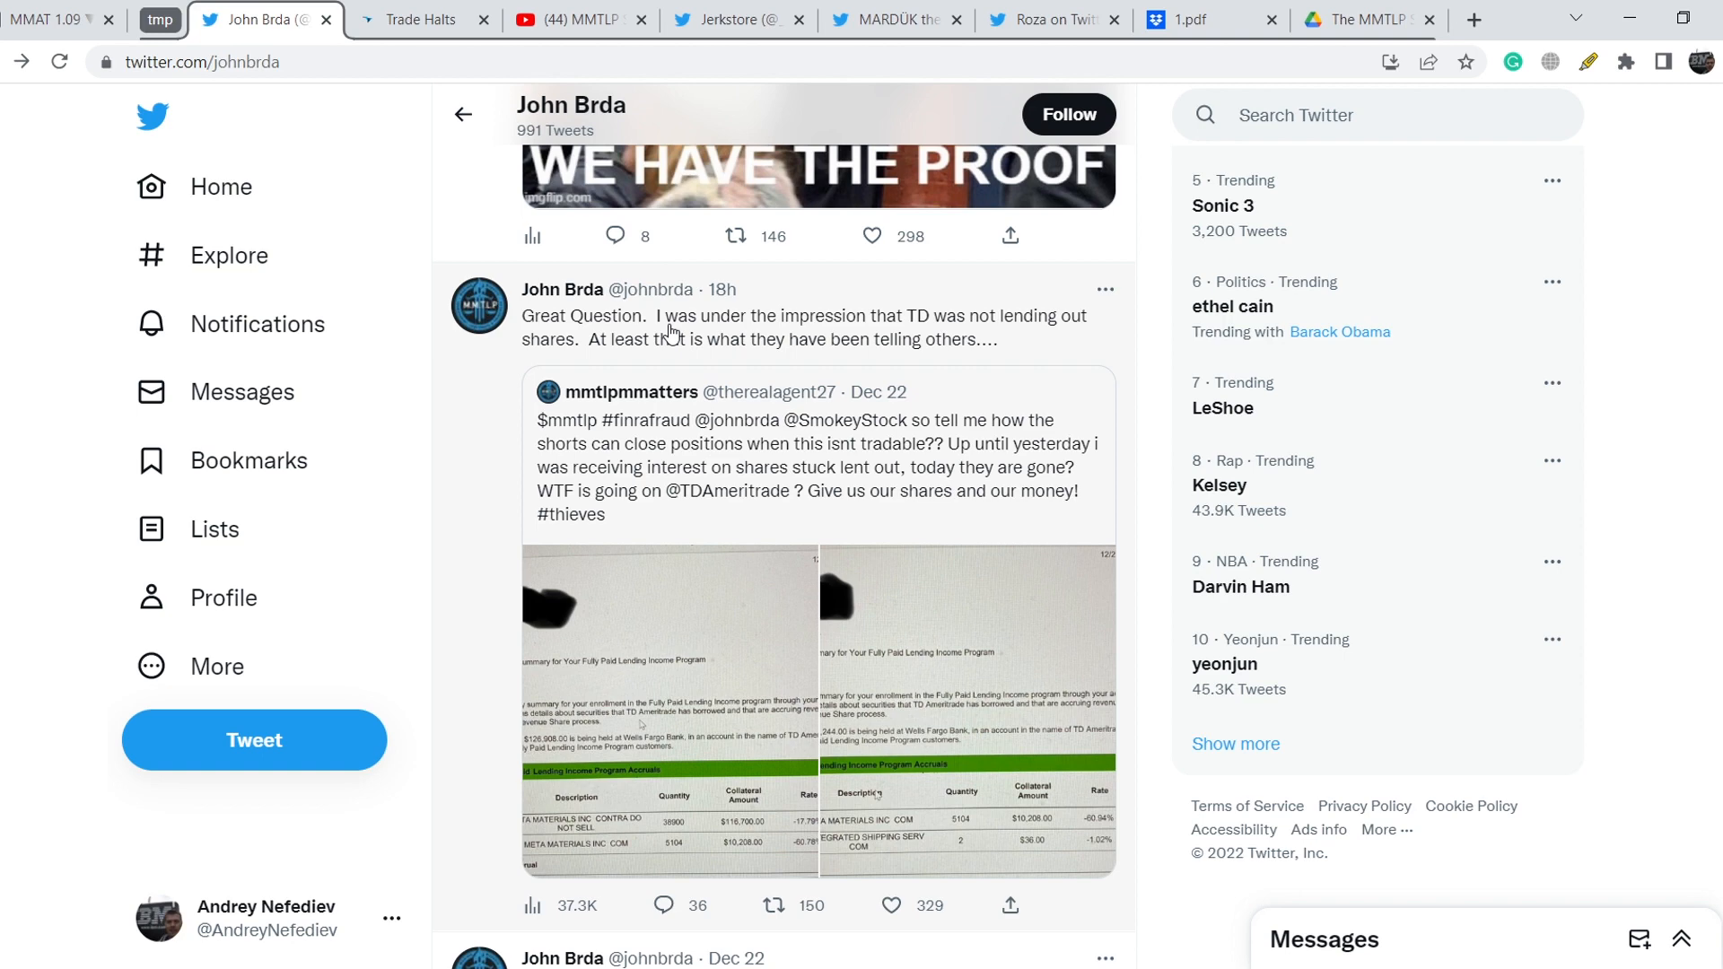
mouse_move(613, 357)
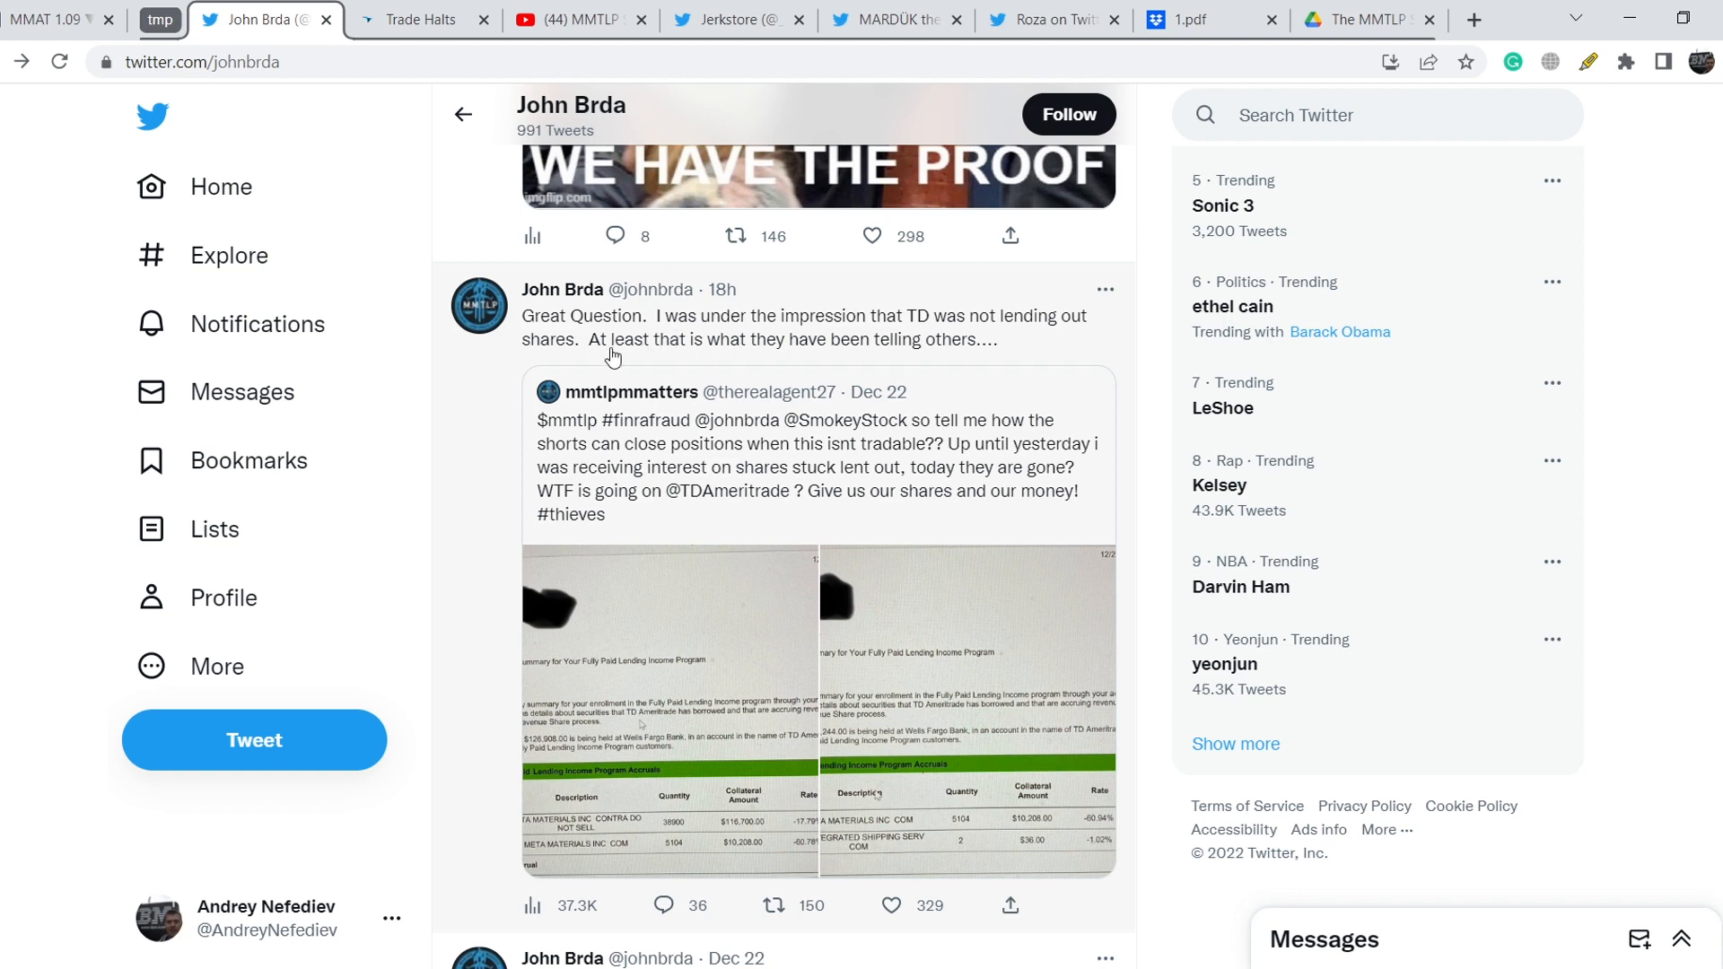
mouse_move(703, 455)
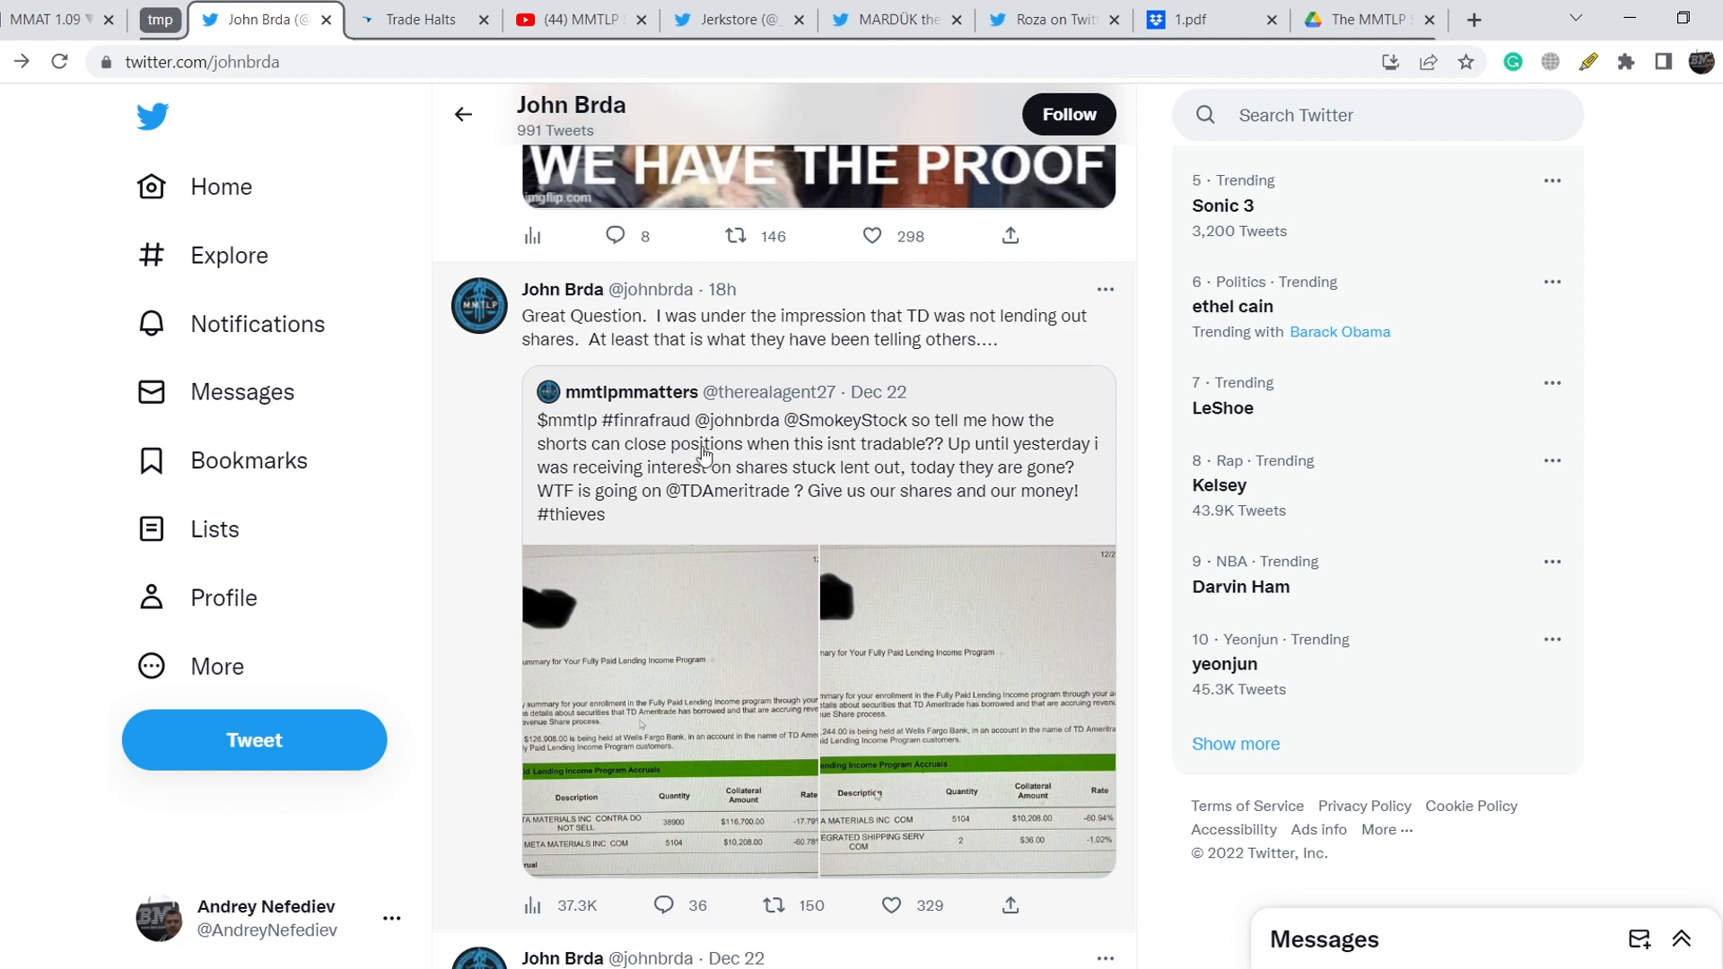
mouse_move(692, 494)
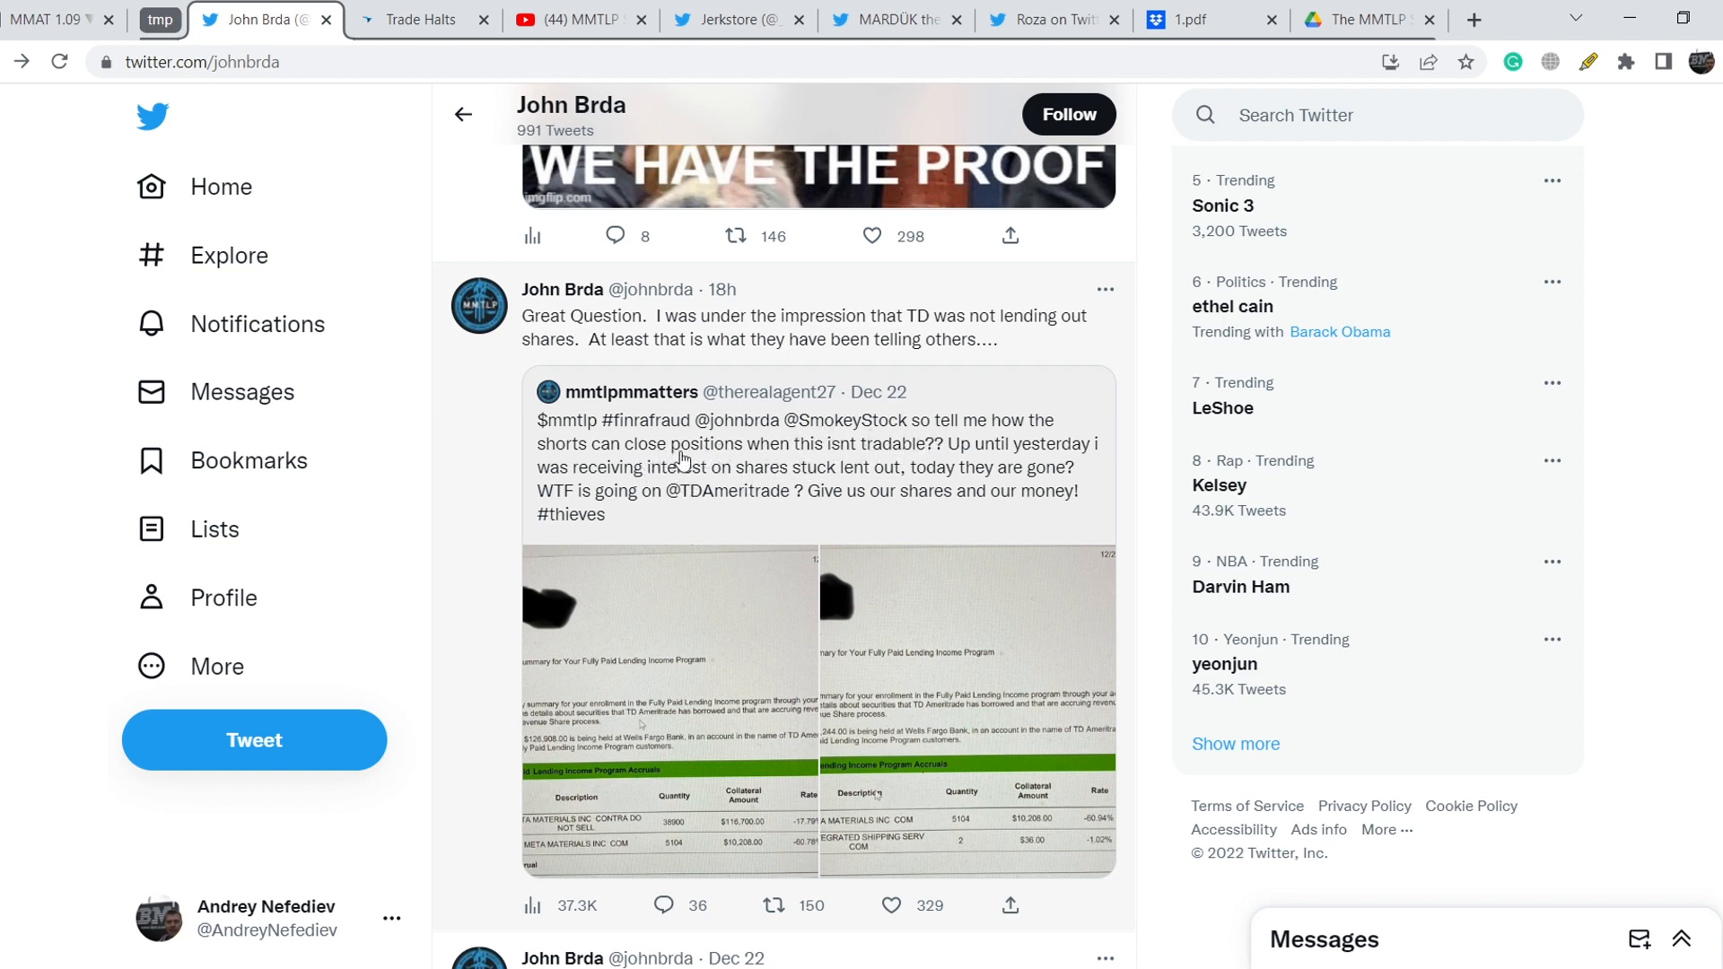
mouse_move(880, 454)
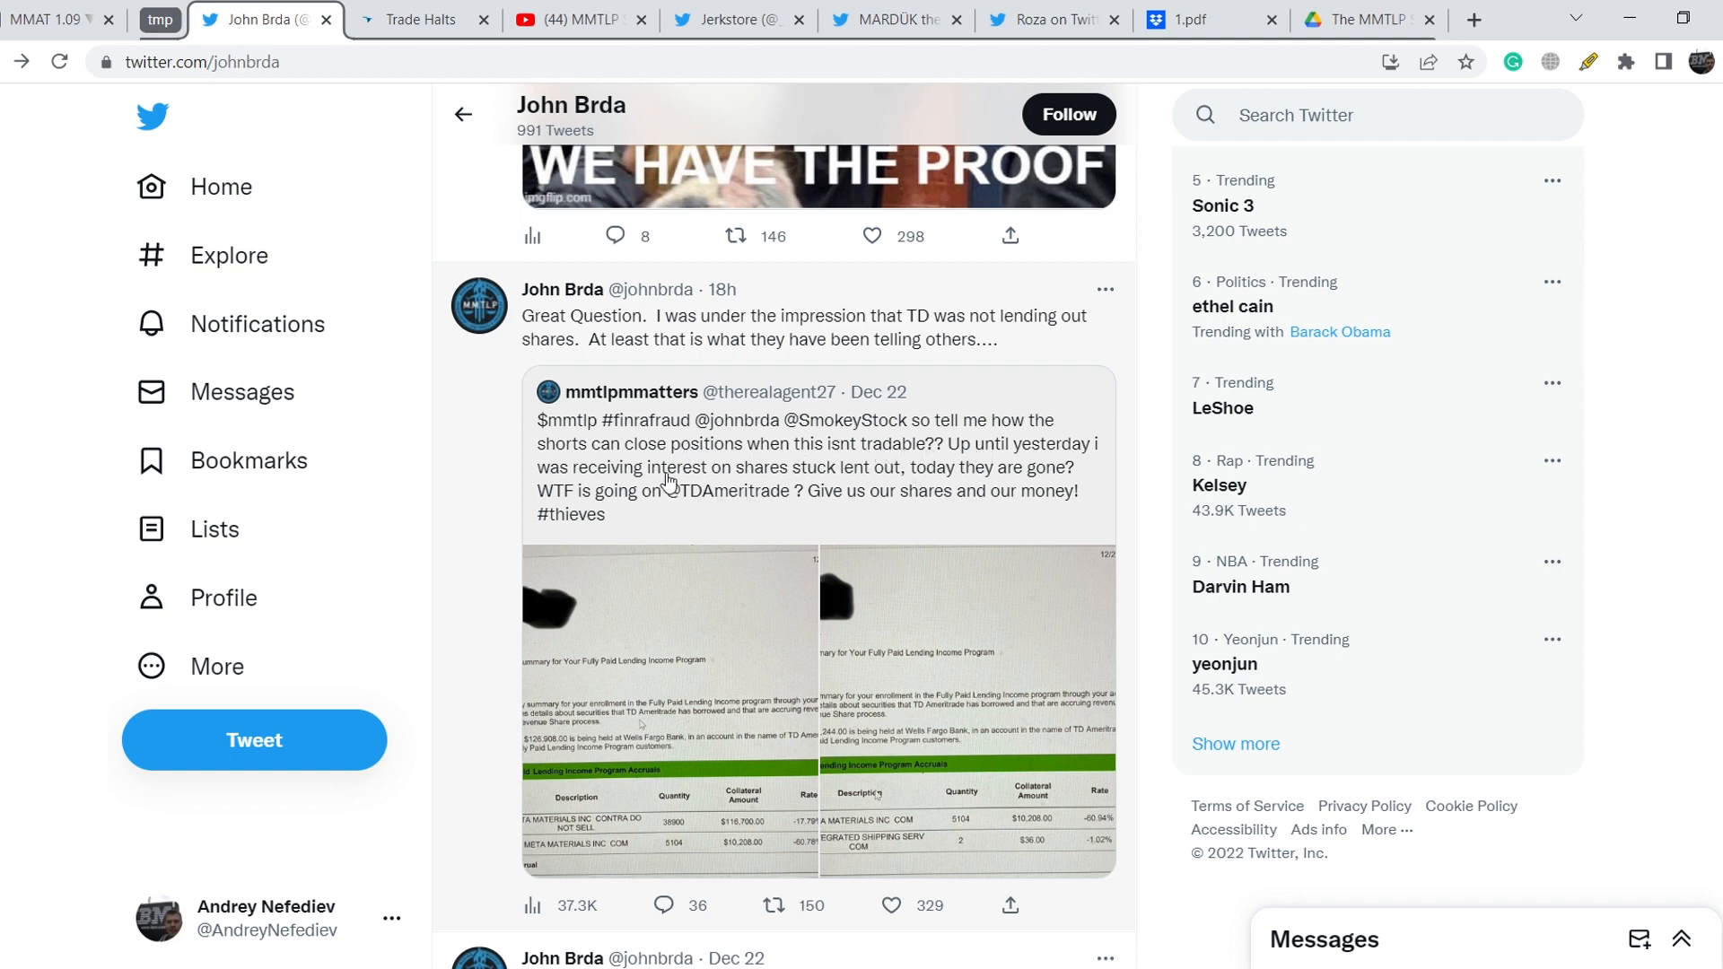
mouse_move(650, 520)
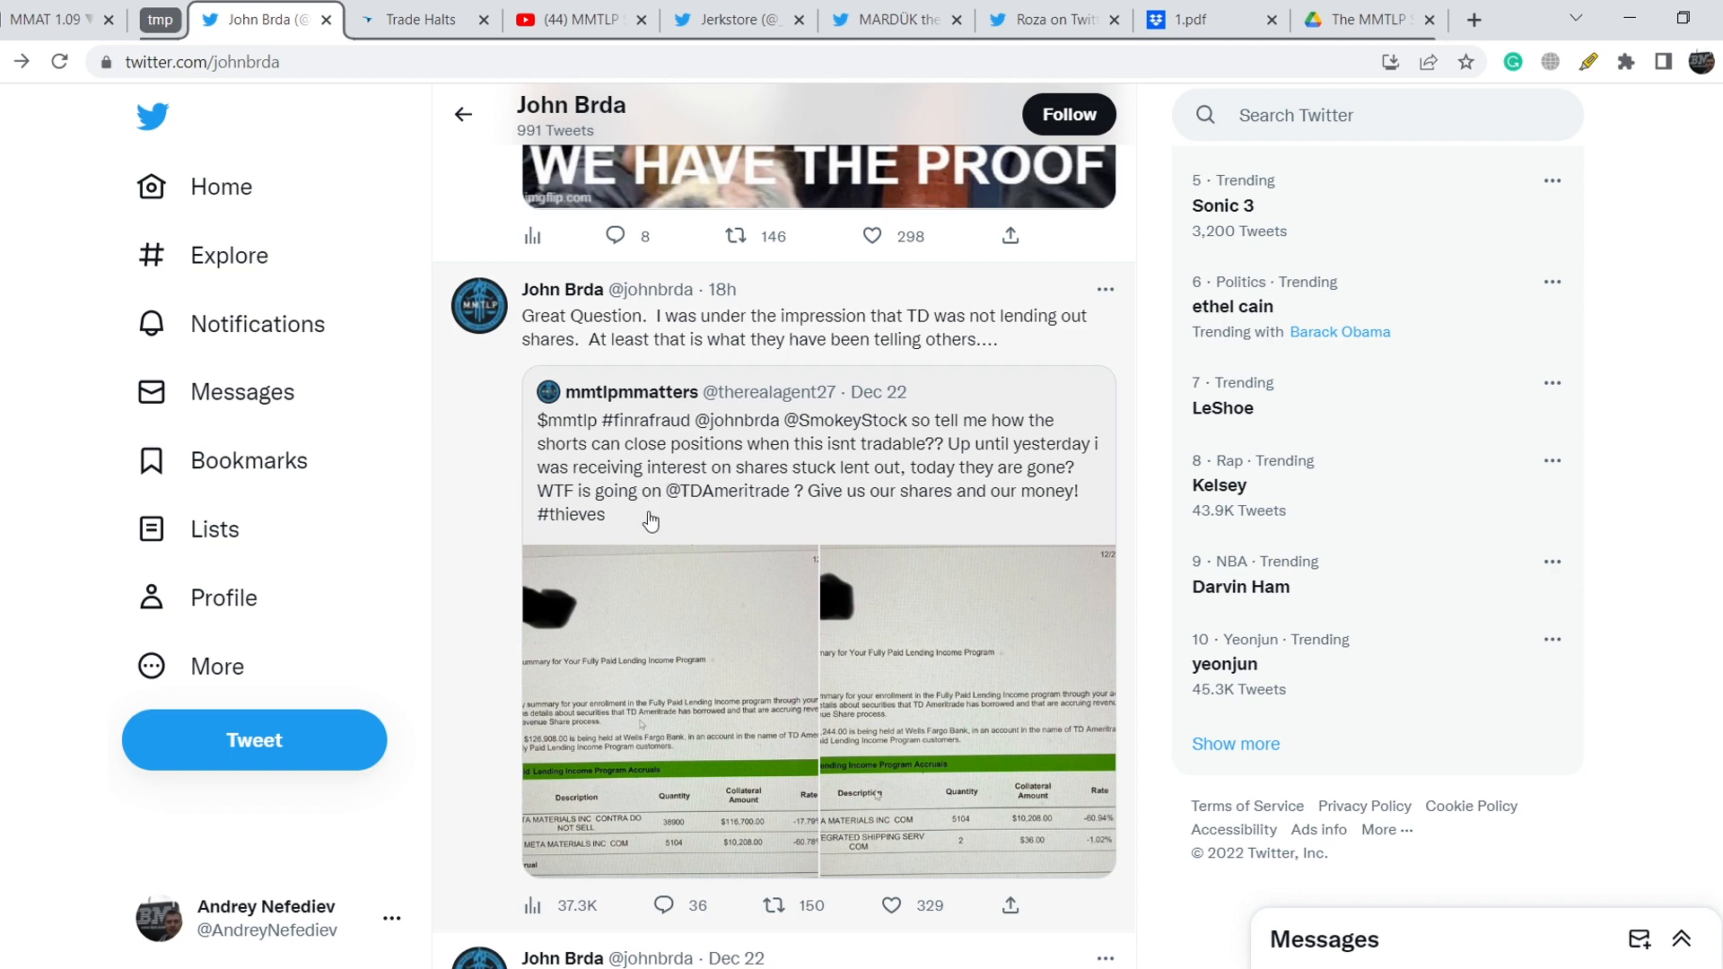
mouse_move(736, 513)
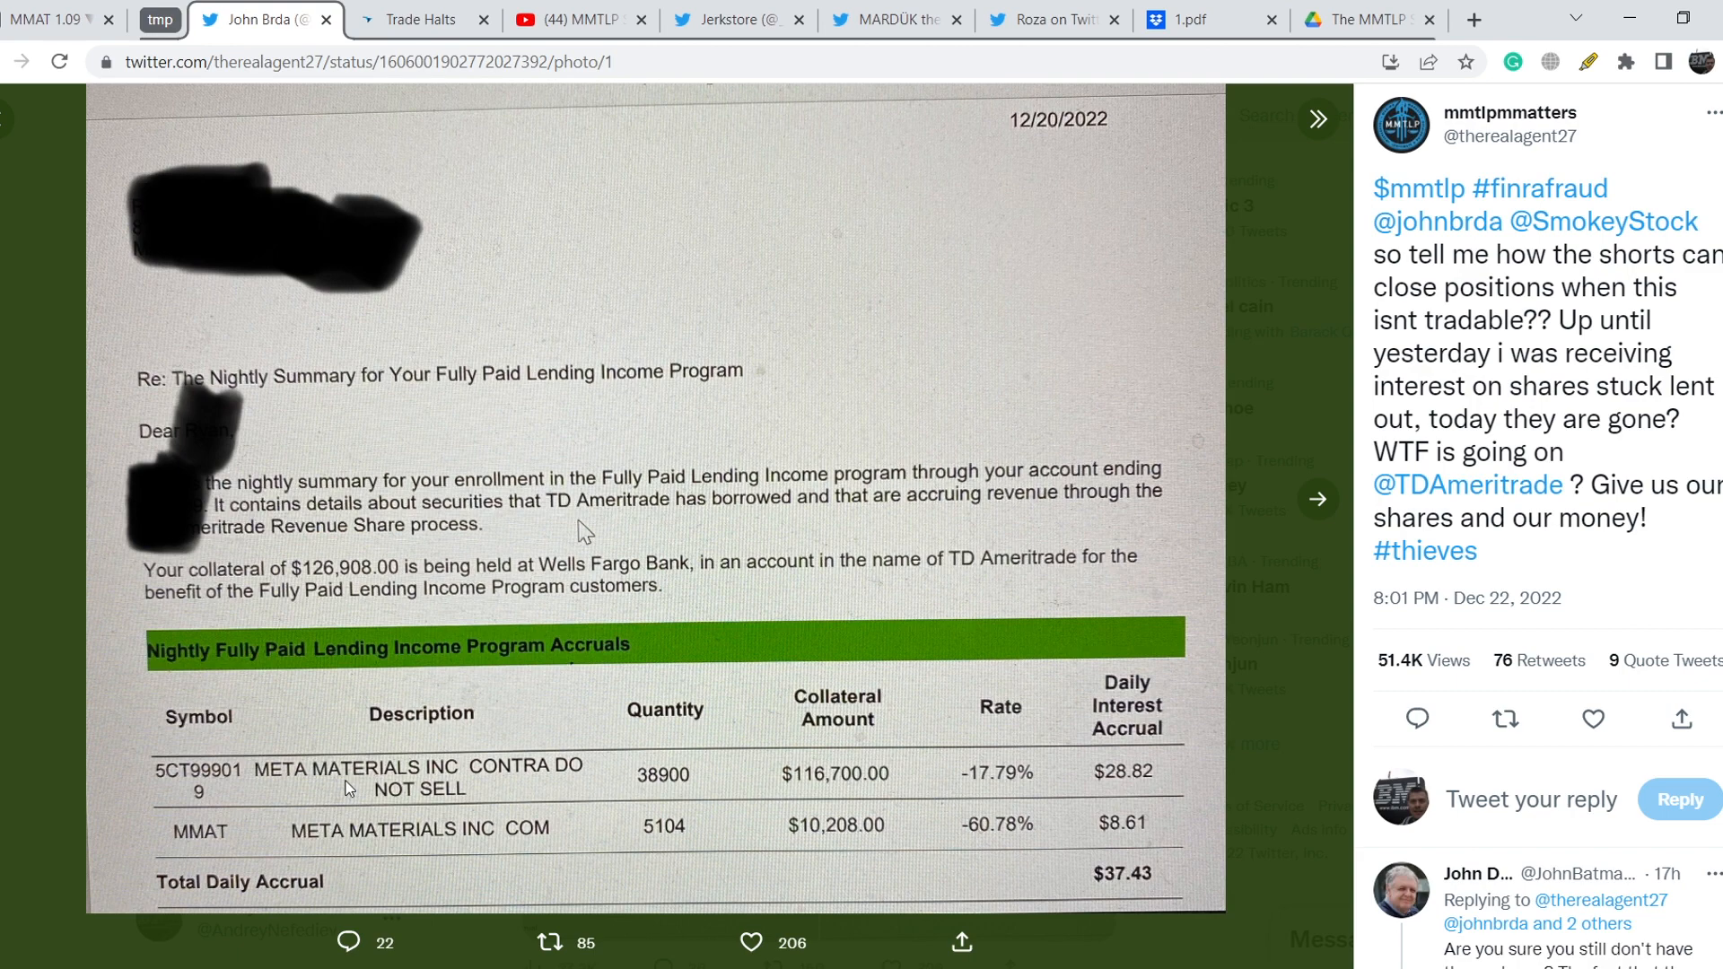
mouse_move(310, 787)
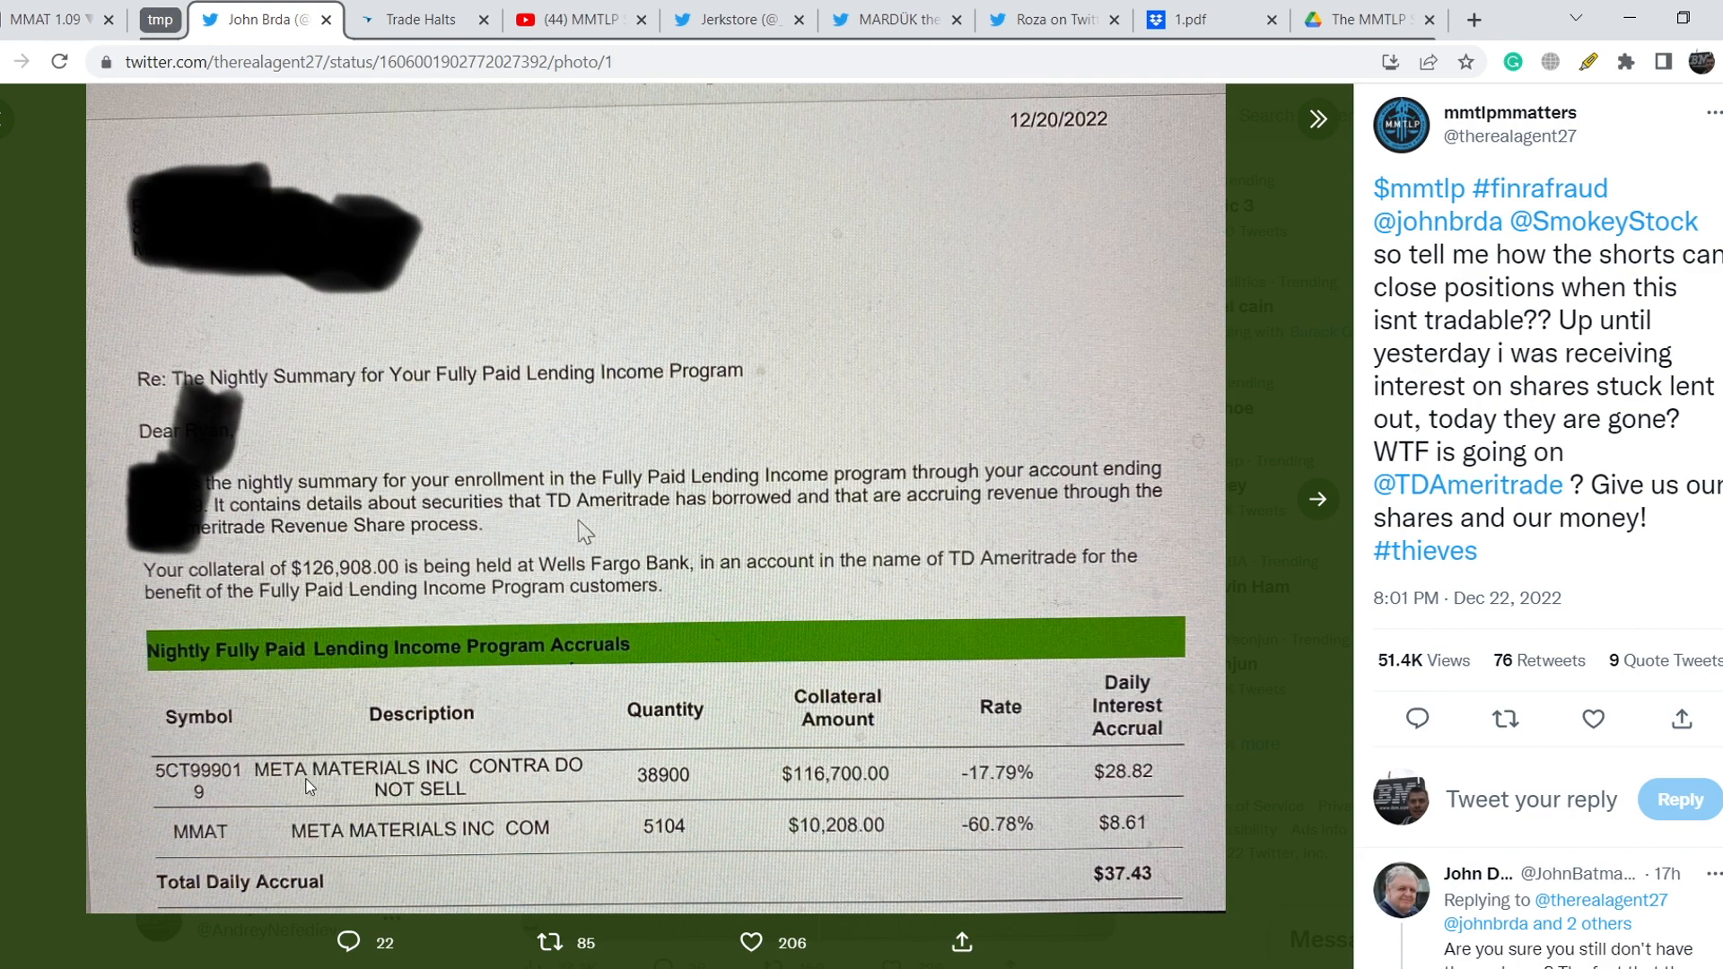
mouse_move(1116, 783)
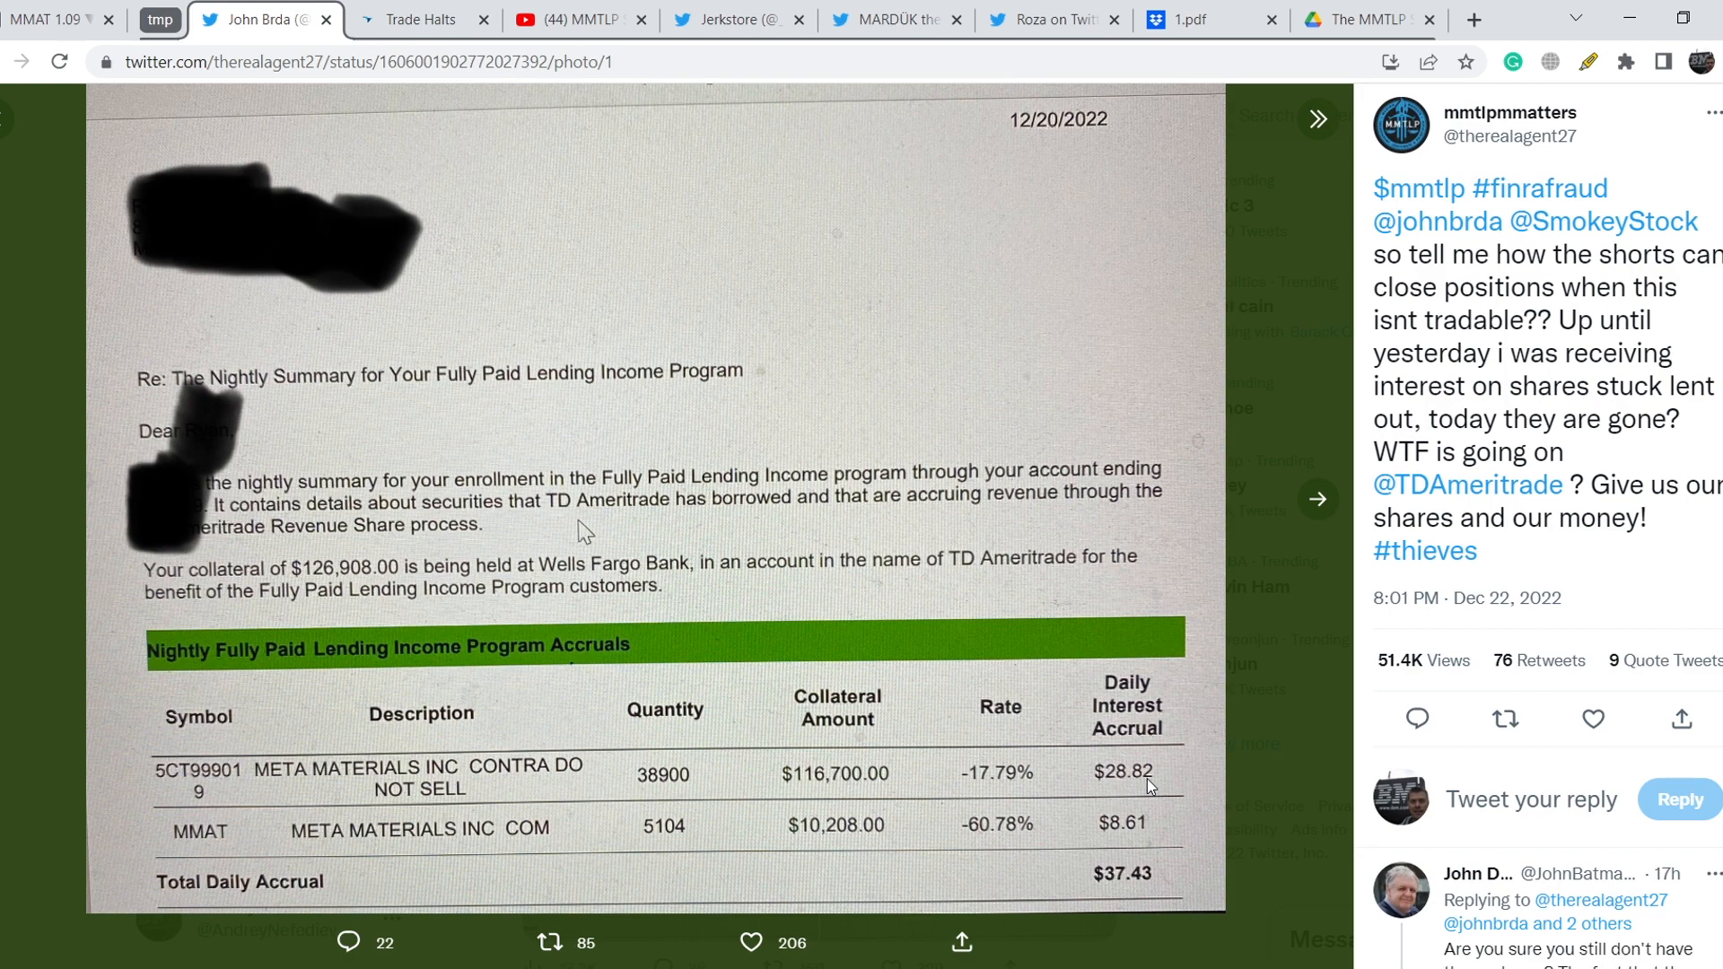
mouse_move(480, 749)
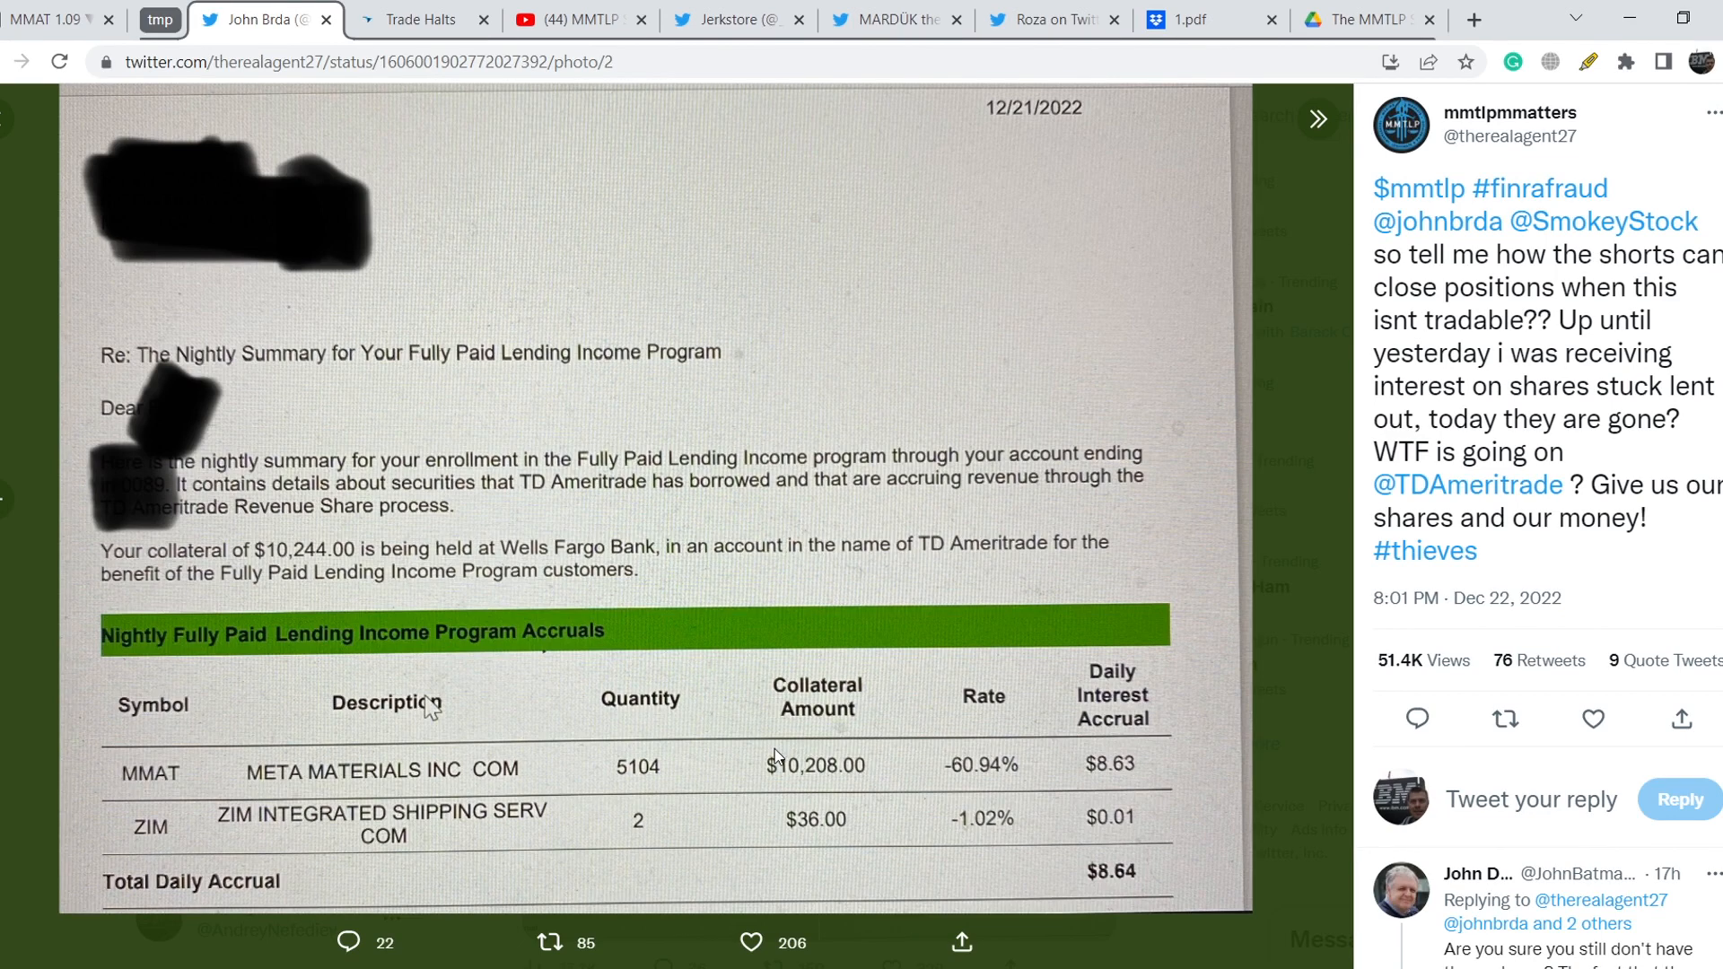
mouse_move(1169, 866)
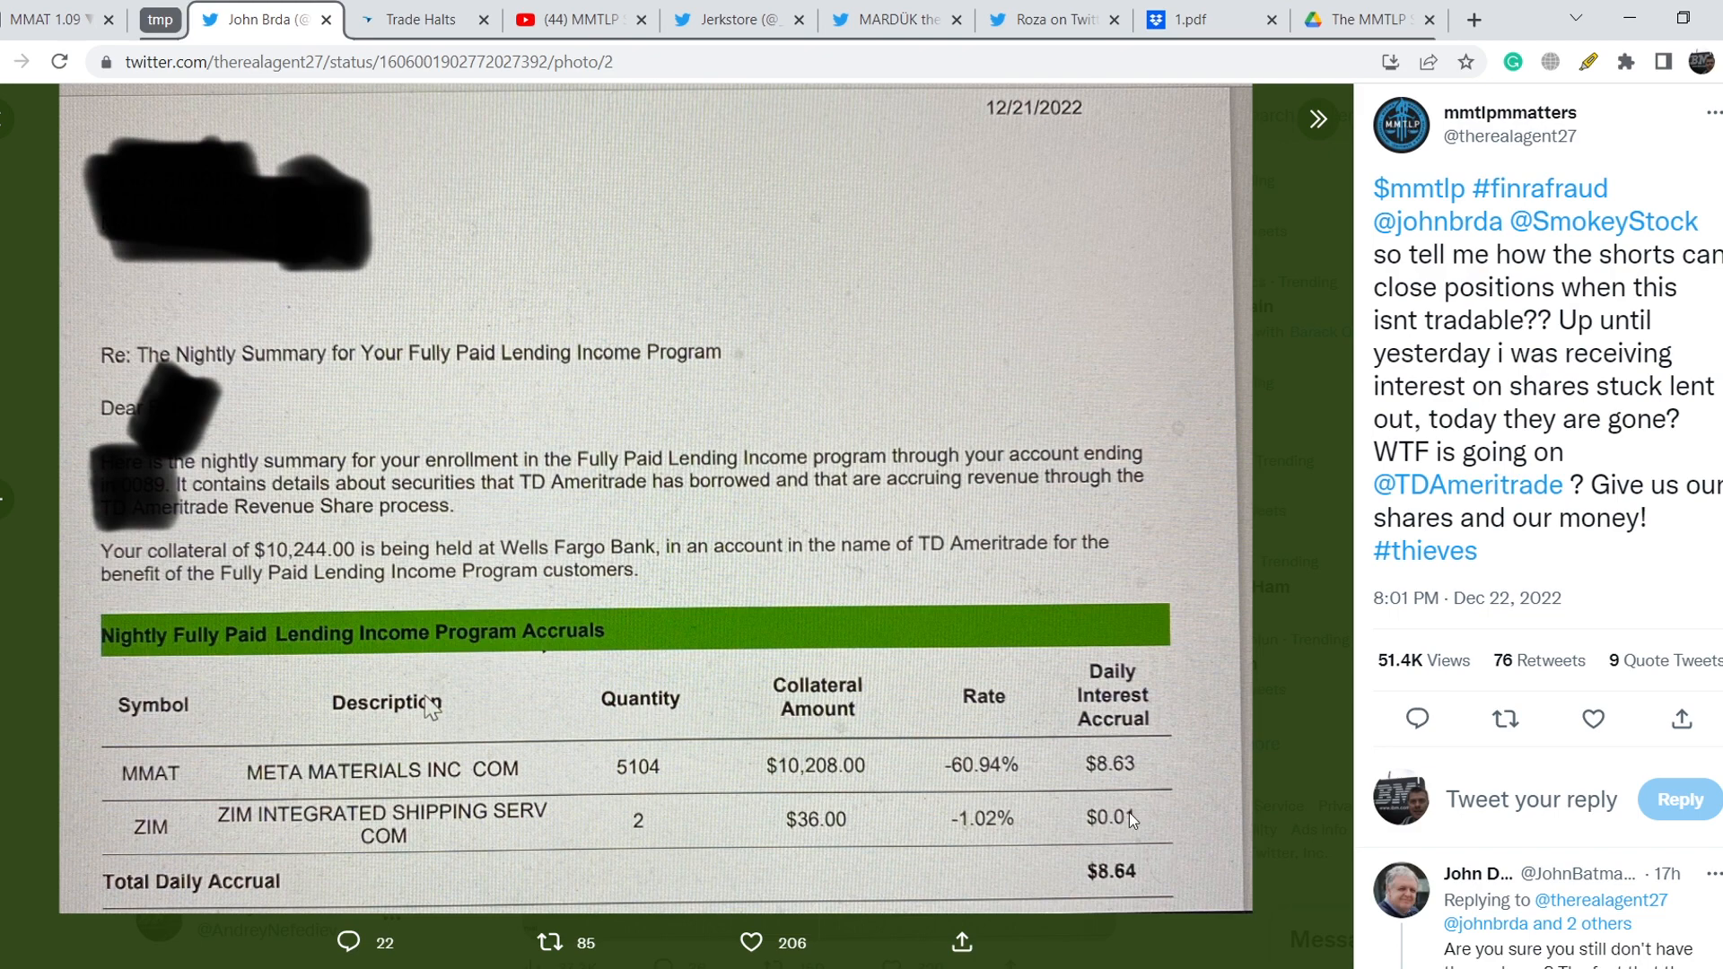
mouse_move(676, 470)
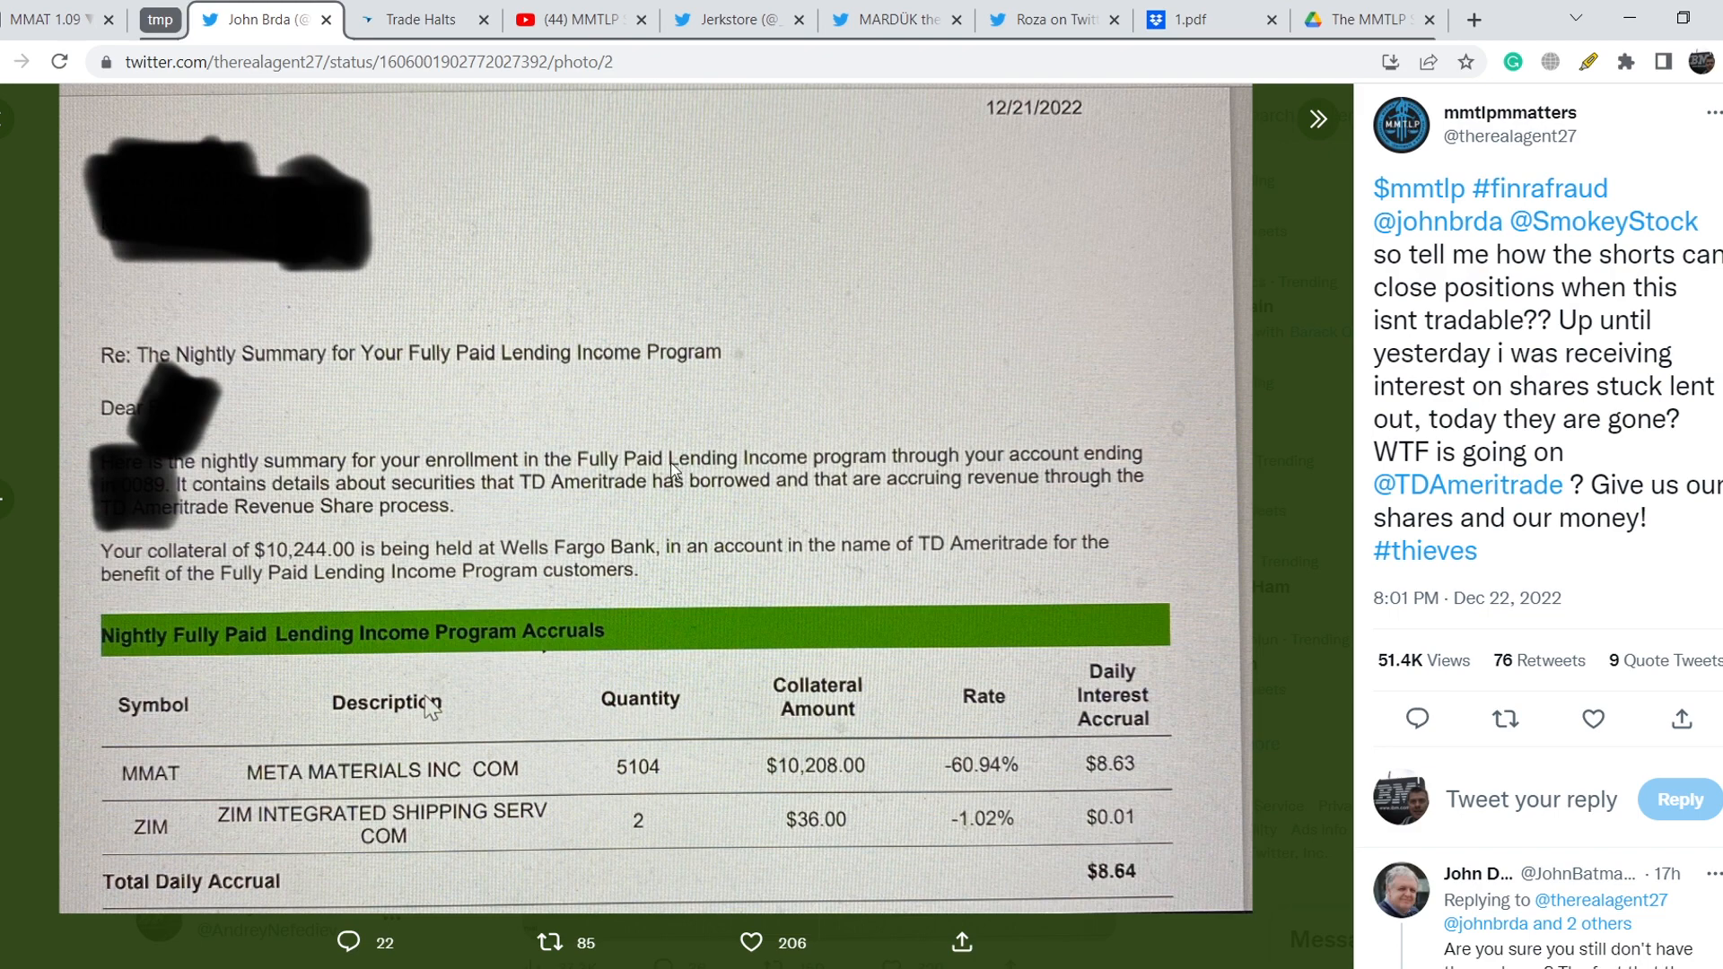
mouse_move(685, 447)
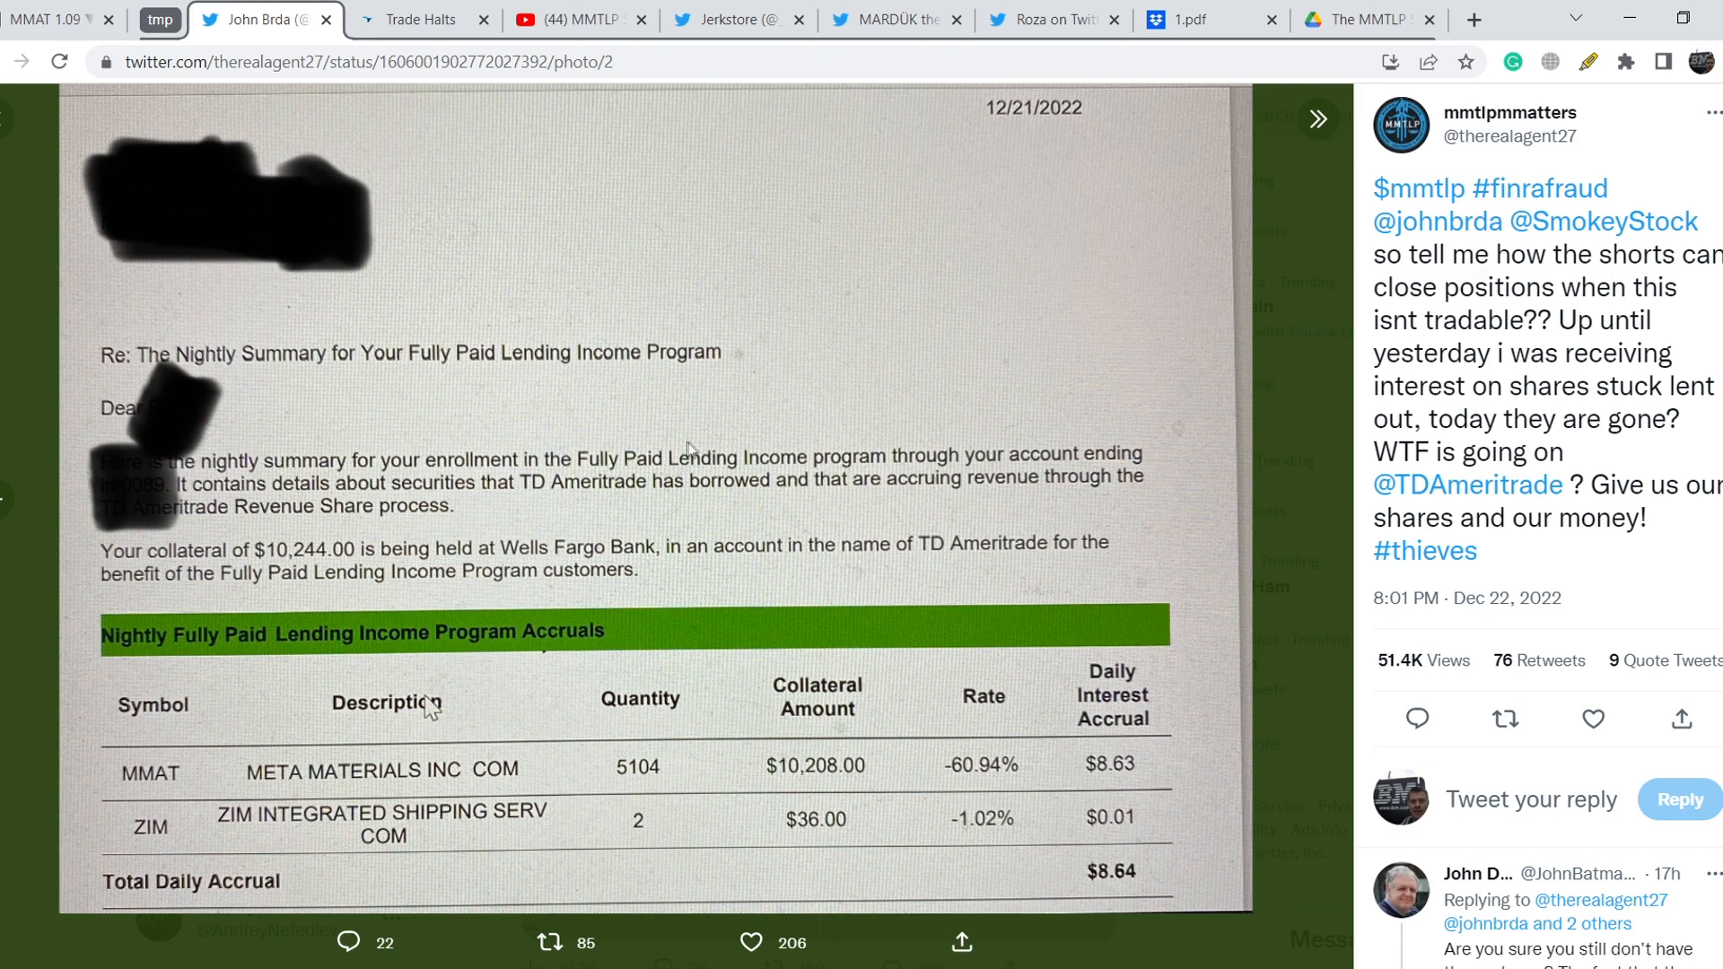
mouse_move(427, 19)
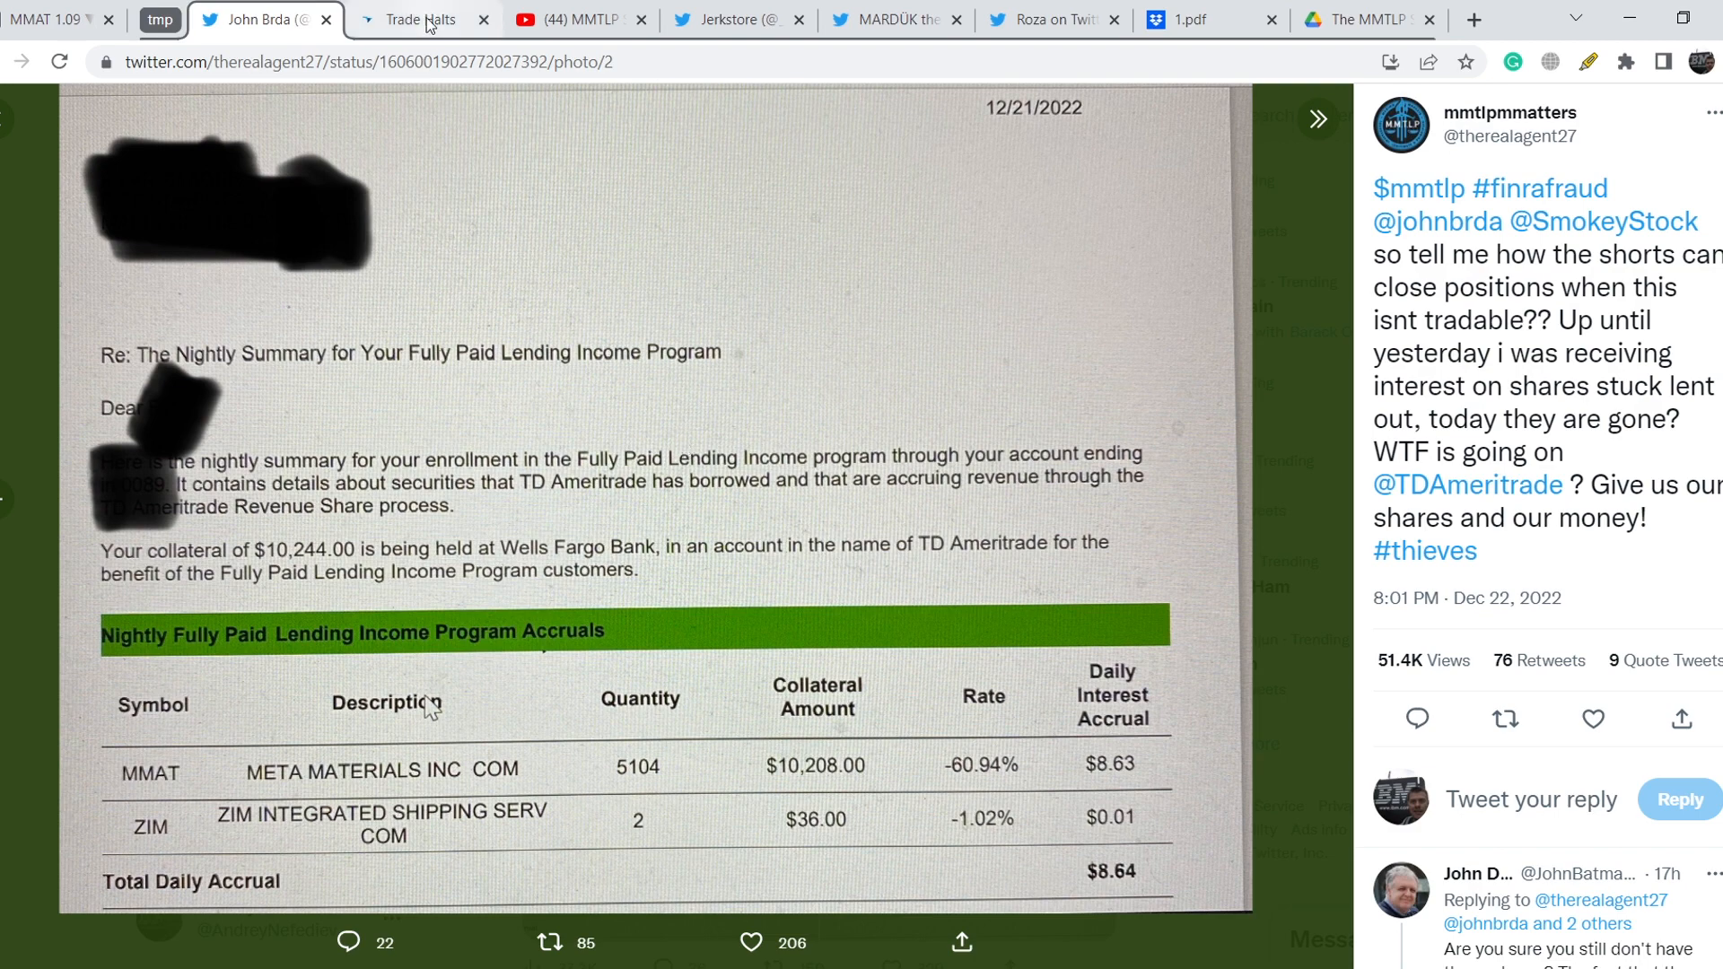
Step: Show FINRA's Trading Halts list filtered to U3, with the two 12/09/2022 MMTLP halts
left_click(417, 20)
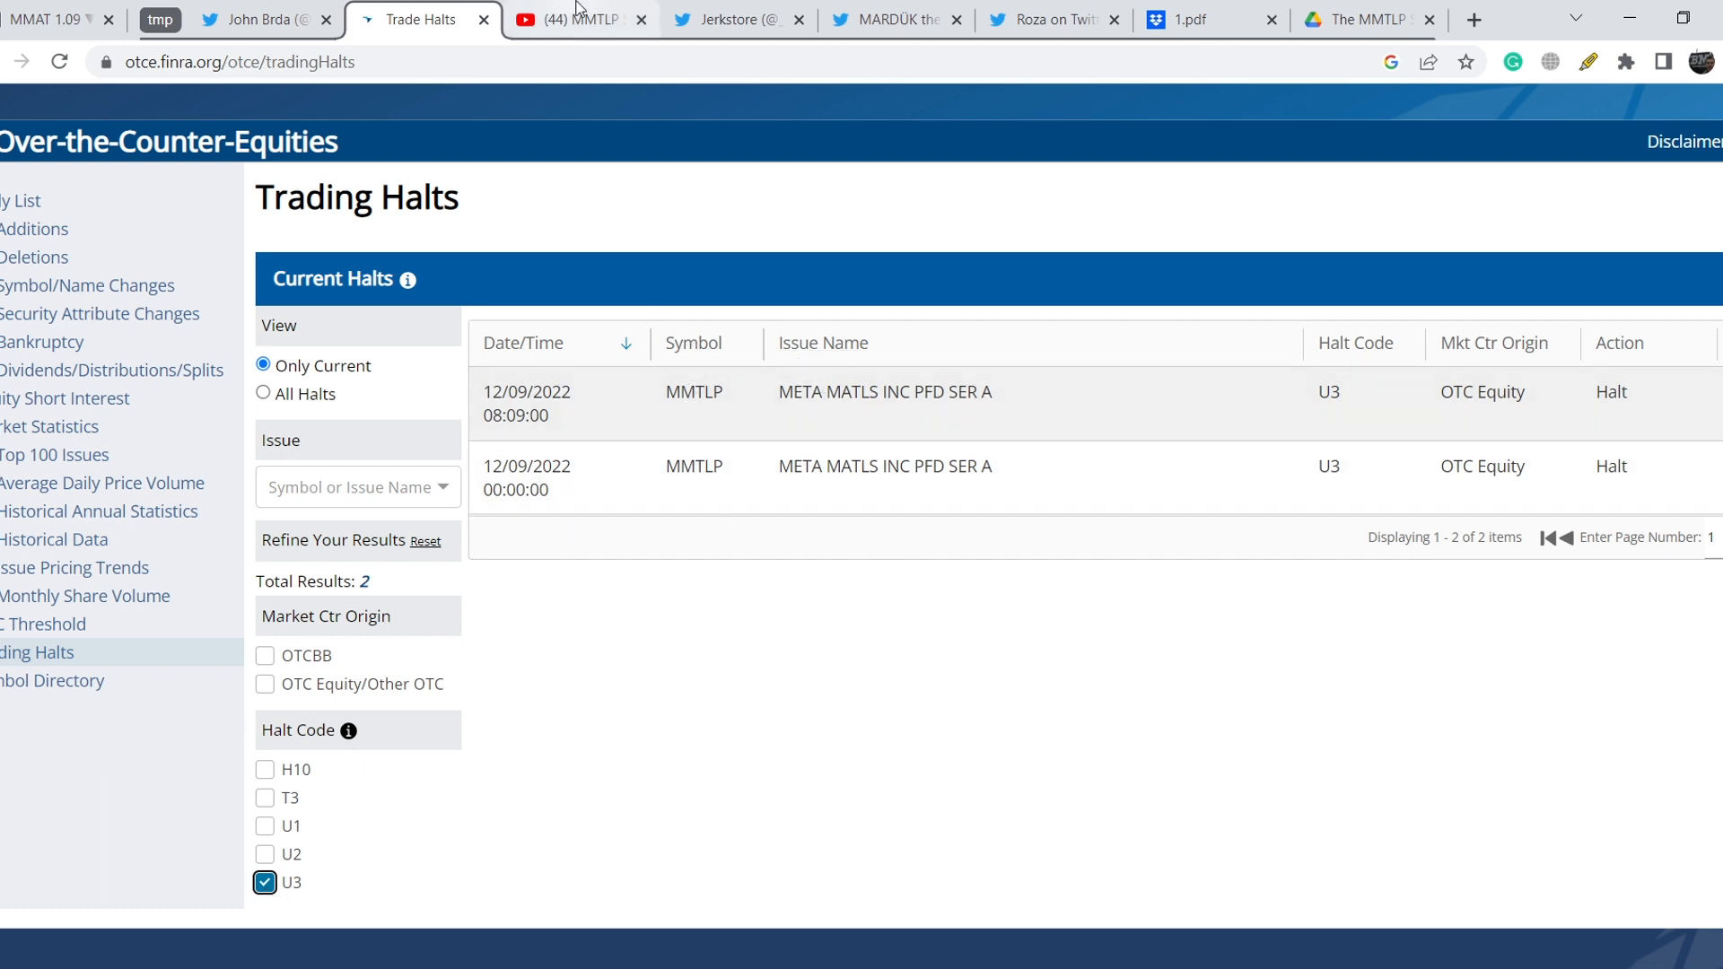
Step: Show the MMTLP video about FINRA, paused at 2:33 on the U3 halt codes
left_click(572, 20)
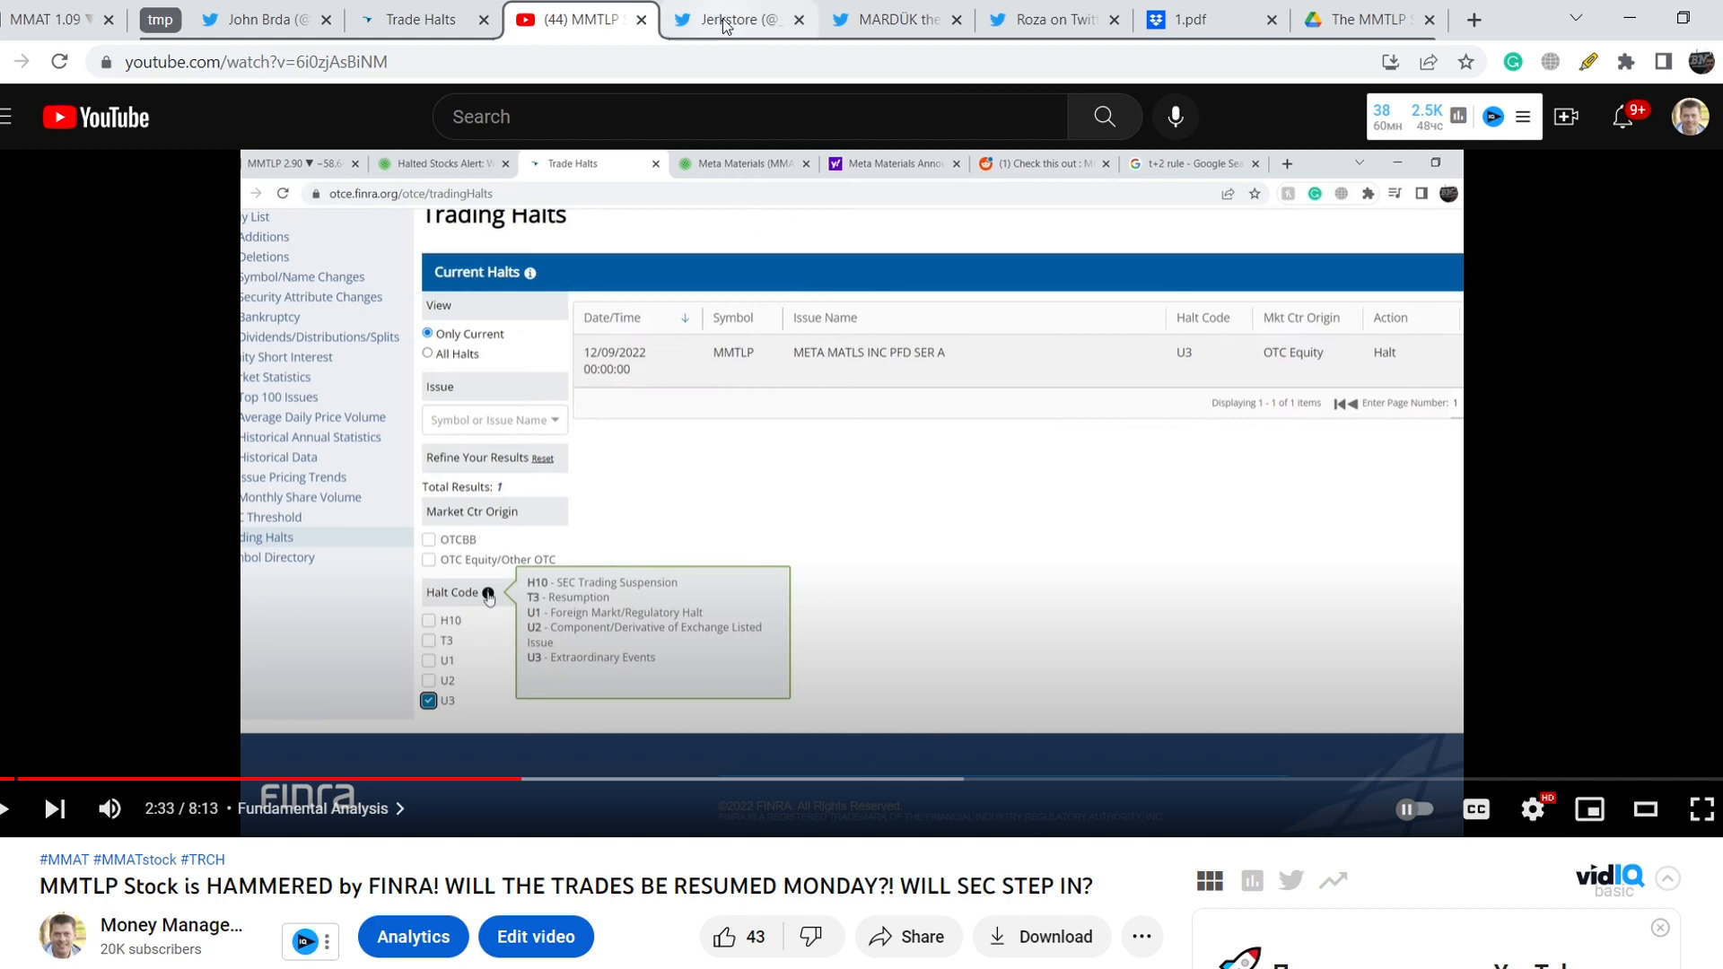
Step: Scroll Jerkstore's caveat emptor tweet down to the Rare Deals Here reply about the duplicate entry
left_click(738, 20)
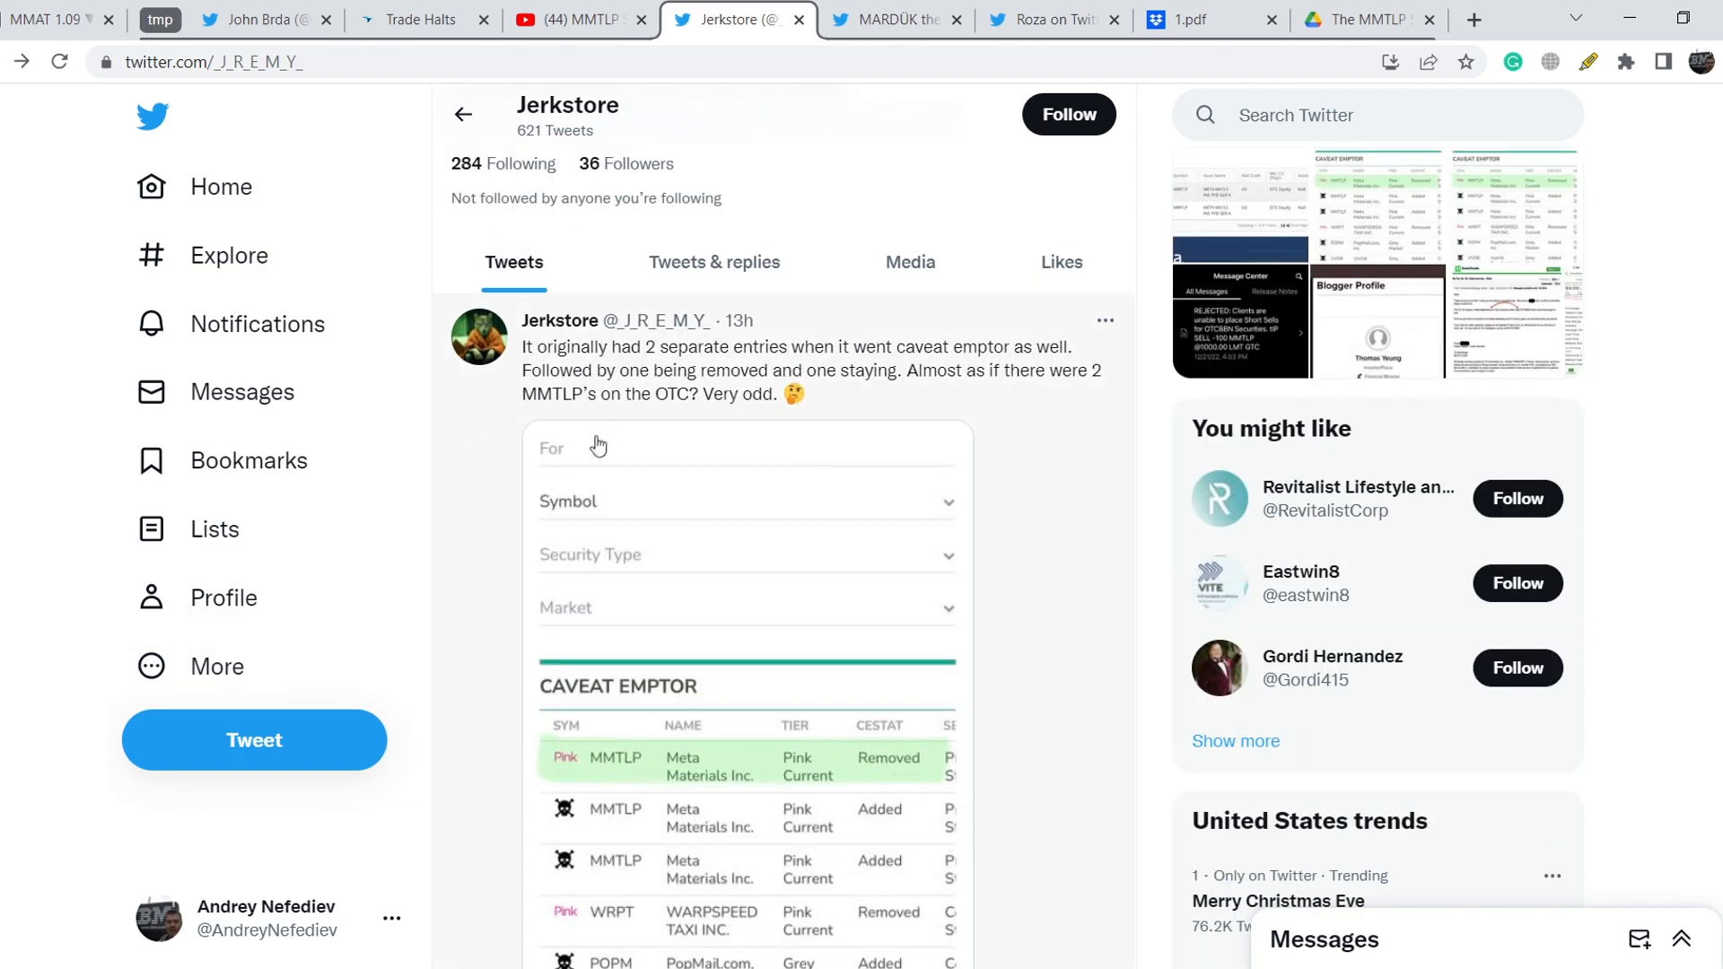
mouse_move(857, 362)
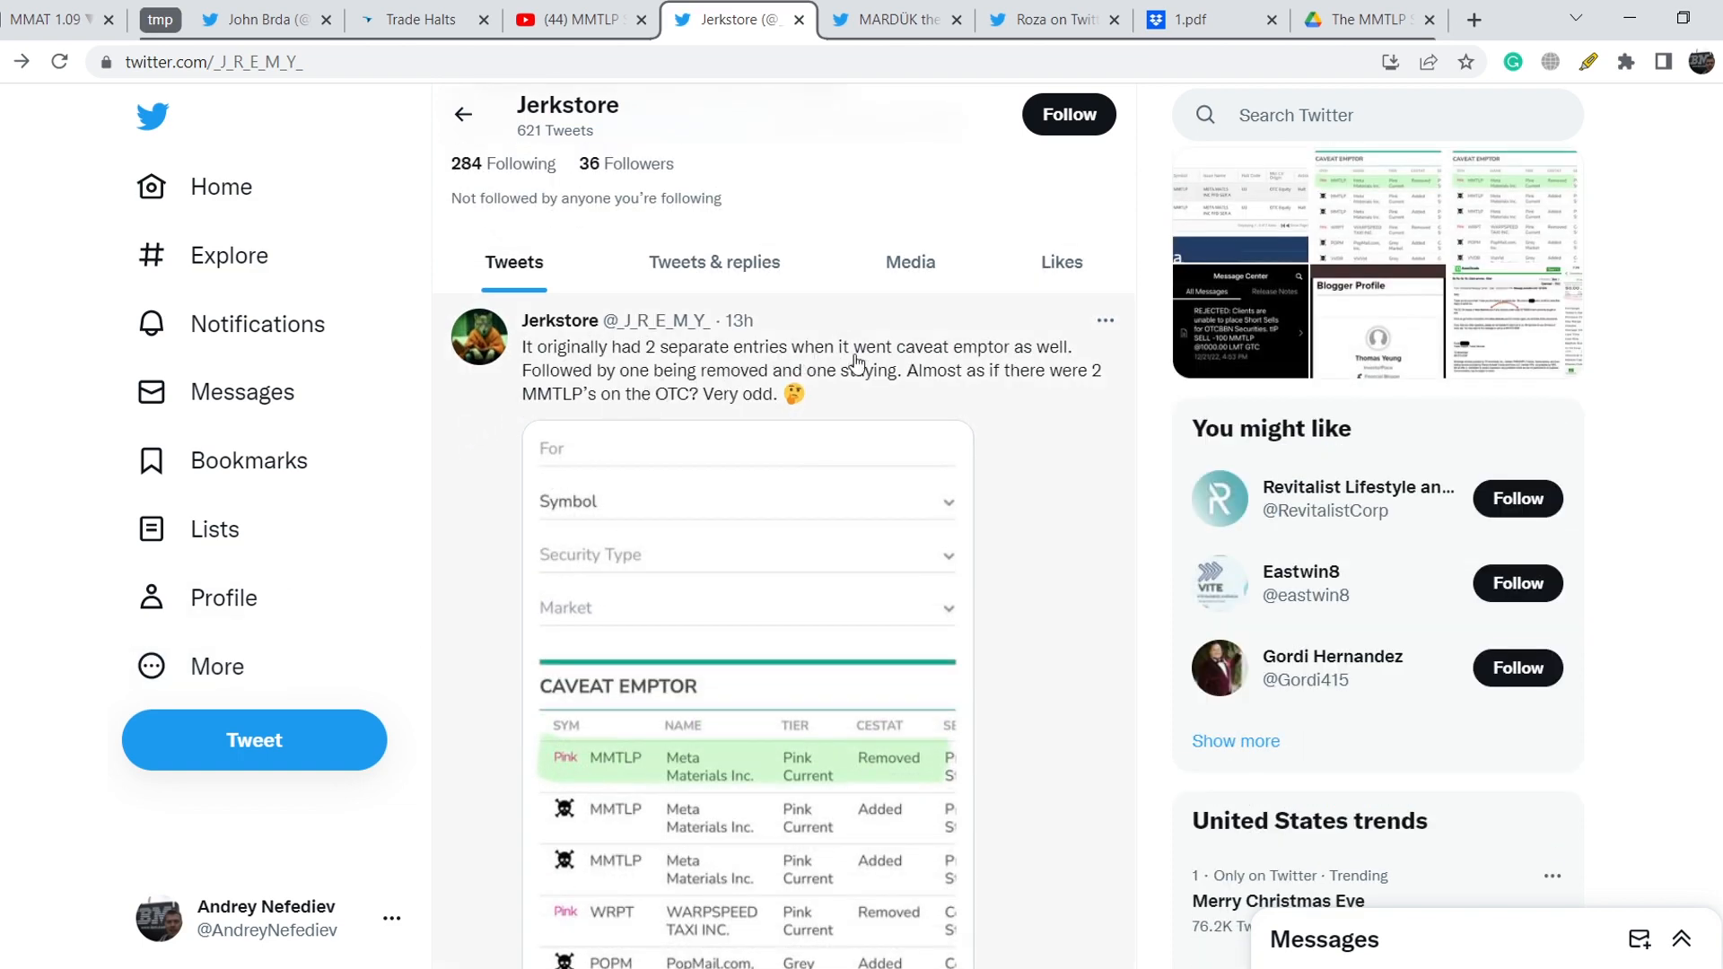
mouse_move(616, 388)
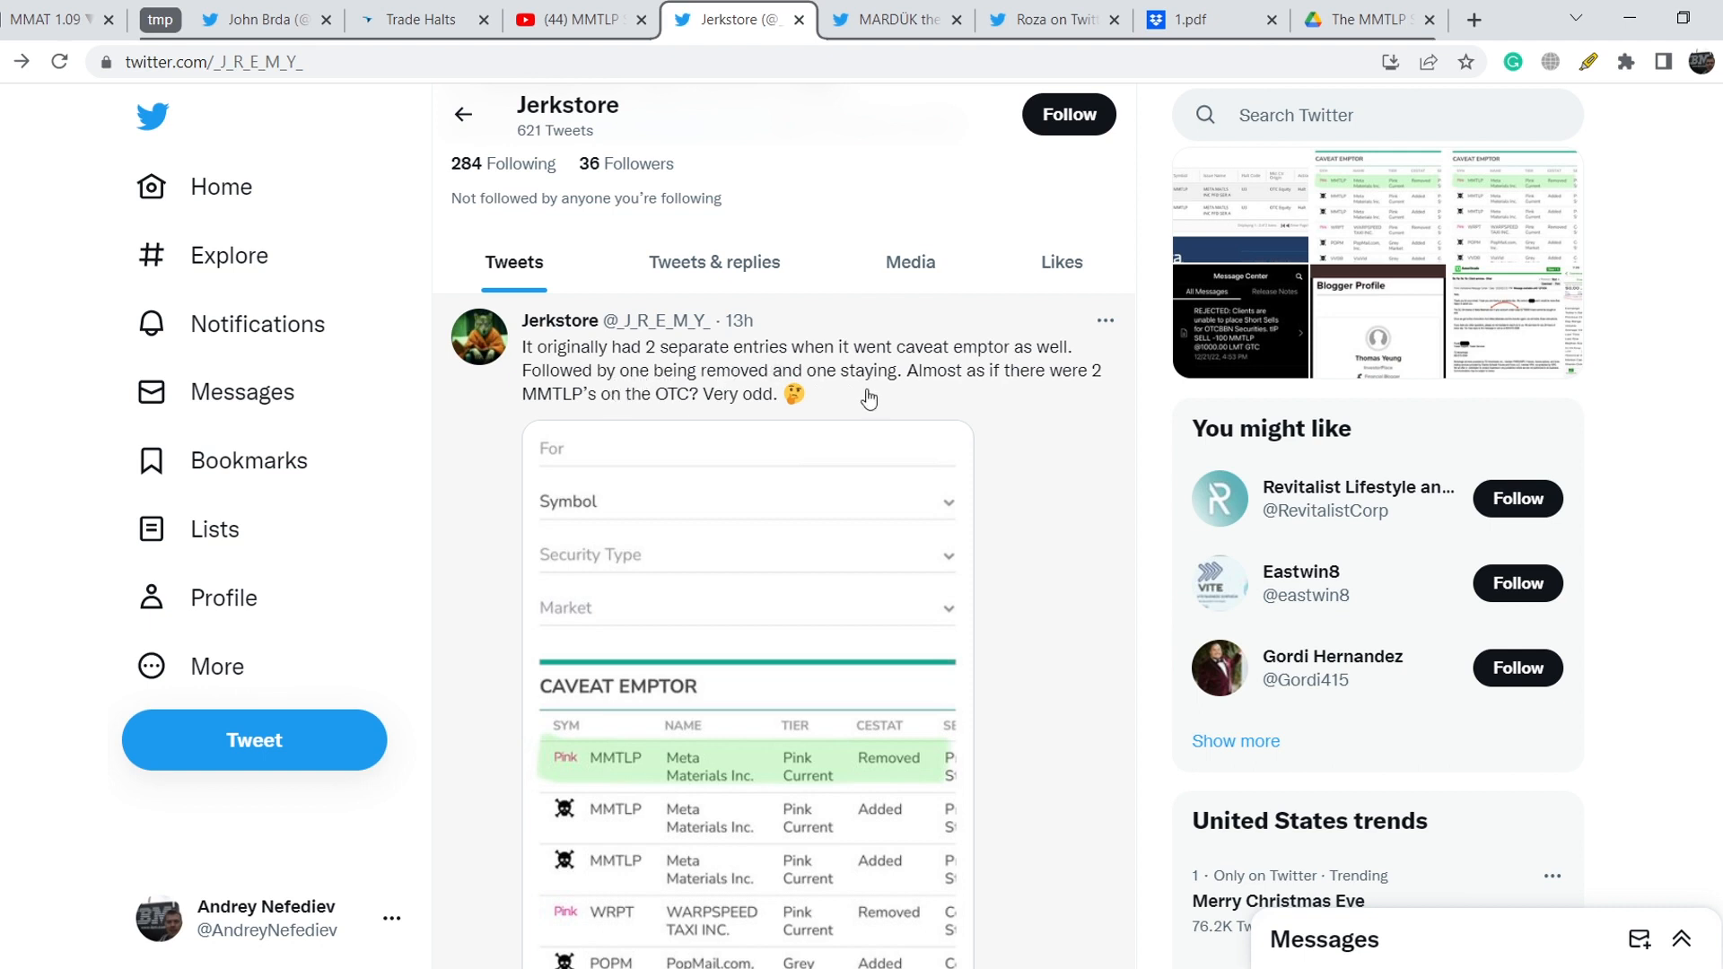
mouse_move(1002, 390)
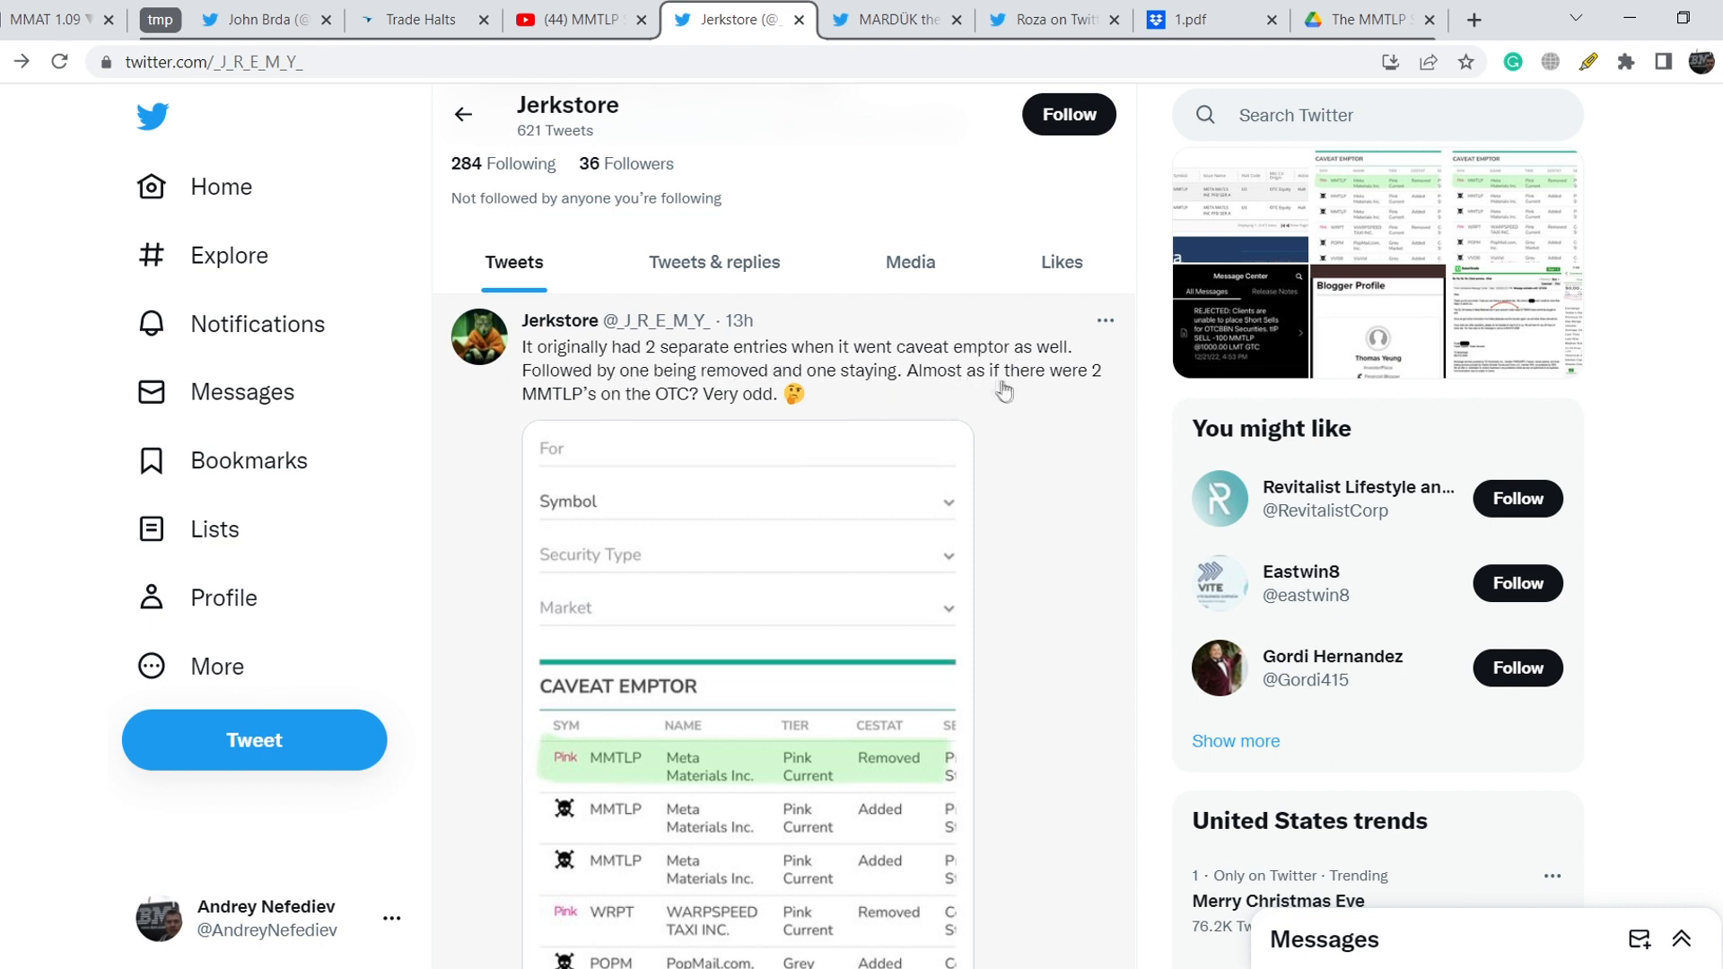
mouse_move(631, 414)
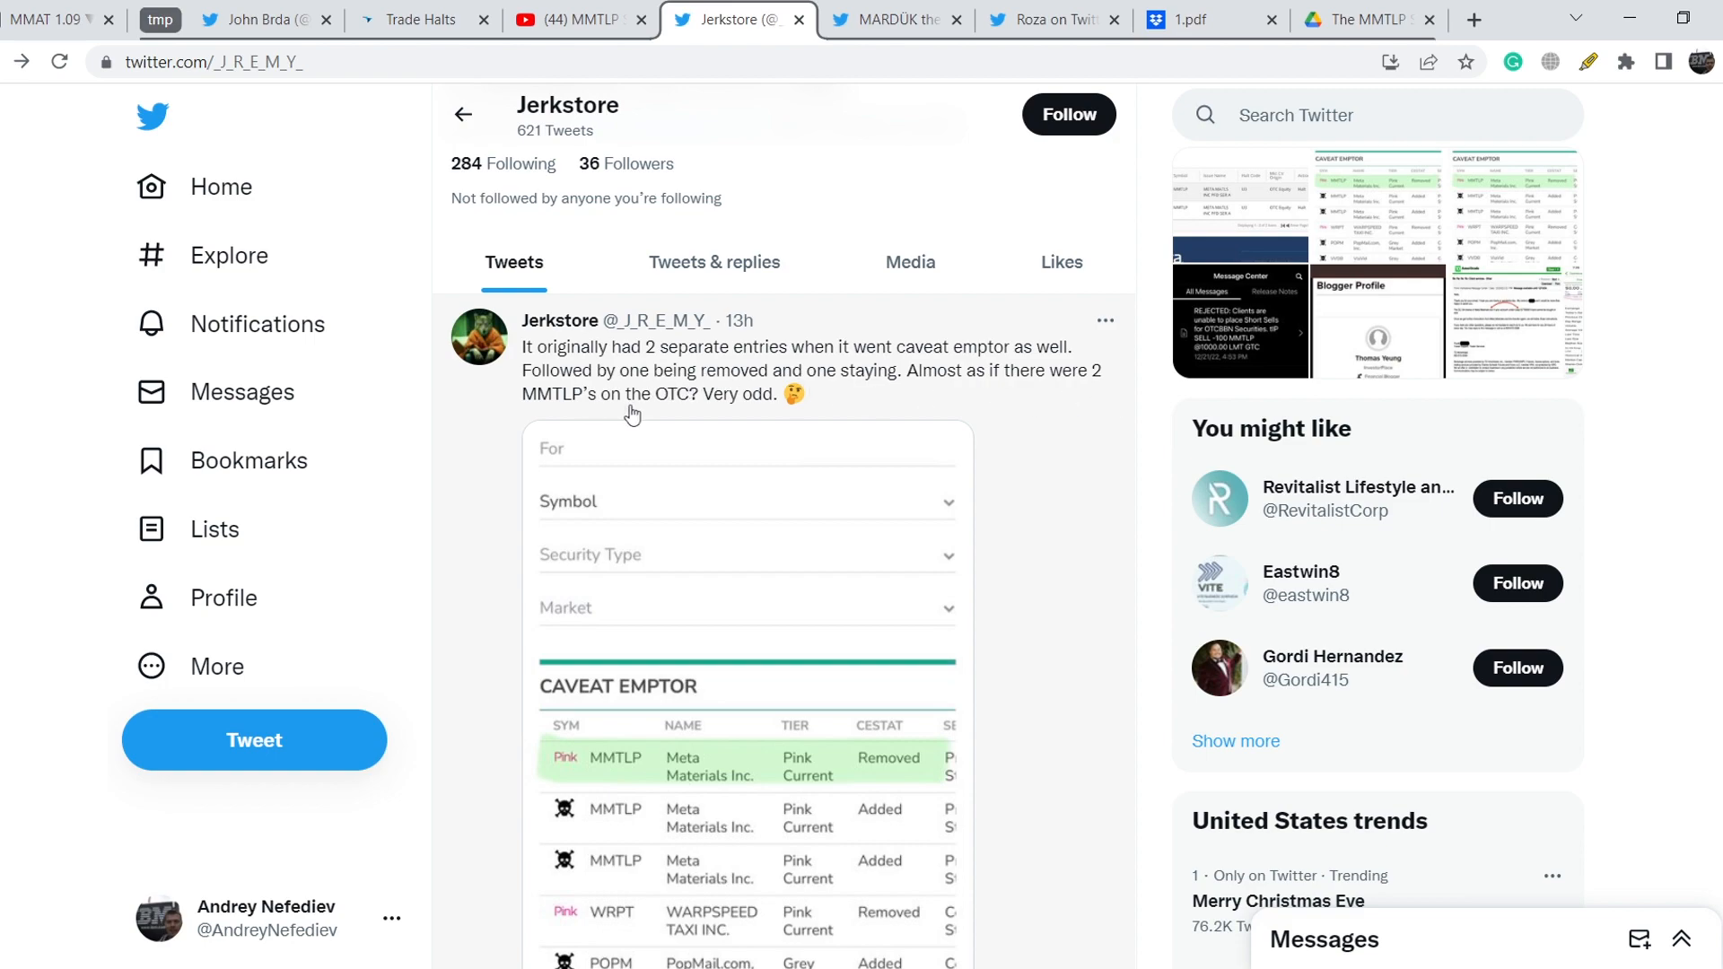
scroll("down", 3)
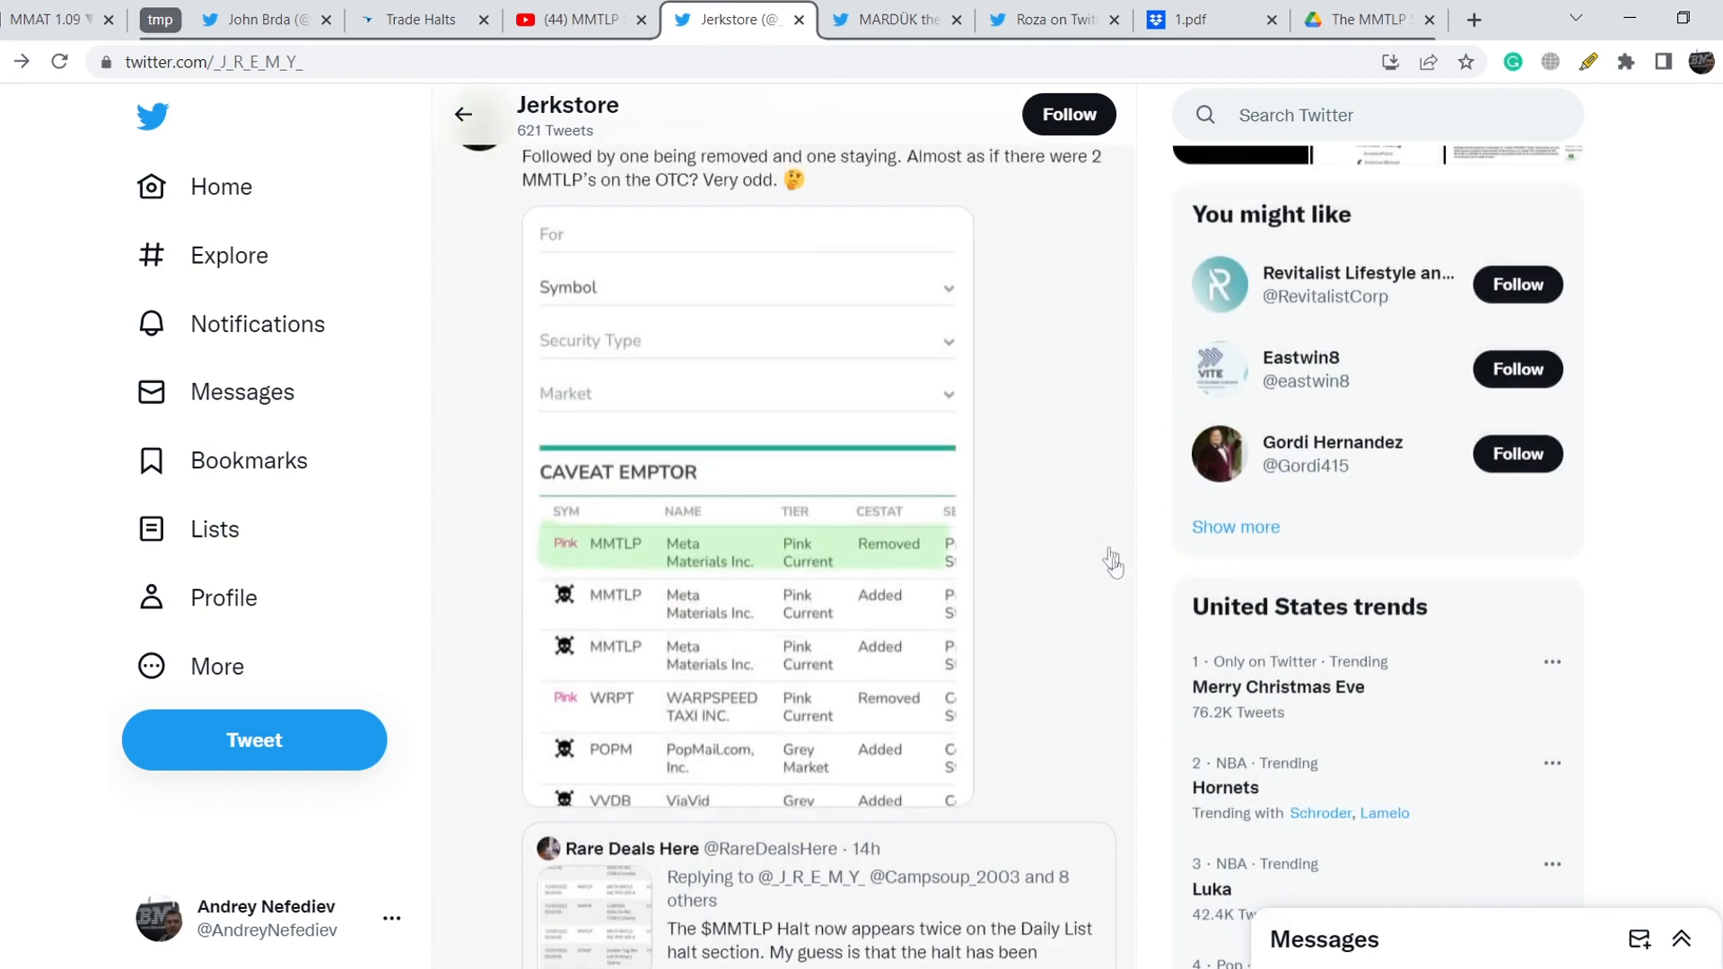
scroll("down", 3)
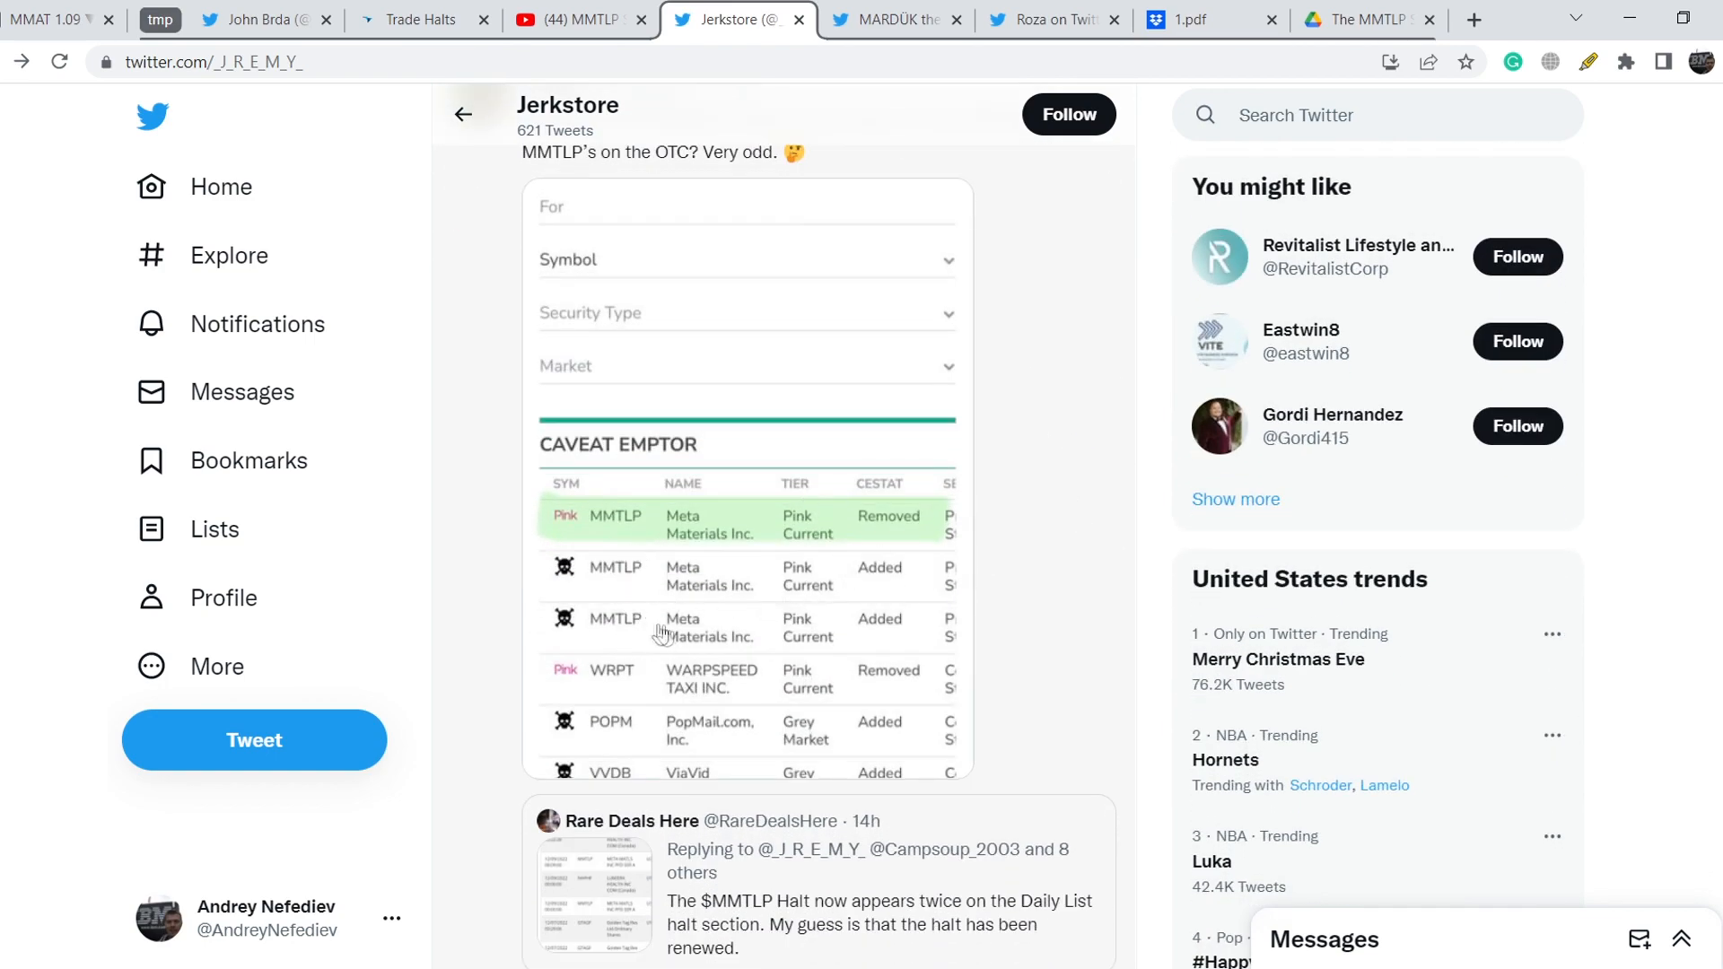
mouse_move(773, 596)
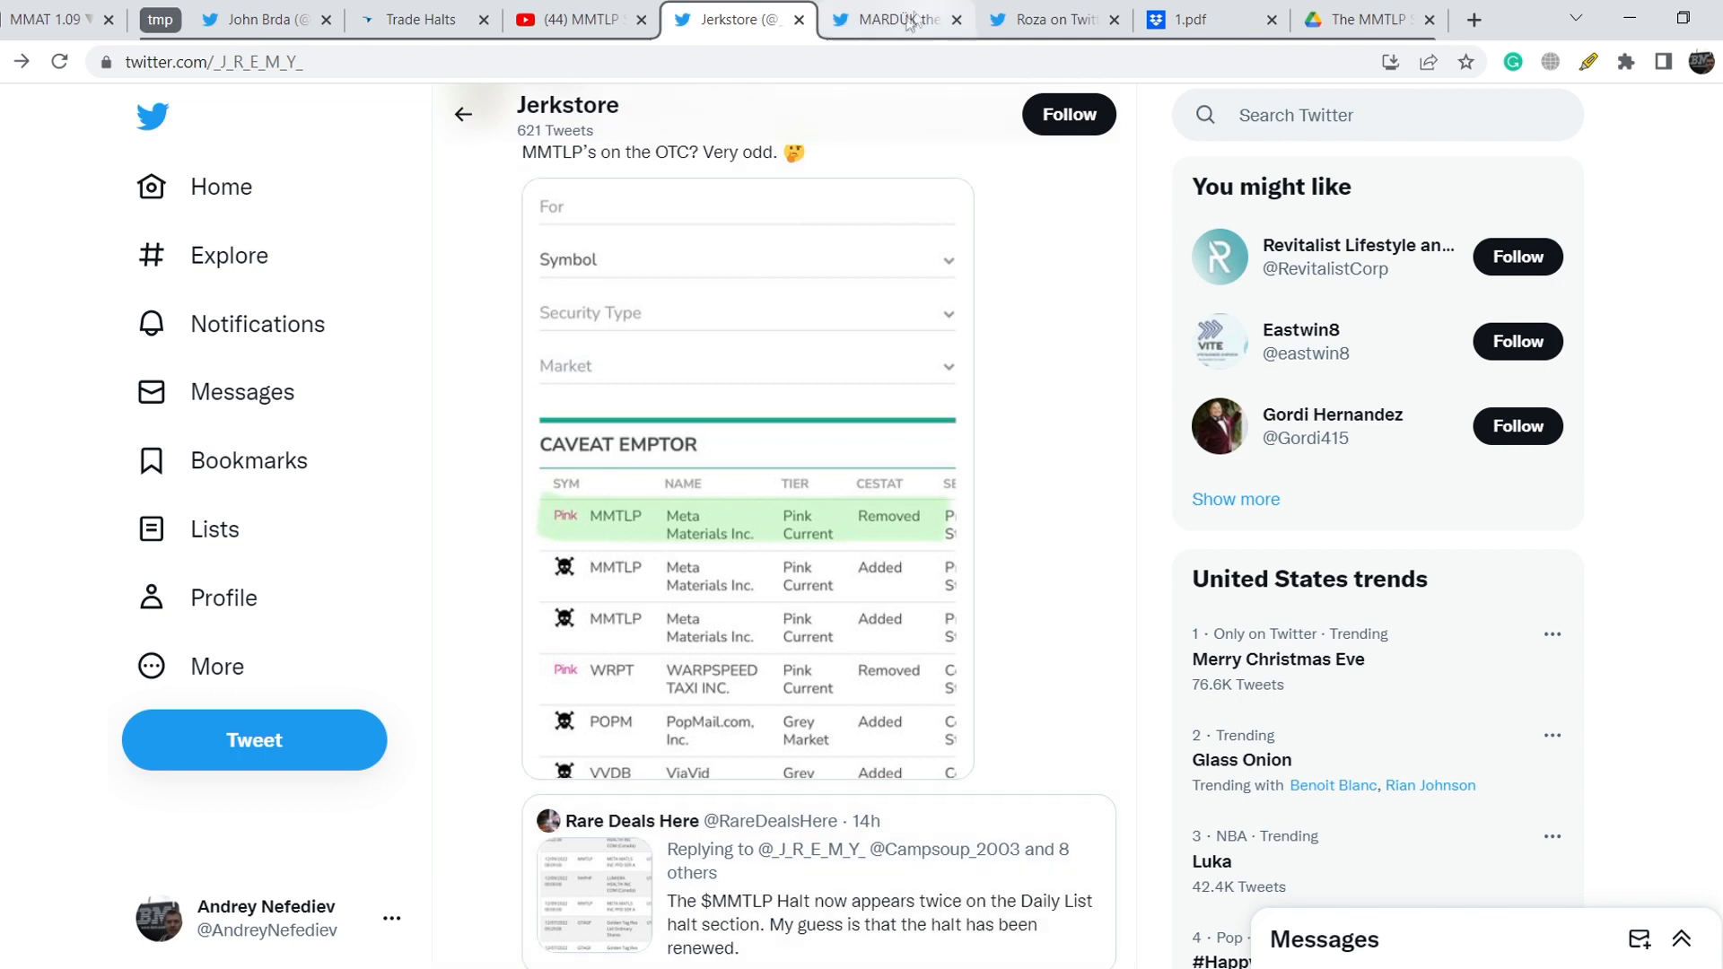
Step: Read MARDÜK the META Guy's tweet with Fidelity's virtual assistant note on Next Bridge trading
left_click(895, 20)
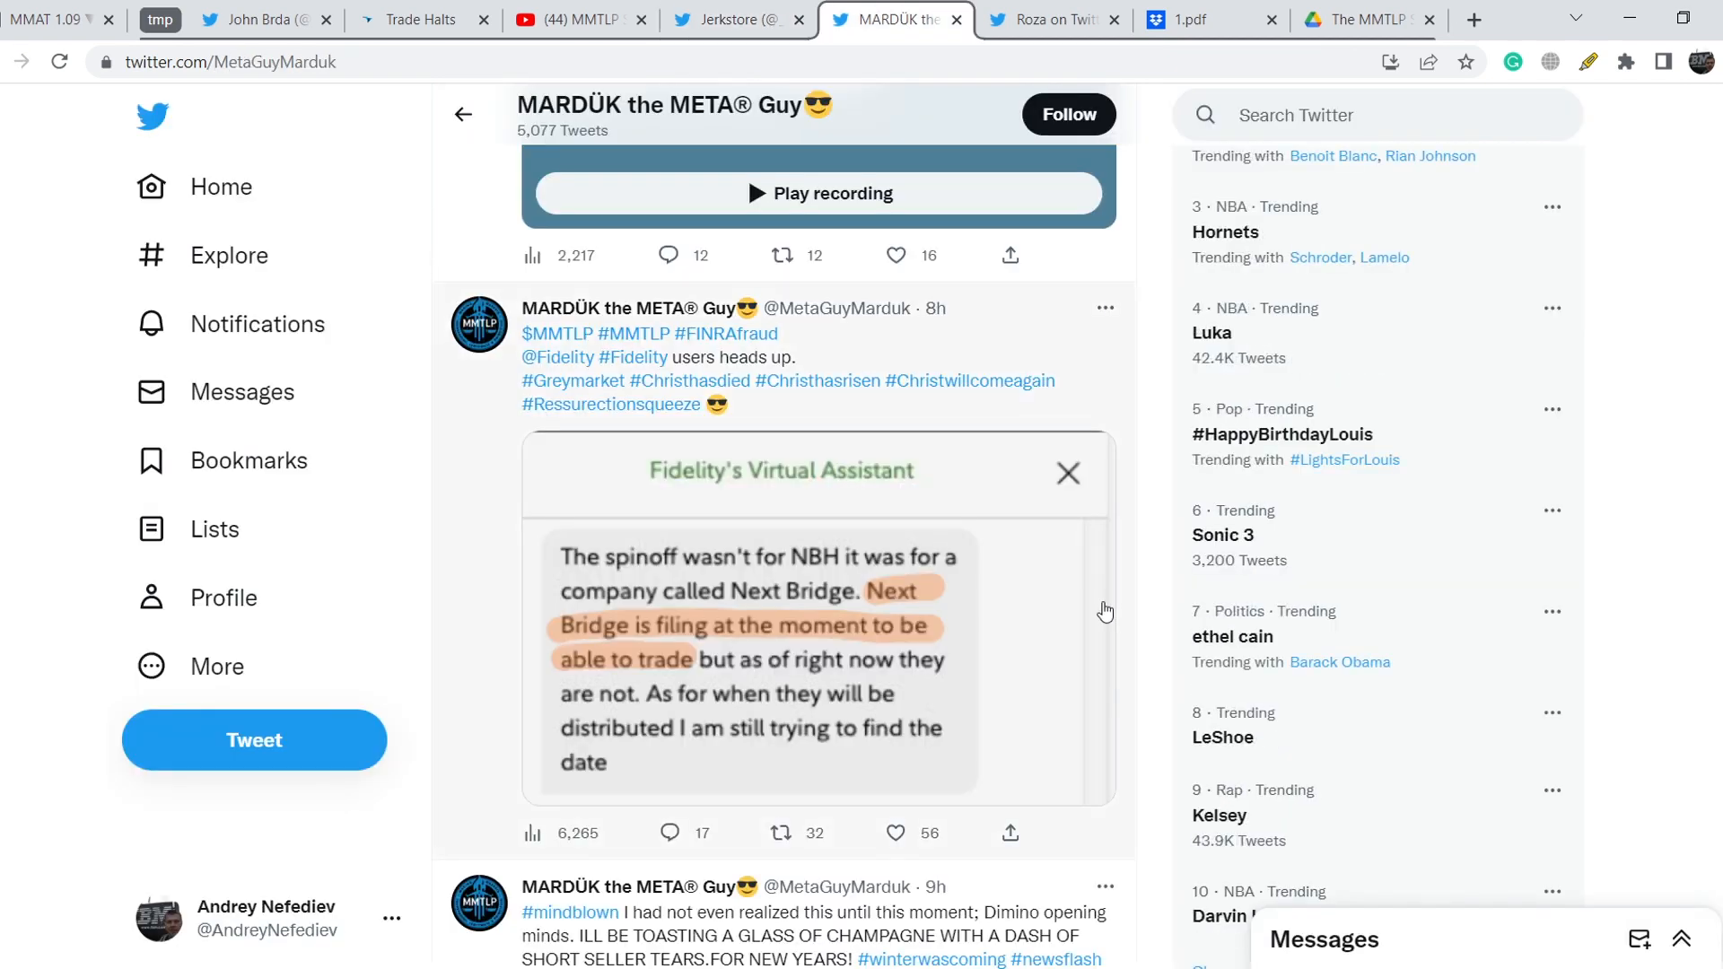
mouse_move(1095, 600)
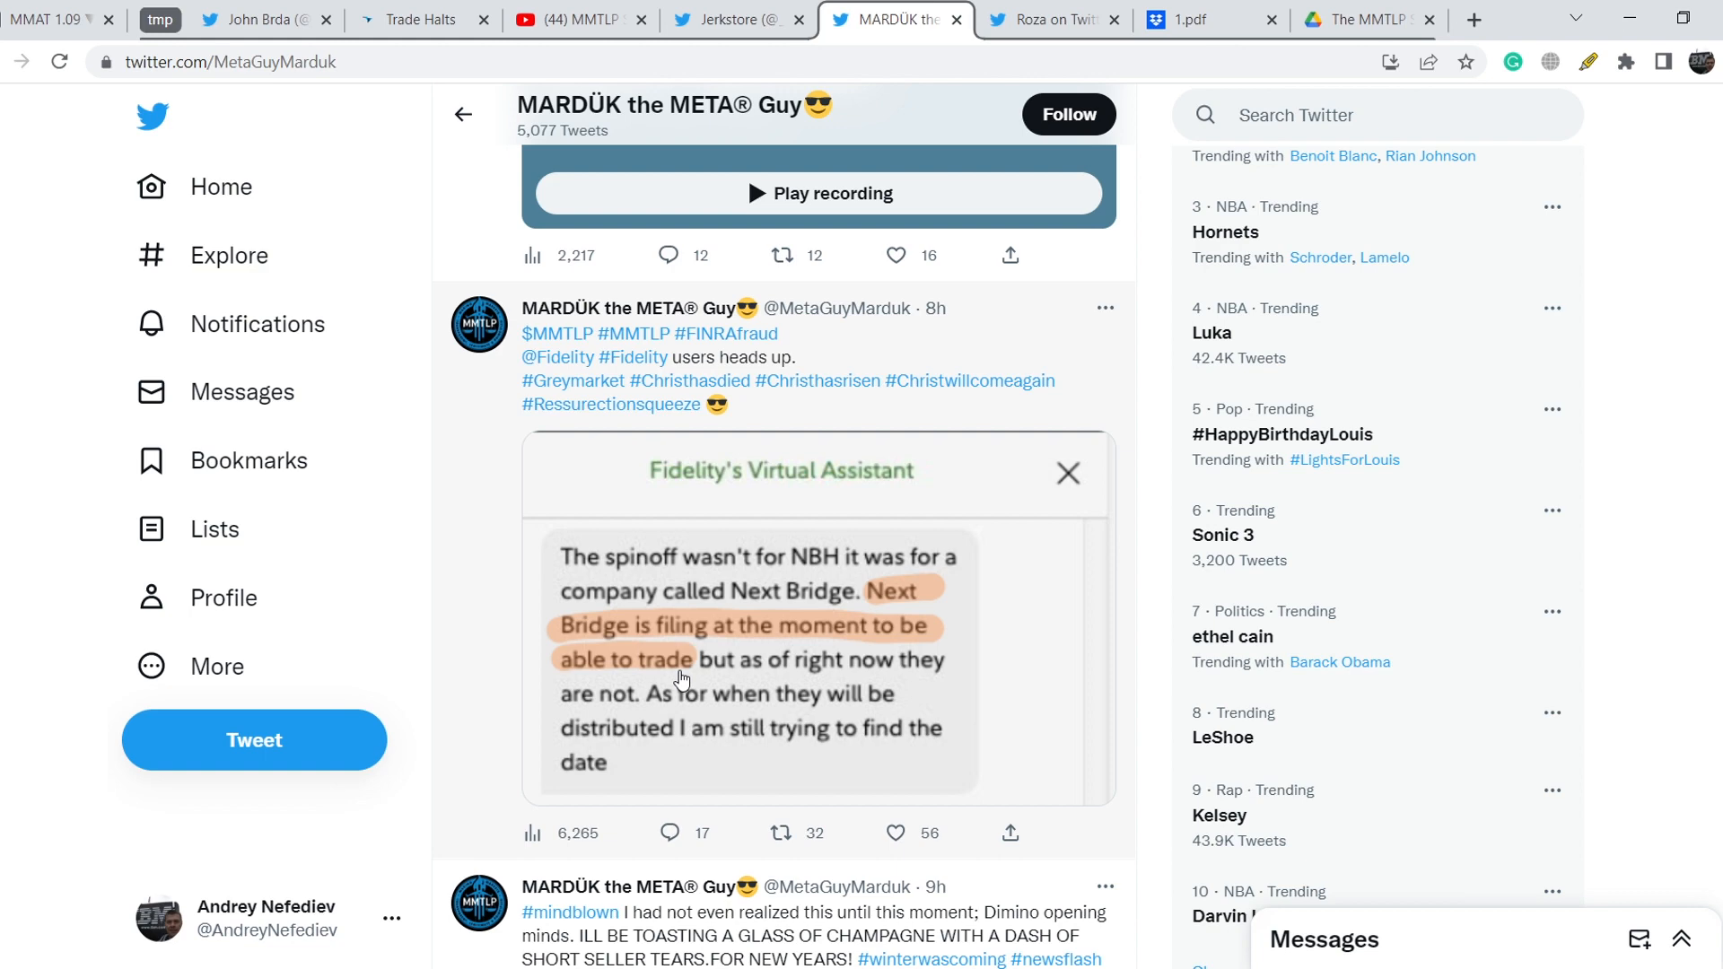
scroll("down", 3)
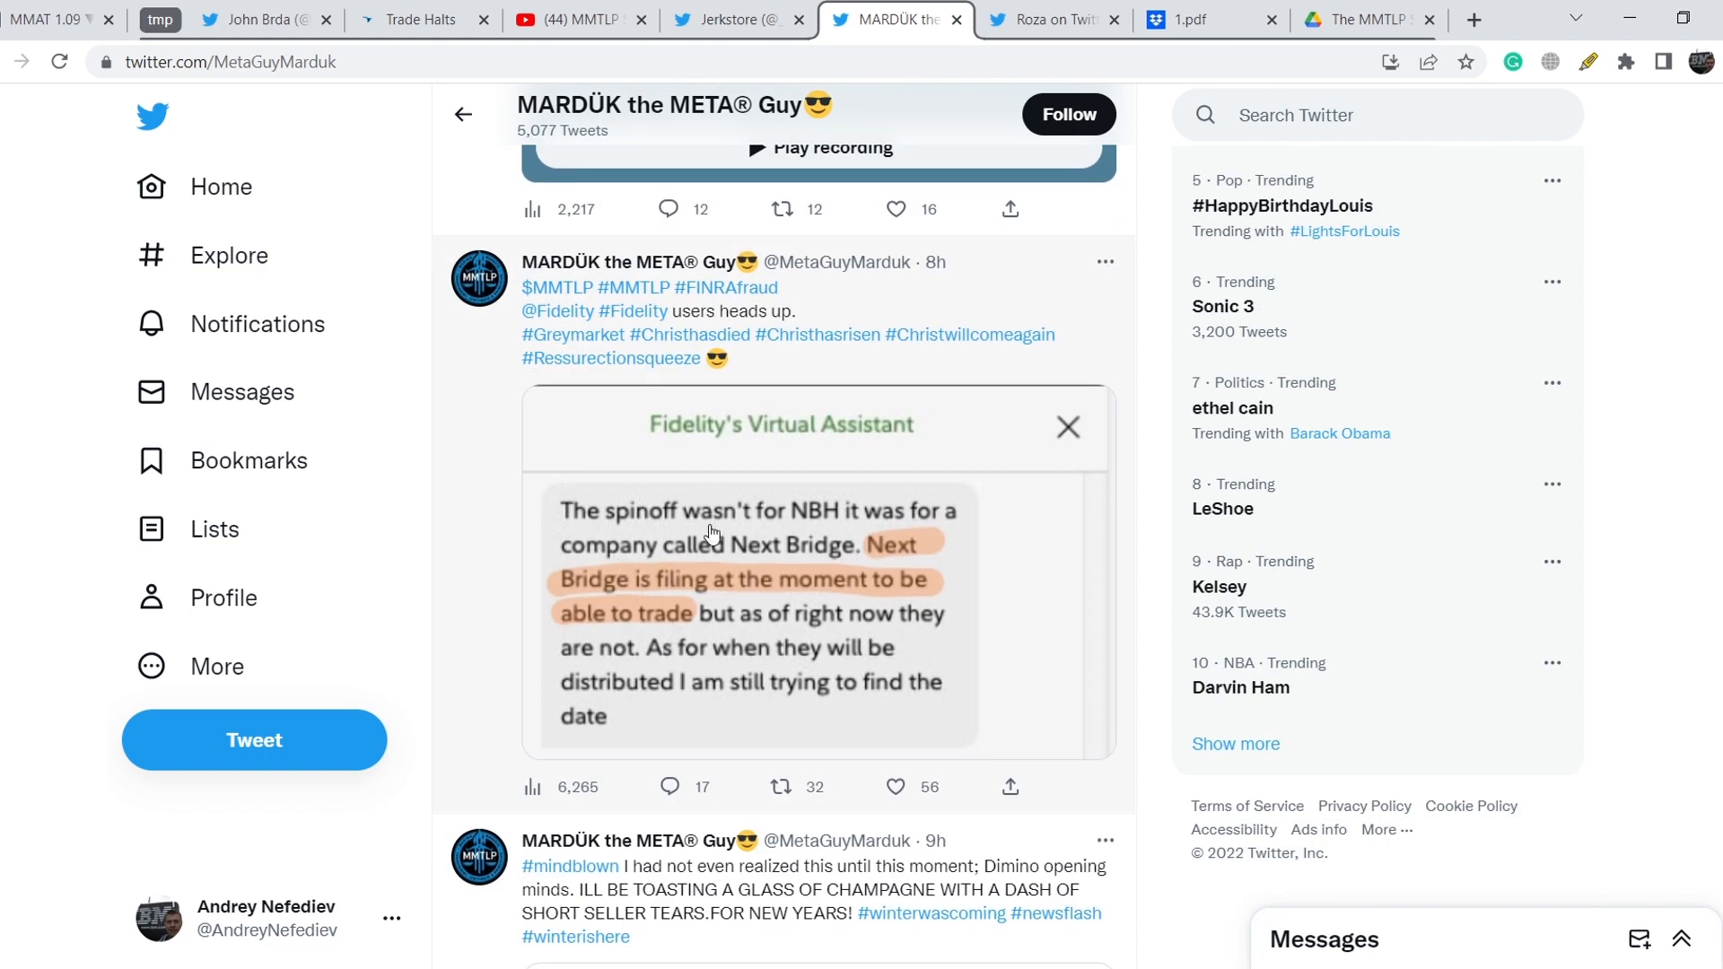
mouse_move(748, 532)
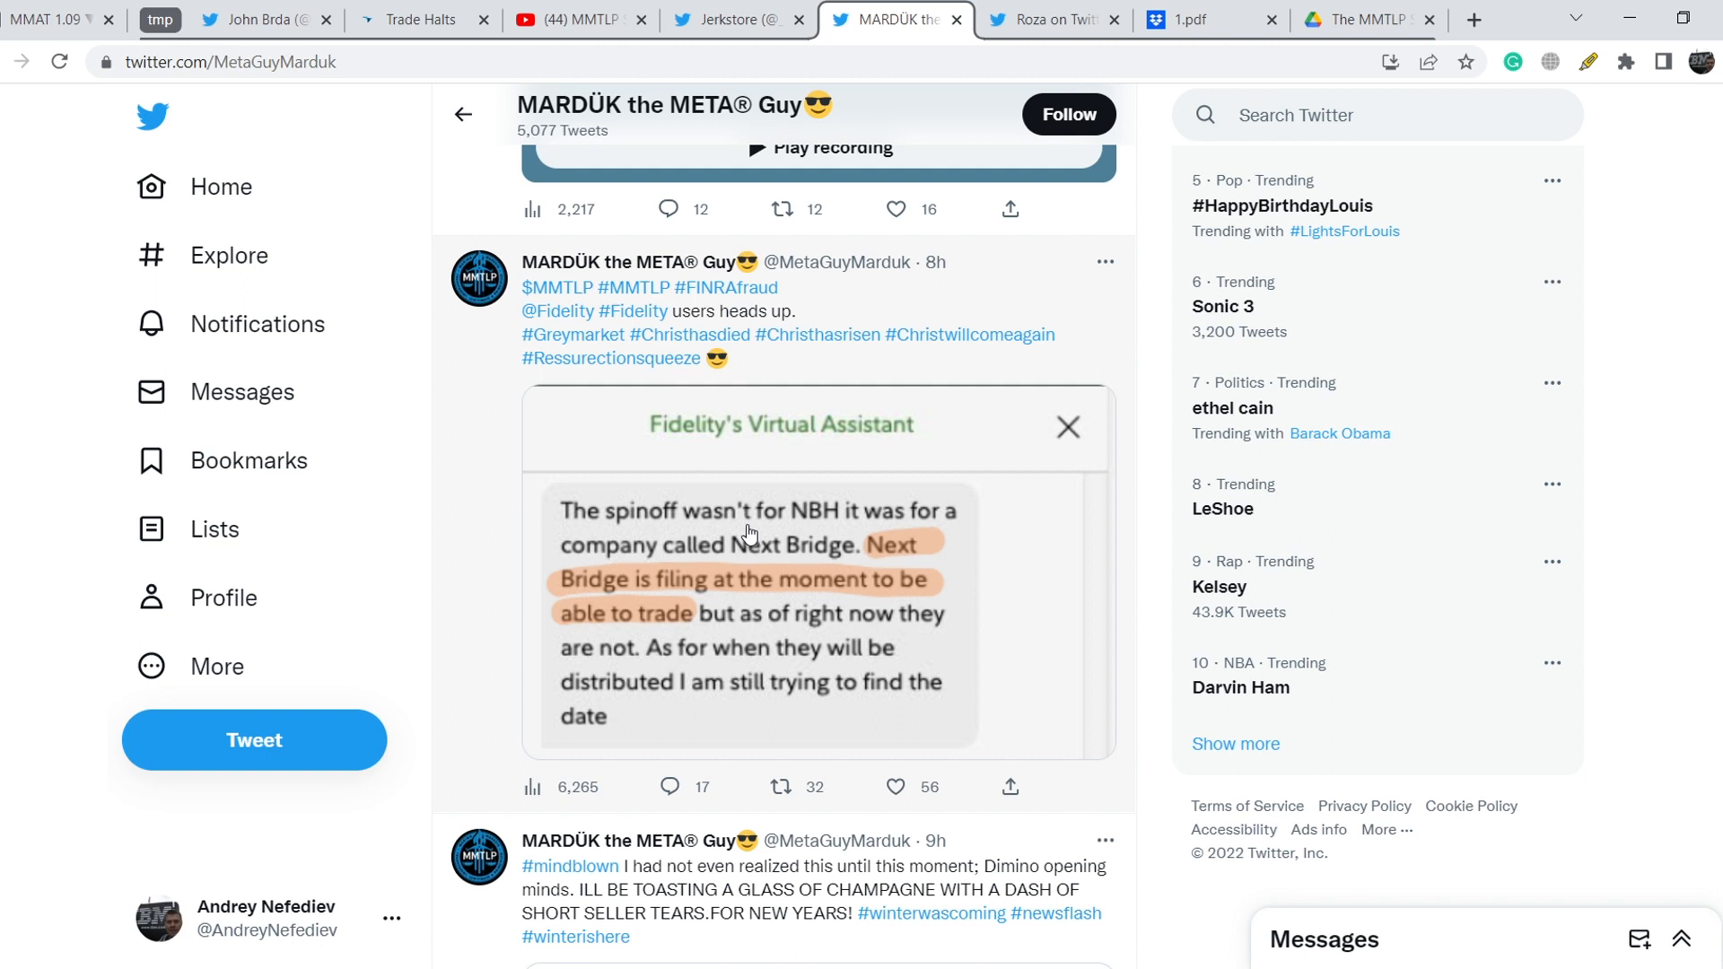
mouse_move(808, 566)
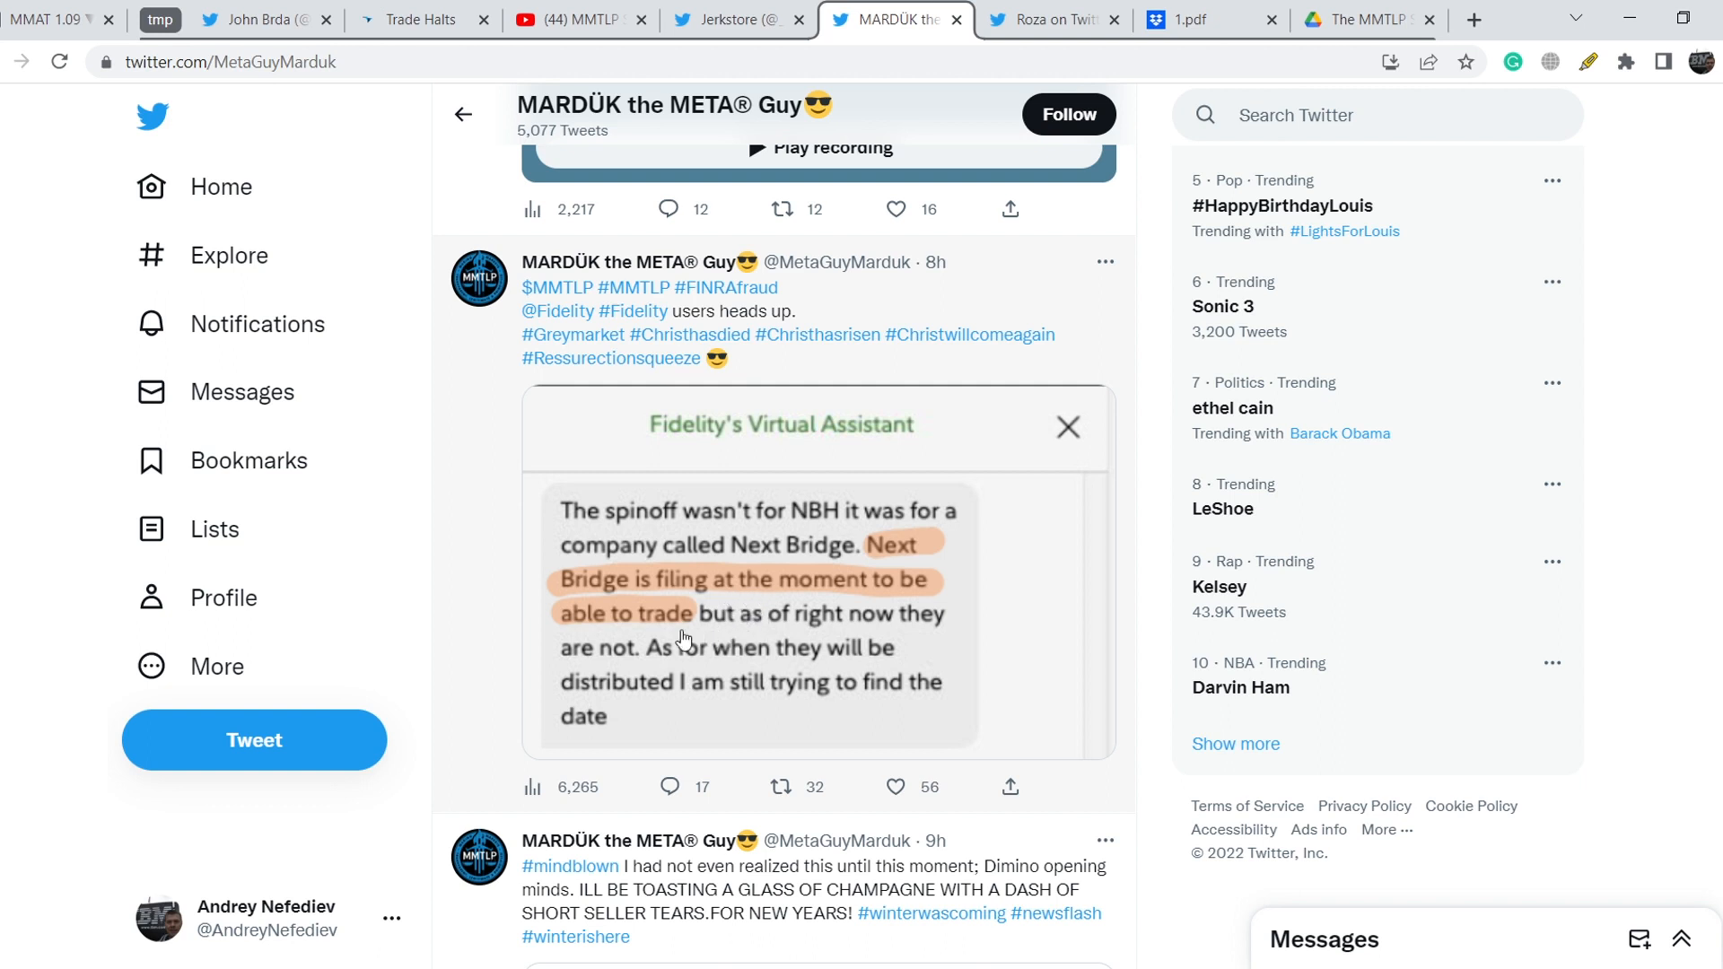
mouse_move(664, 672)
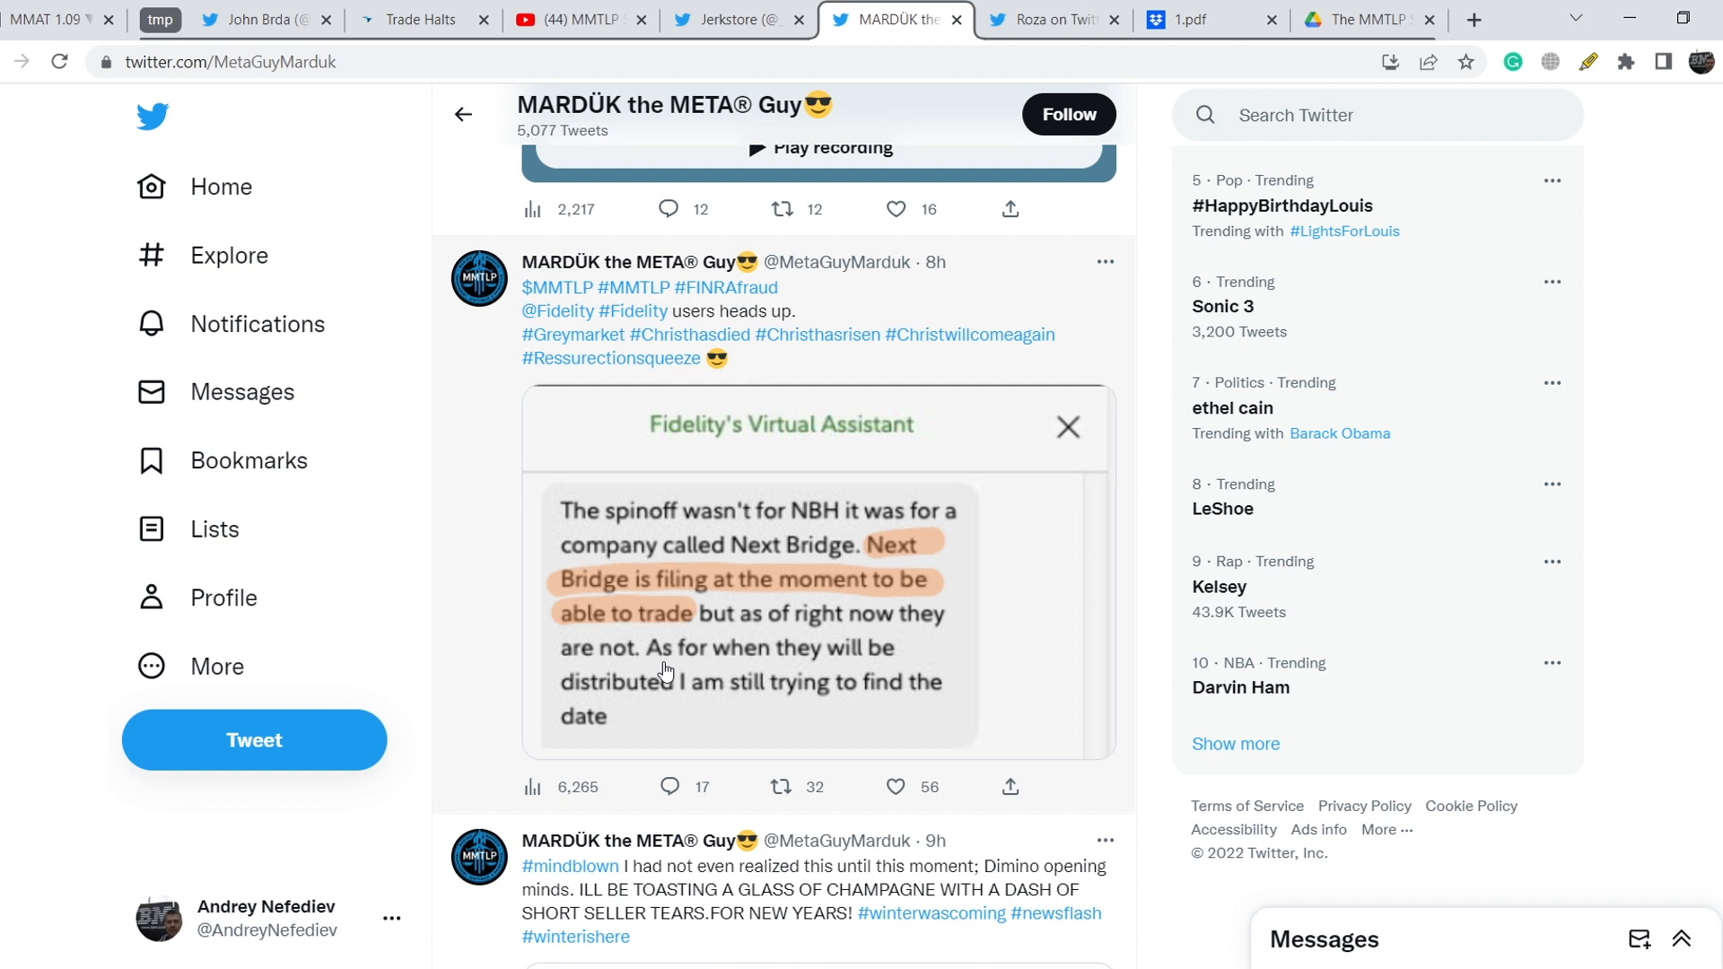
left_click(782, 787)
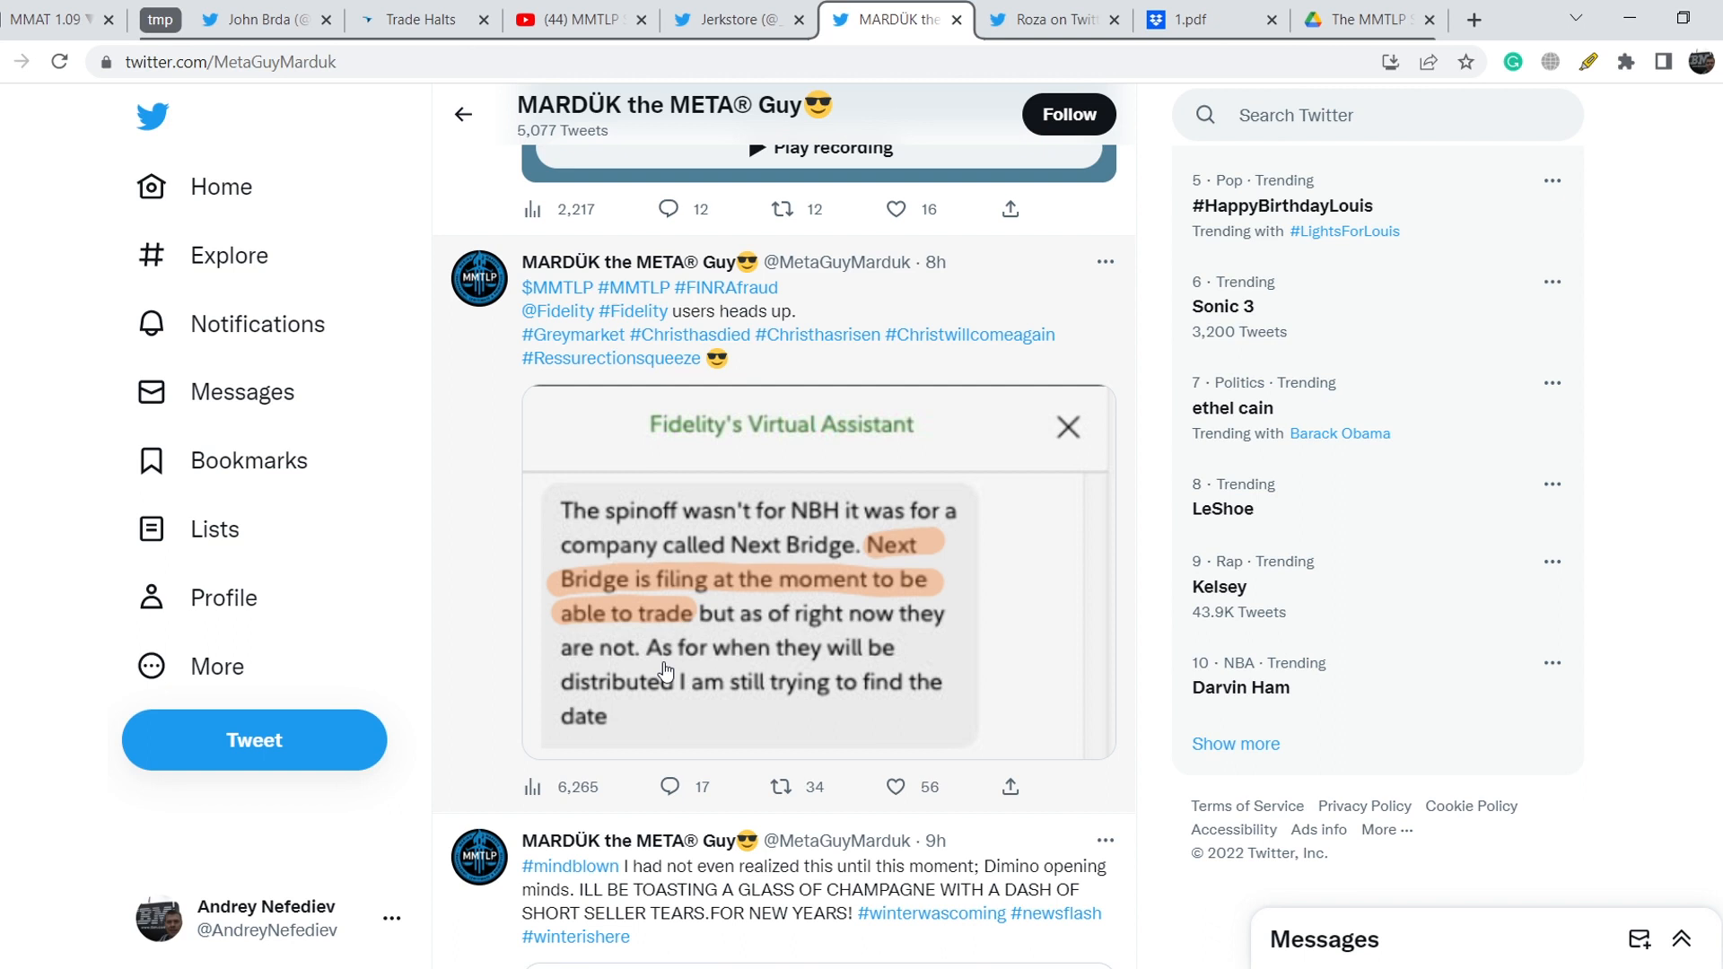
mouse_move(661, 672)
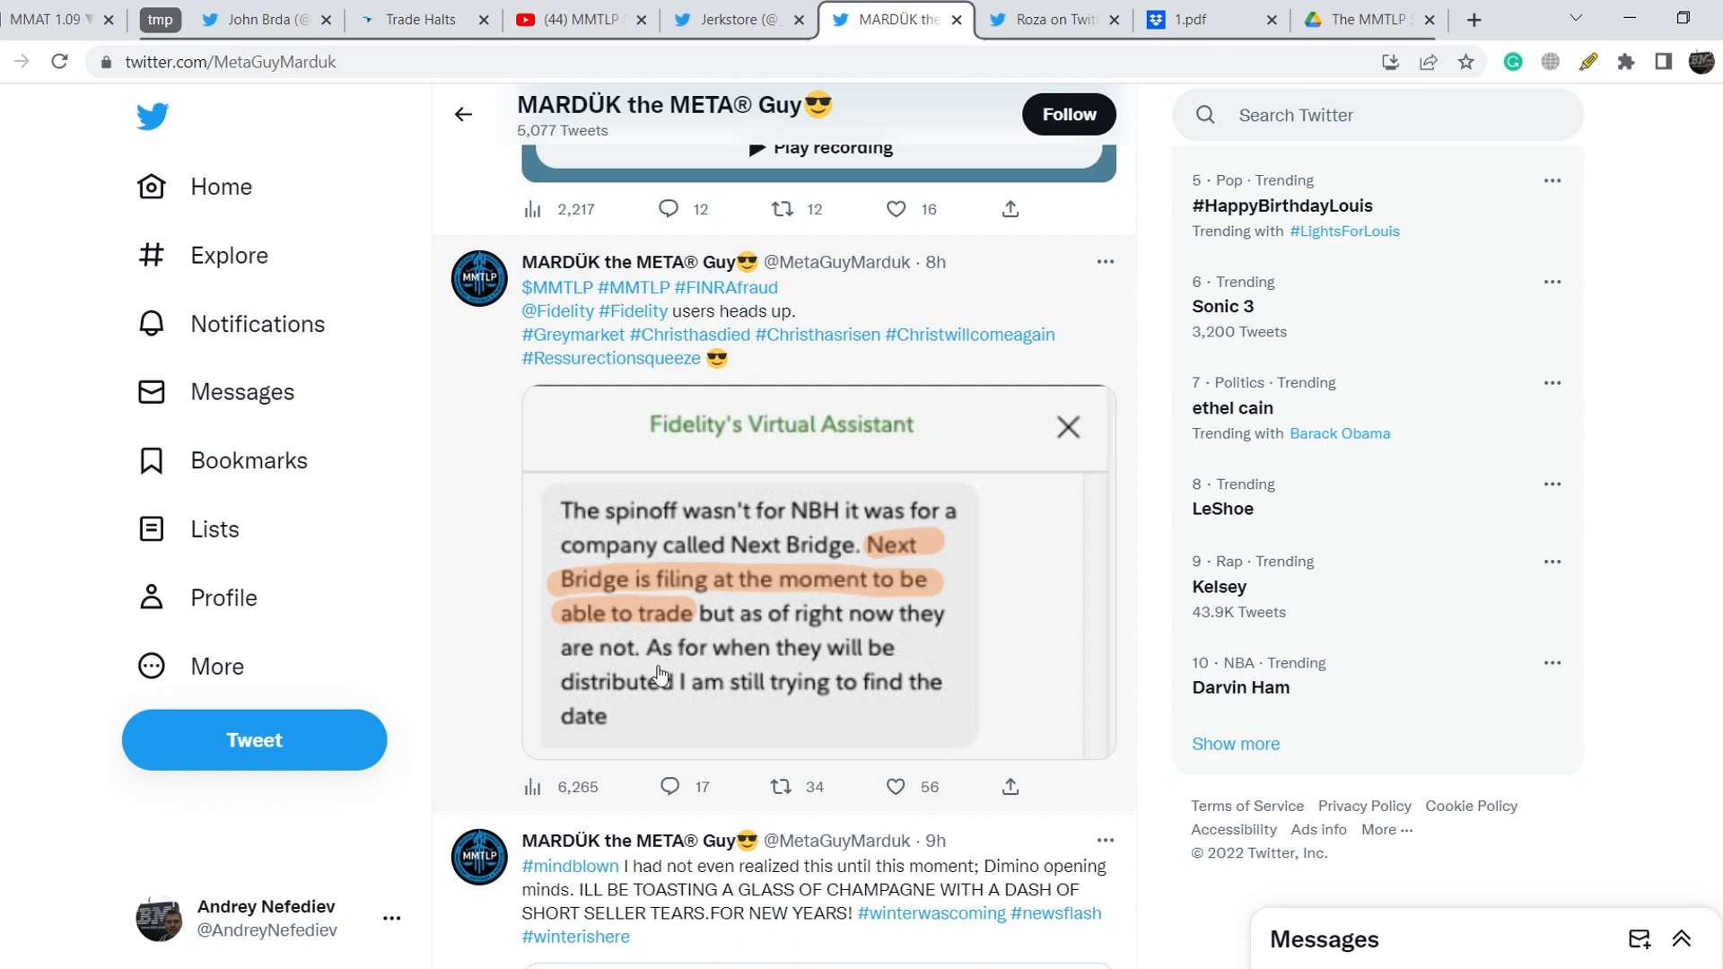
Step: Read Roza's FINRA lawsuit thread replies, then view 'The MMTLP Saga Begins' PDF in Google Drive
left_click(1038, 20)
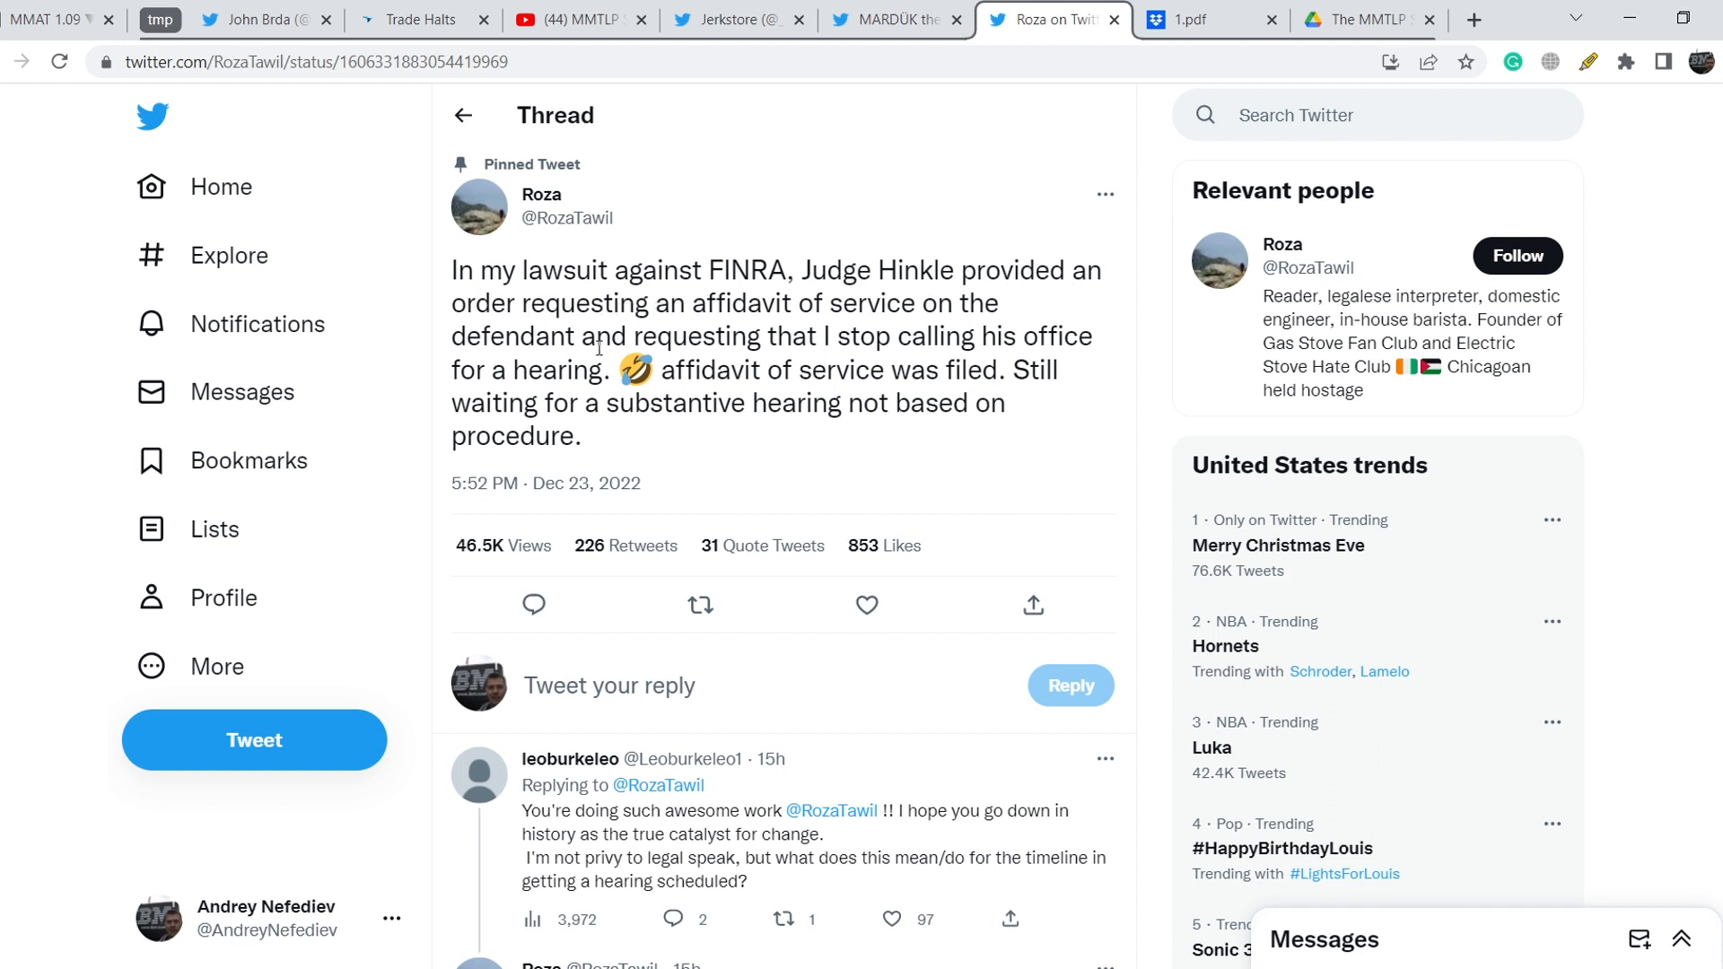
mouse_move(748, 361)
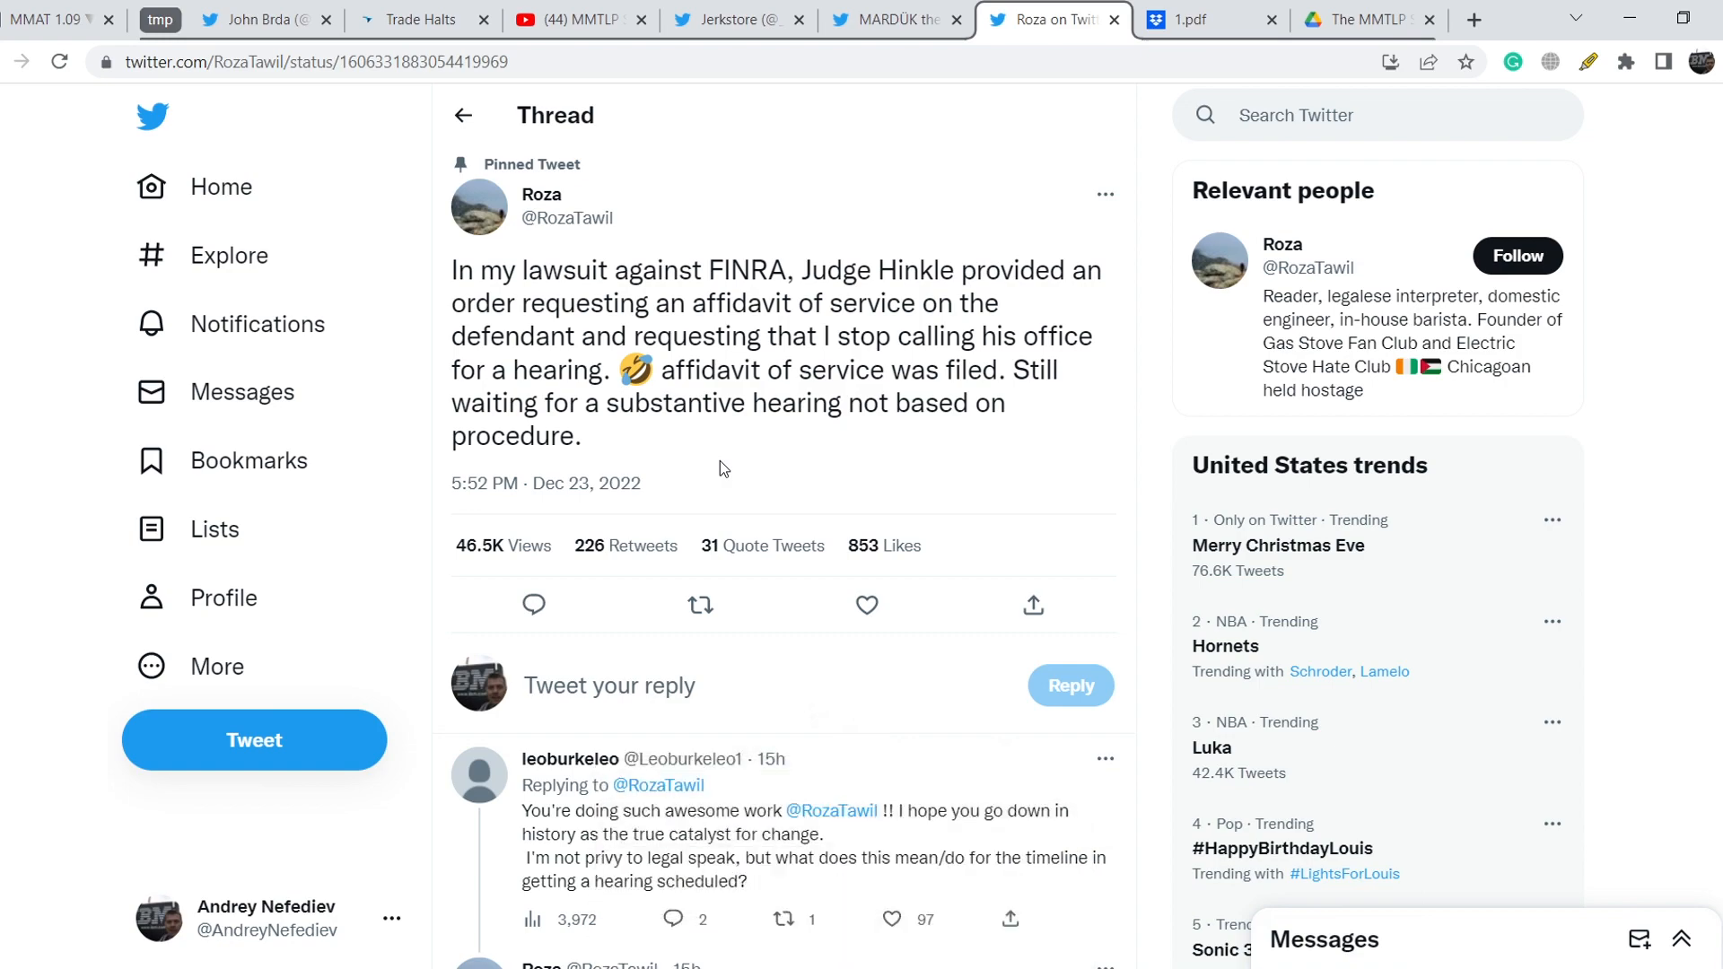
scroll("down", 3)
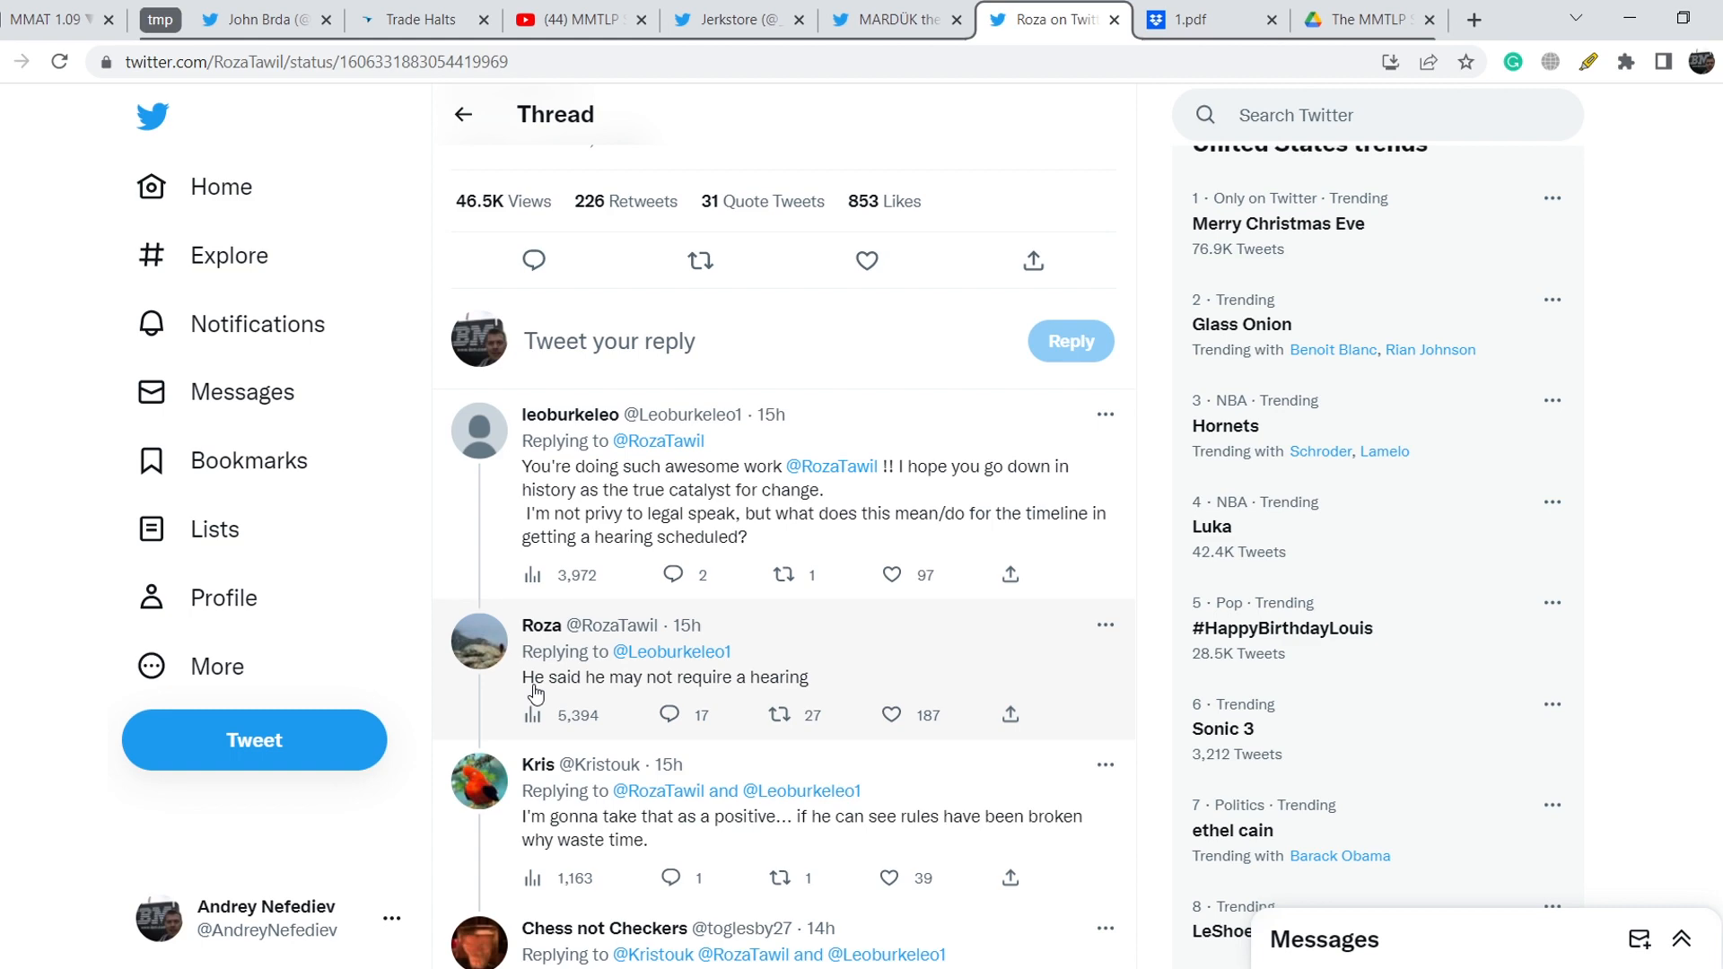
scroll("down", 3)
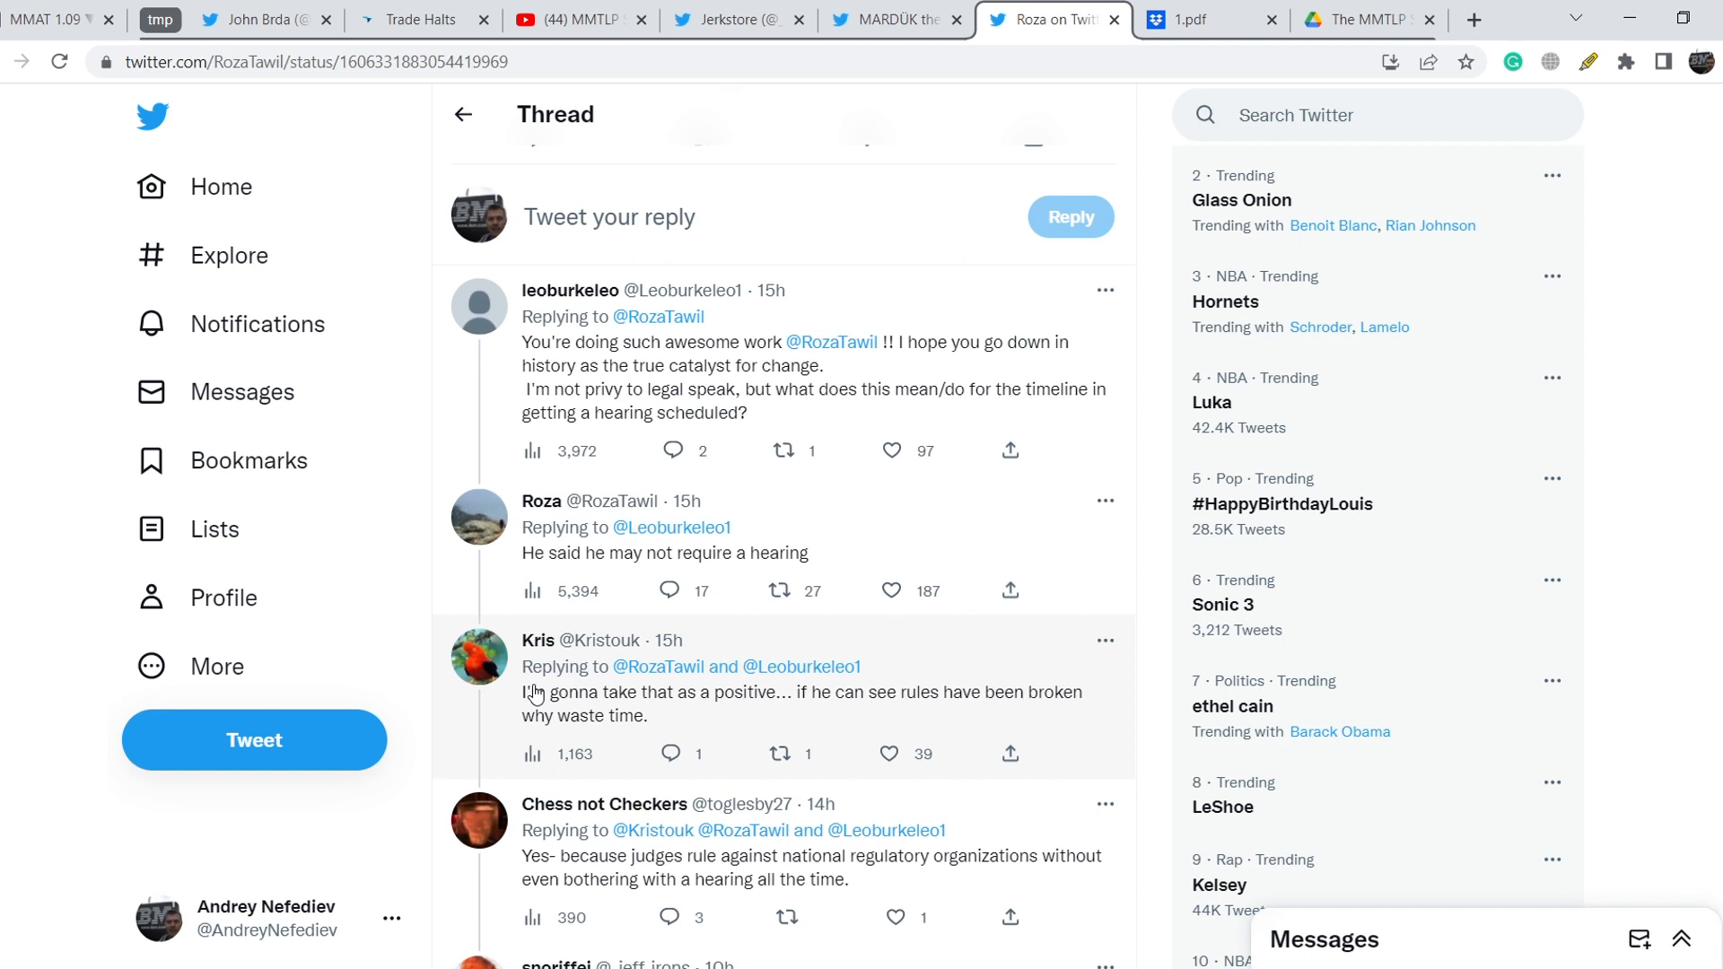
left_click(1362, 18)
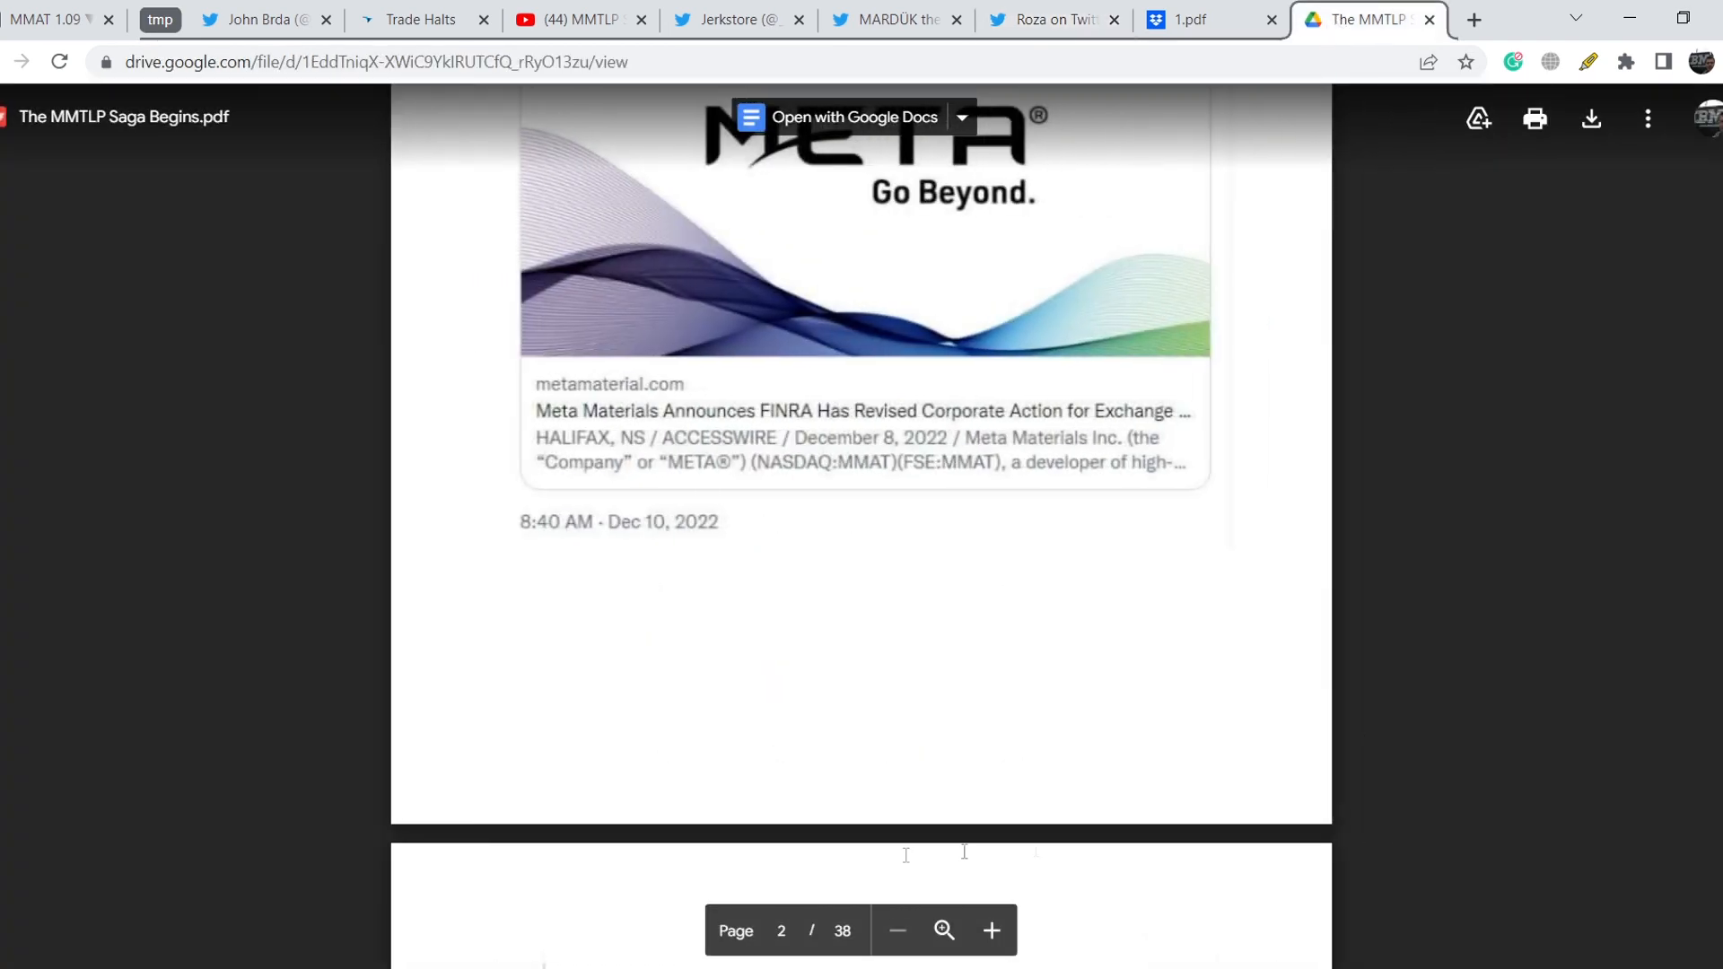